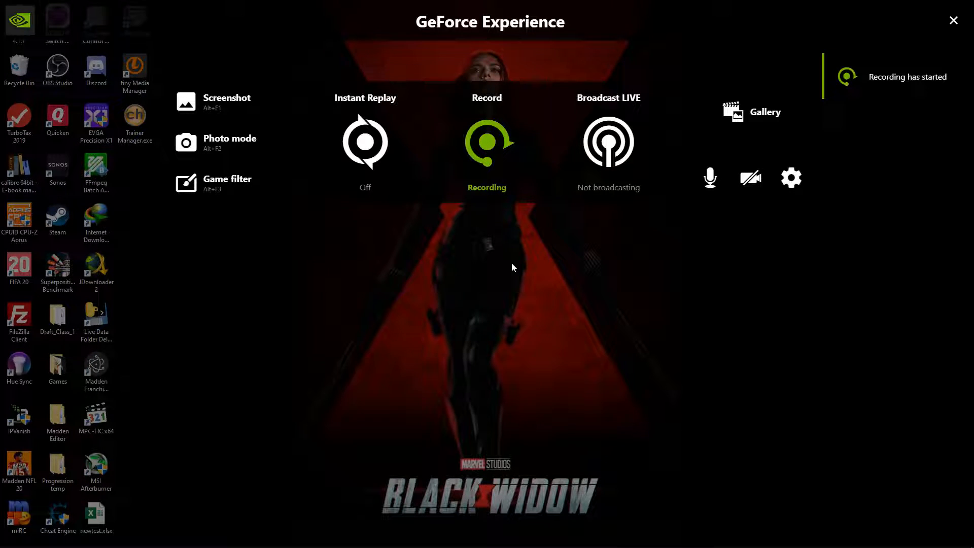
# Step: Close the GeForce Experience overlay to return to the Windows desktop
pyautogui.click(953, 21)
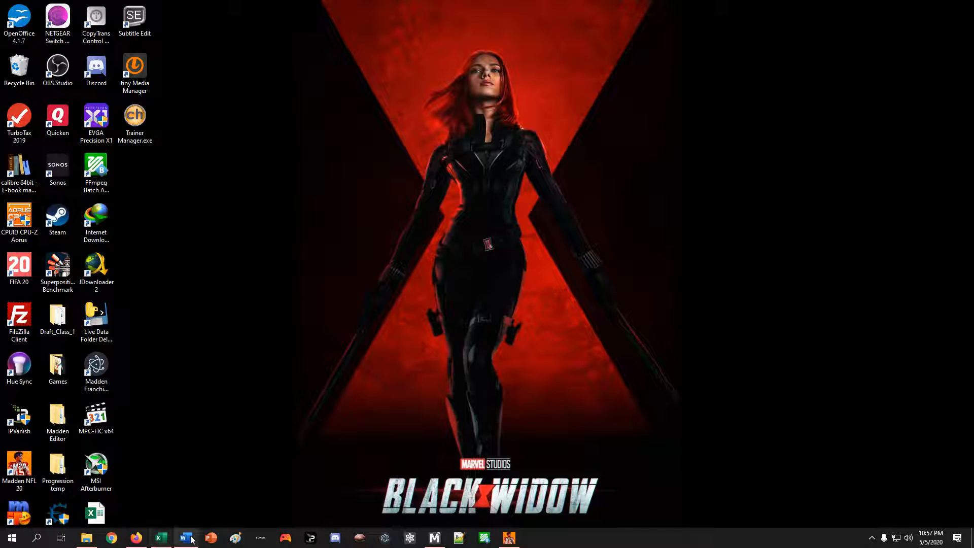
pyautogui.moveTo(185, 538)
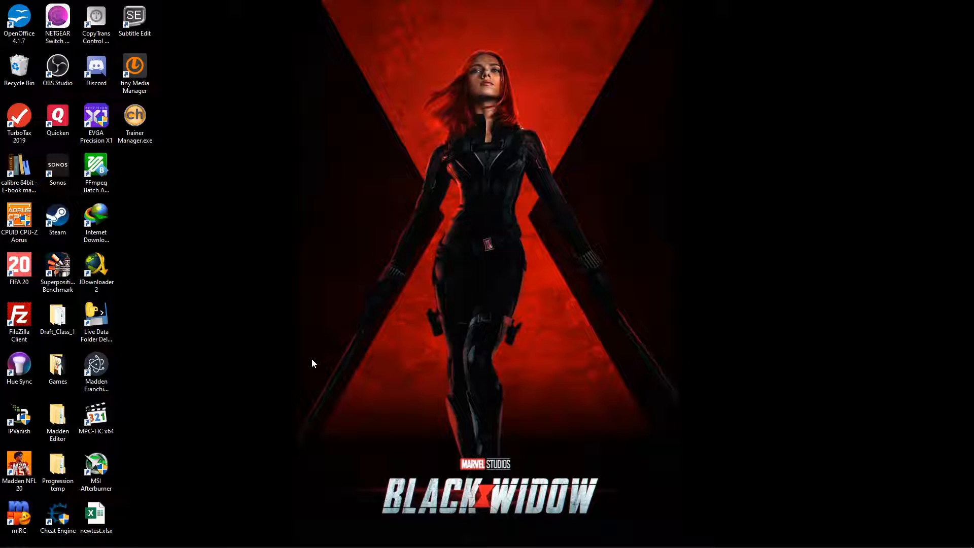
pyautogui.moveTo(214, 516)
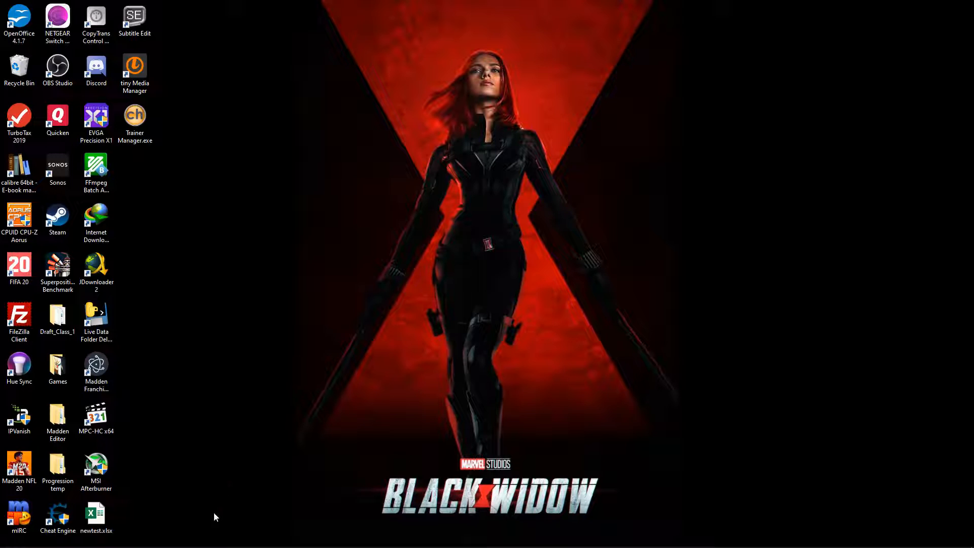
pyautogui.moveTo(325, 482)
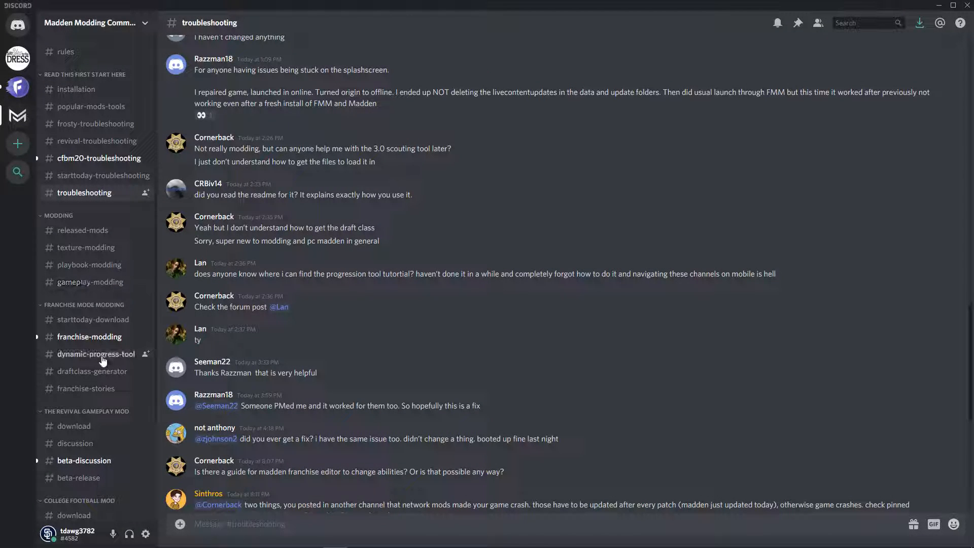
# Step: Show the pinned messages of the #dynamic-progress-tool channel, Trait Index first
pyautogui.click(95, 353)
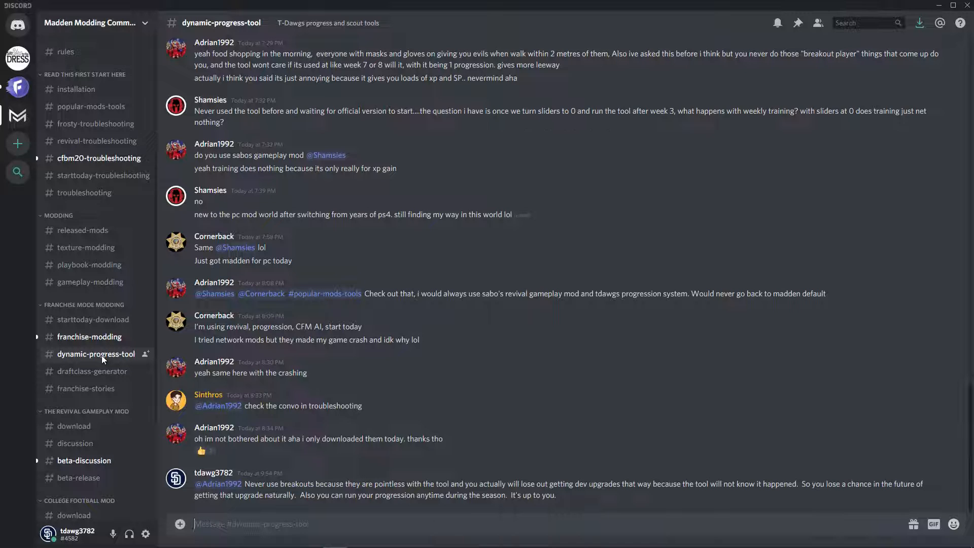
pyautogui.click(798, 23)
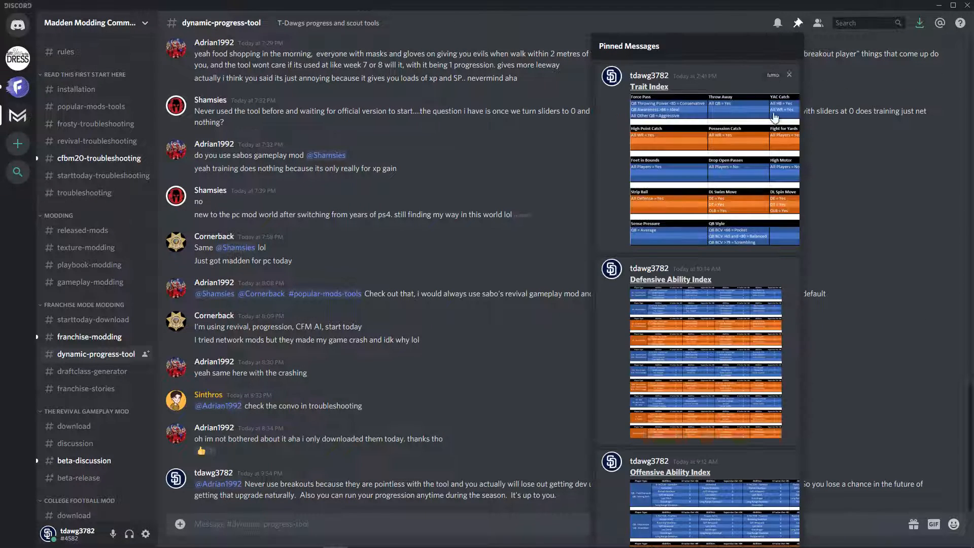
pyautogui.moveTo(721, 142)
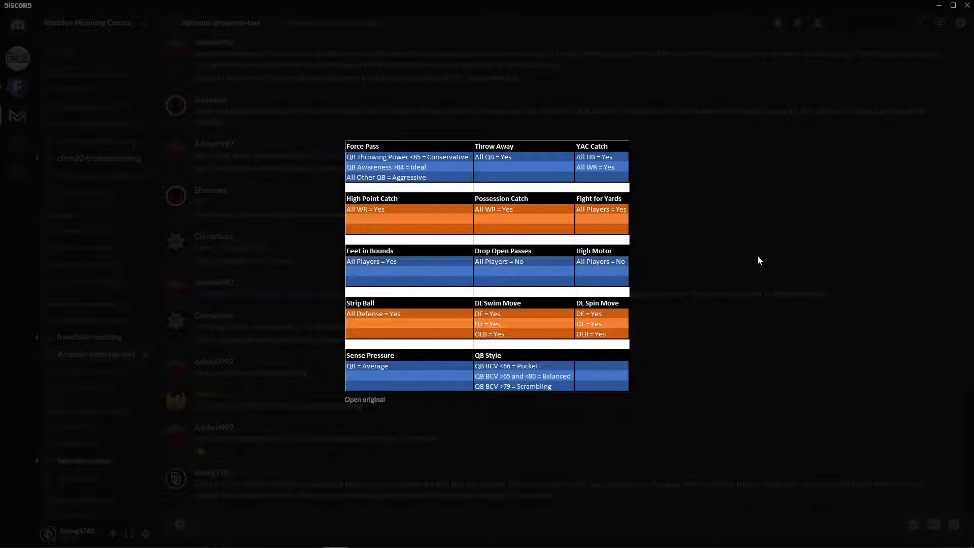
pyautogui.moveTo(723, 373)
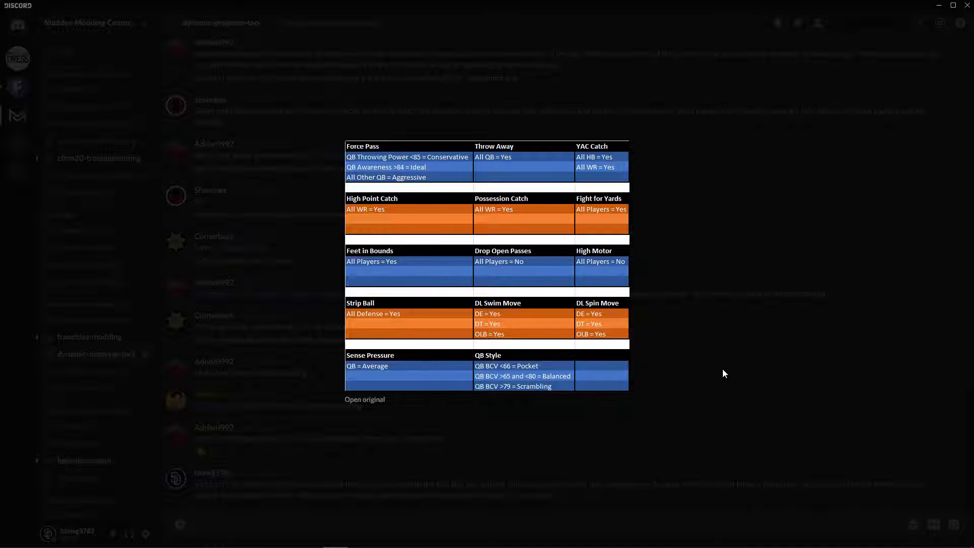
pyautogui.moveTo(411, 201)
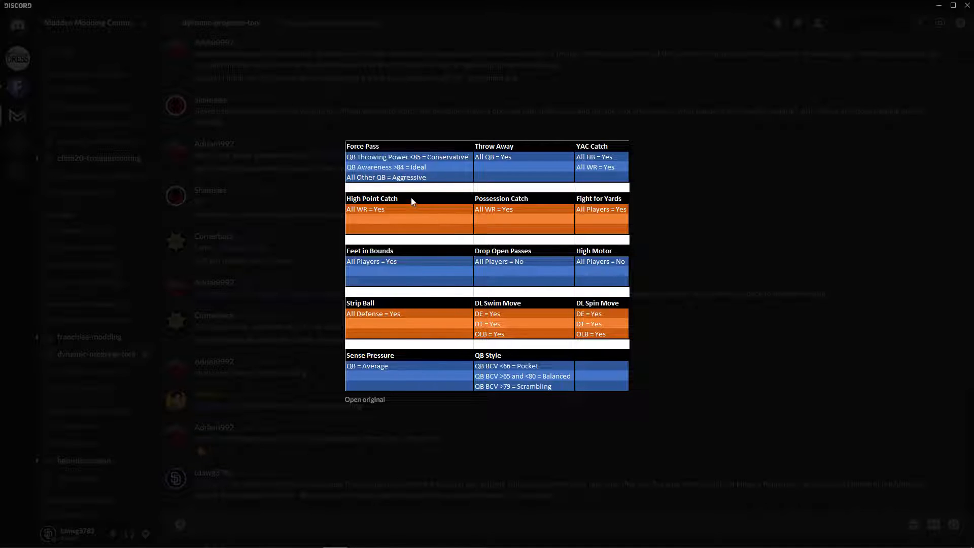
pyautogui.moveTo(500, 164)
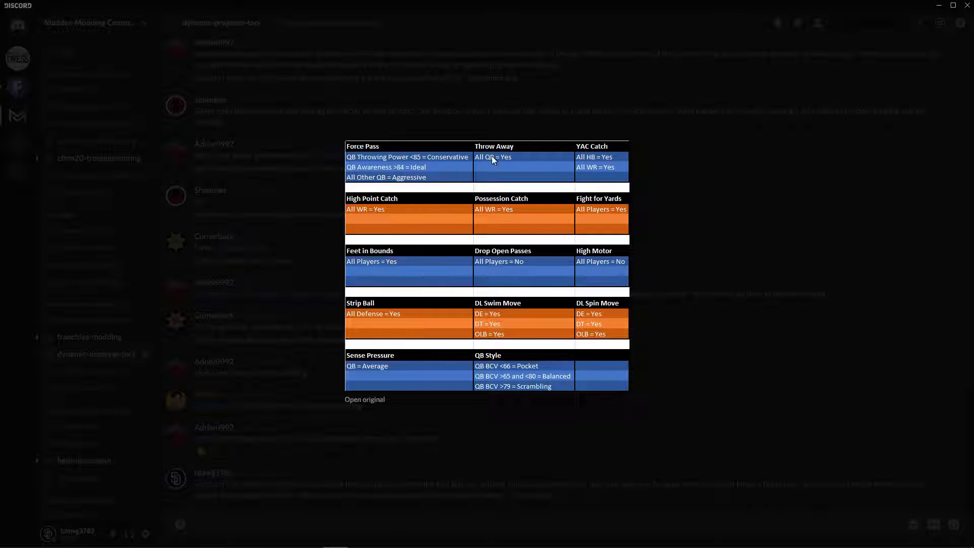
pyautogui.moveTo(593, 151)
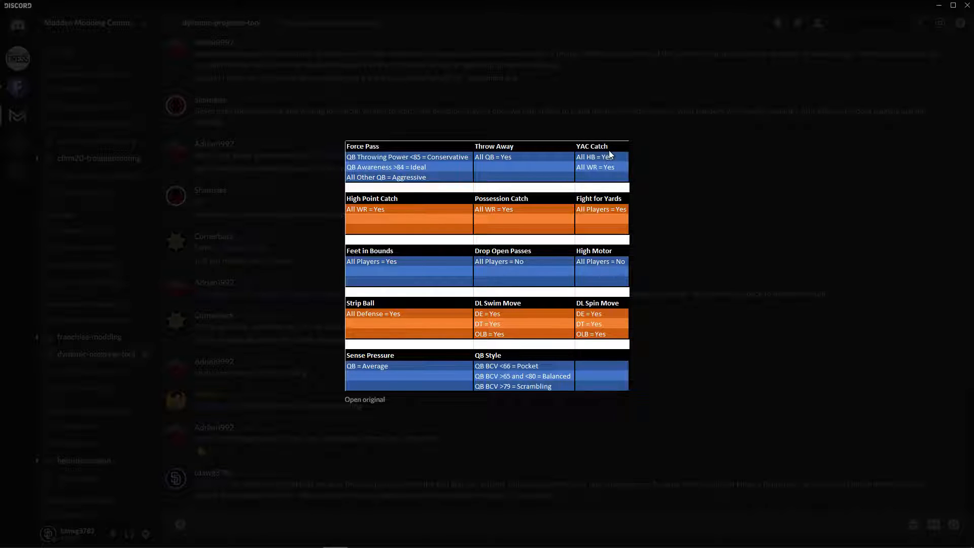
pyautogui.moveTo(612, 175)
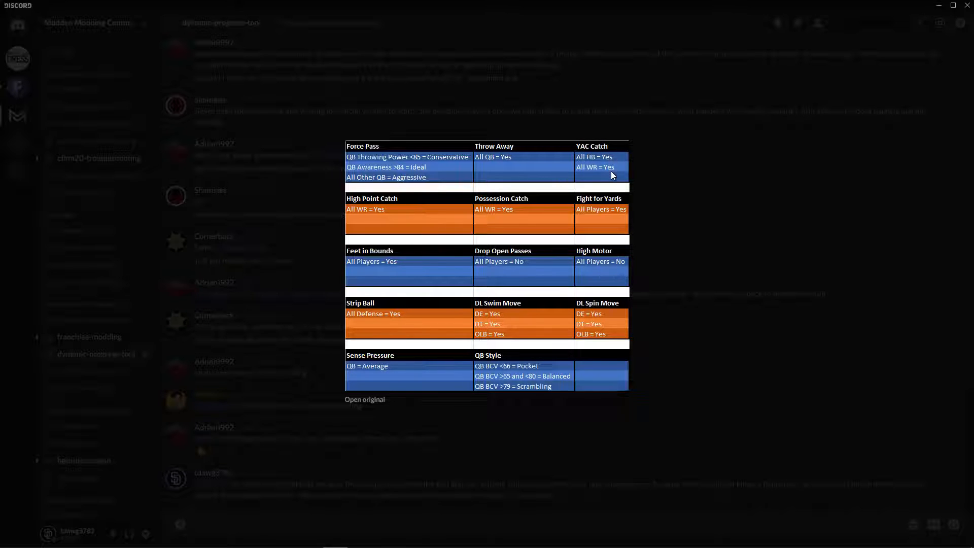
pyautogui.moveTo(645, 371)
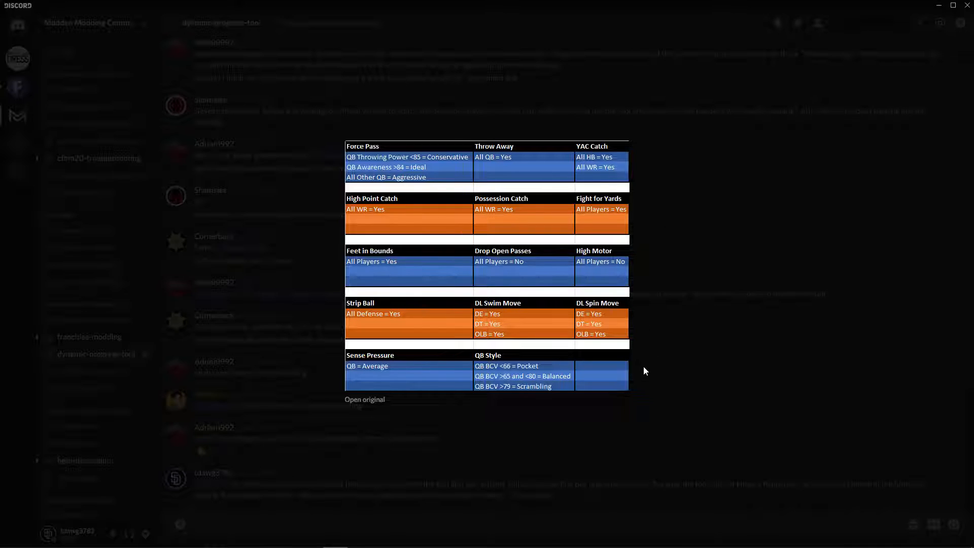
pyautogui.moveTo(485, 233)
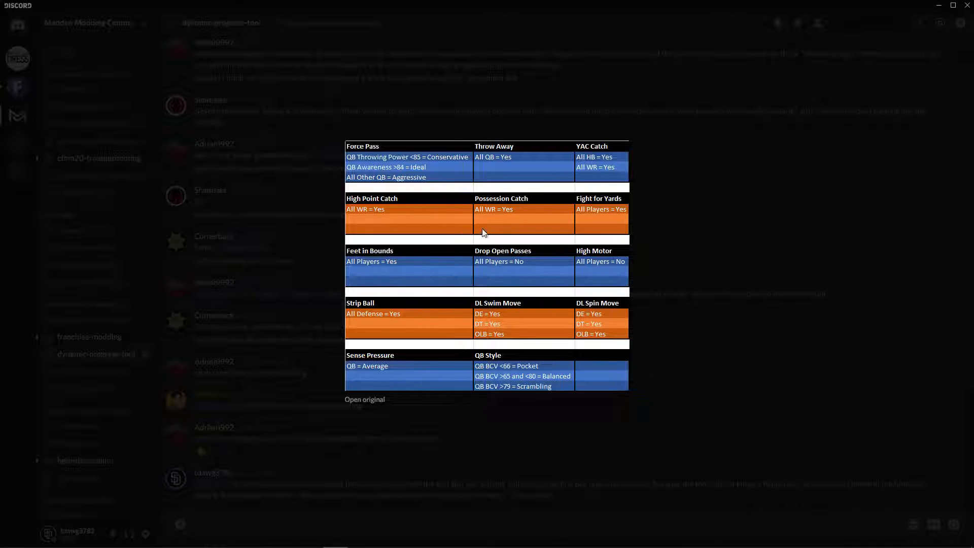
pyautogui.moveTo(474, 134)
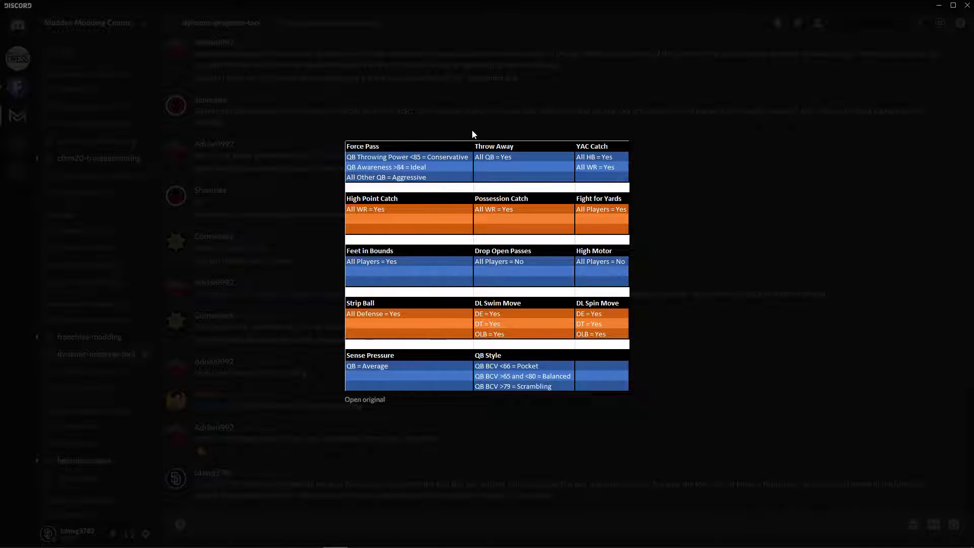
pyautogui.moveTo(459, 182)
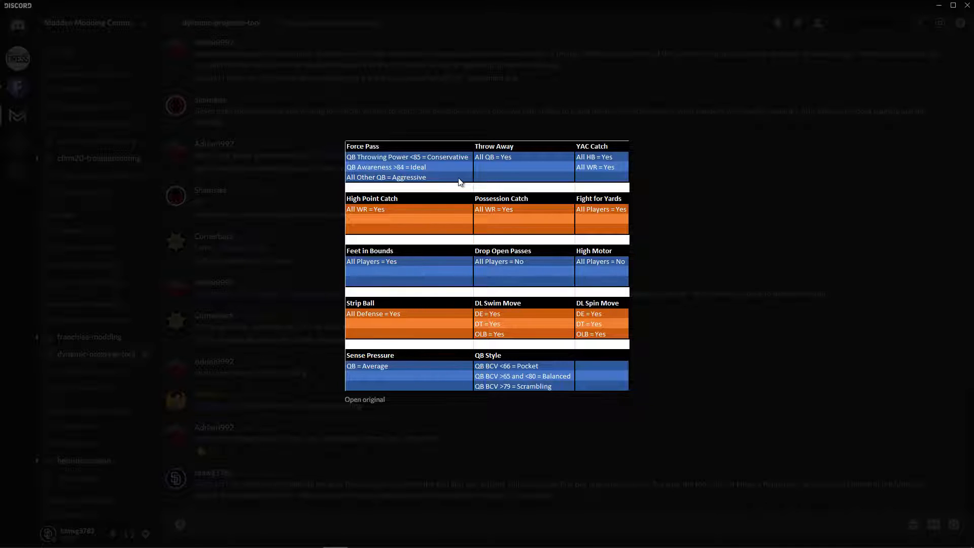
pyautogui.moveTo(415, 163)
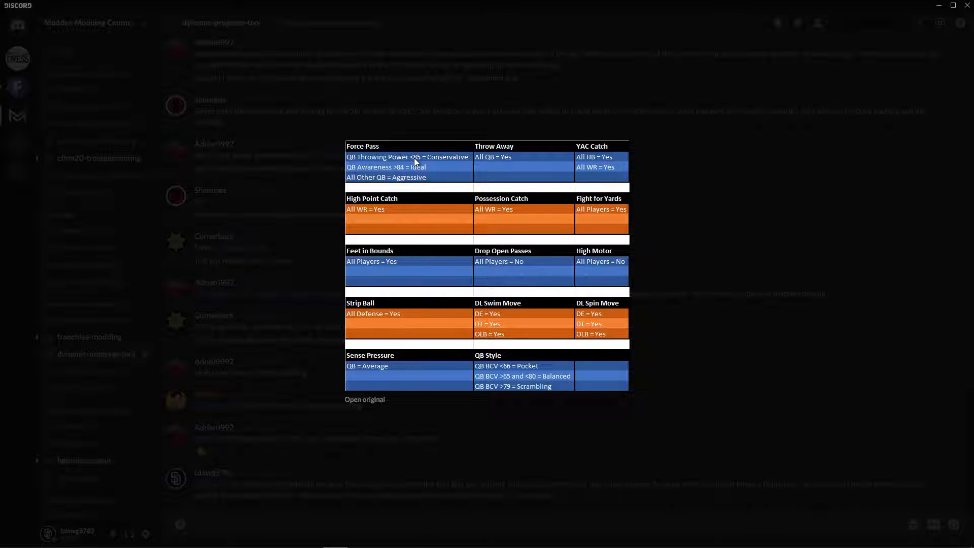
pyautogui.moveTo(467, 217)
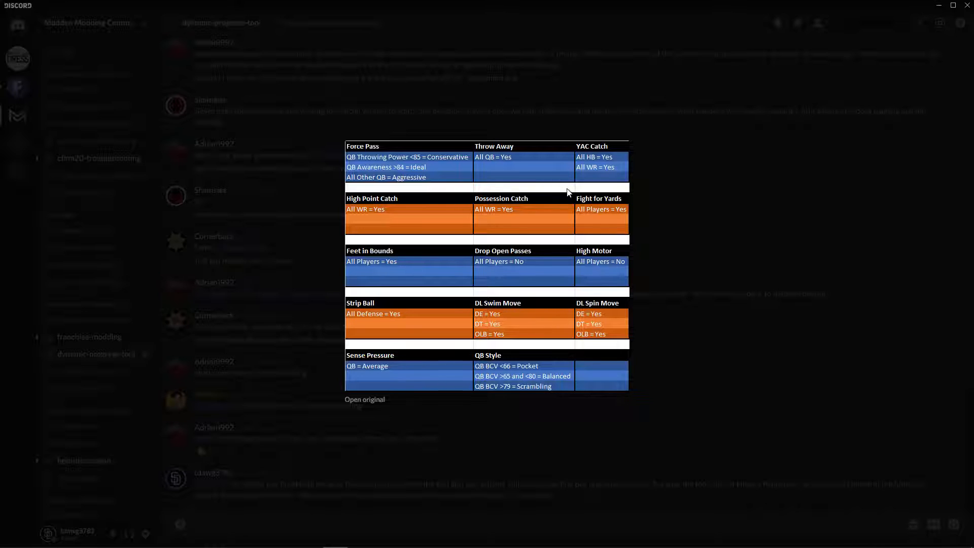
pyautogui.moveTo(349, 143)
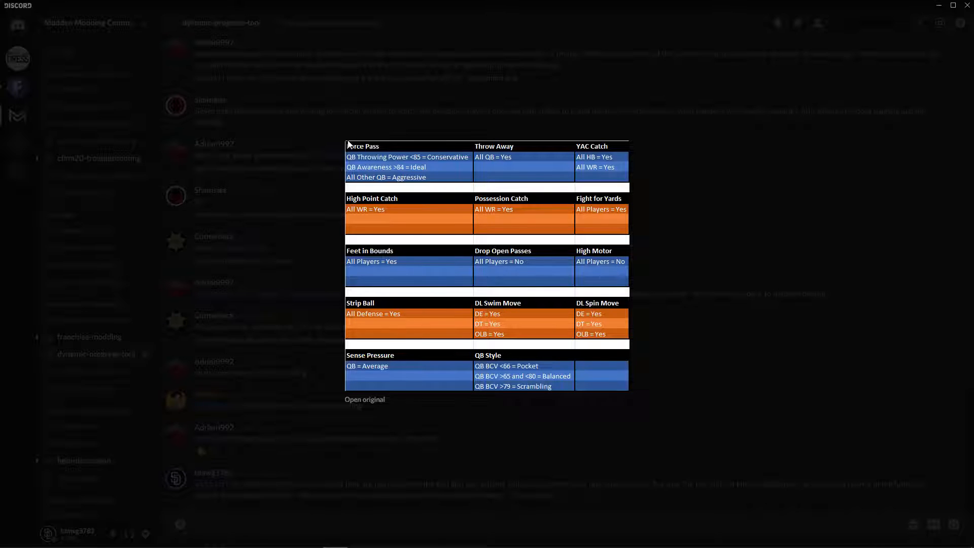
pyautogui.moveTo(425, 161)
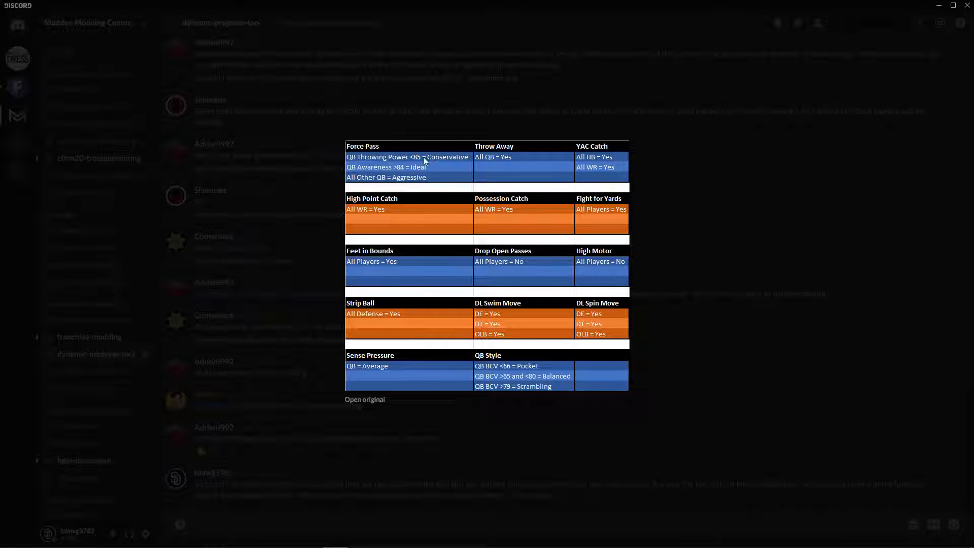
pyautogui.moveTo(407, 161)
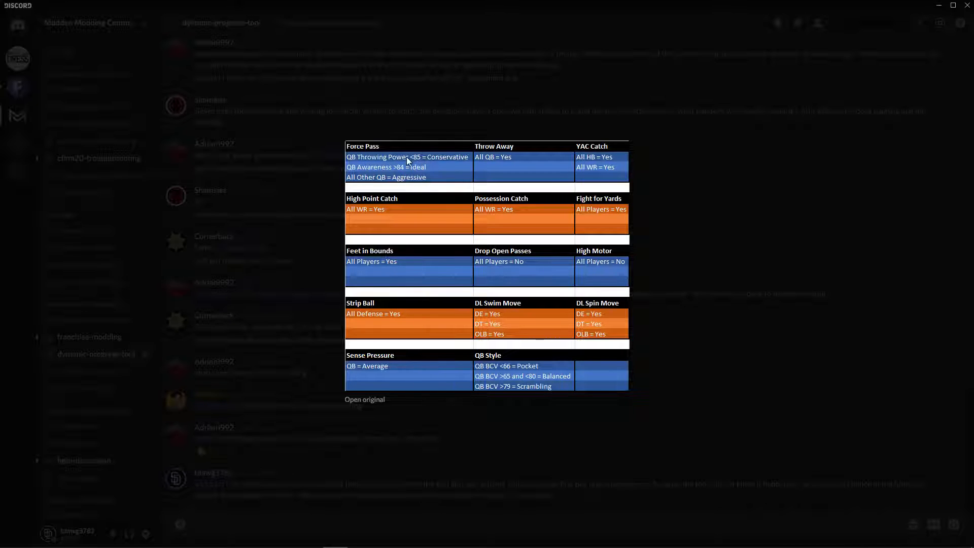
pyautogui.moveTo(396, 178)
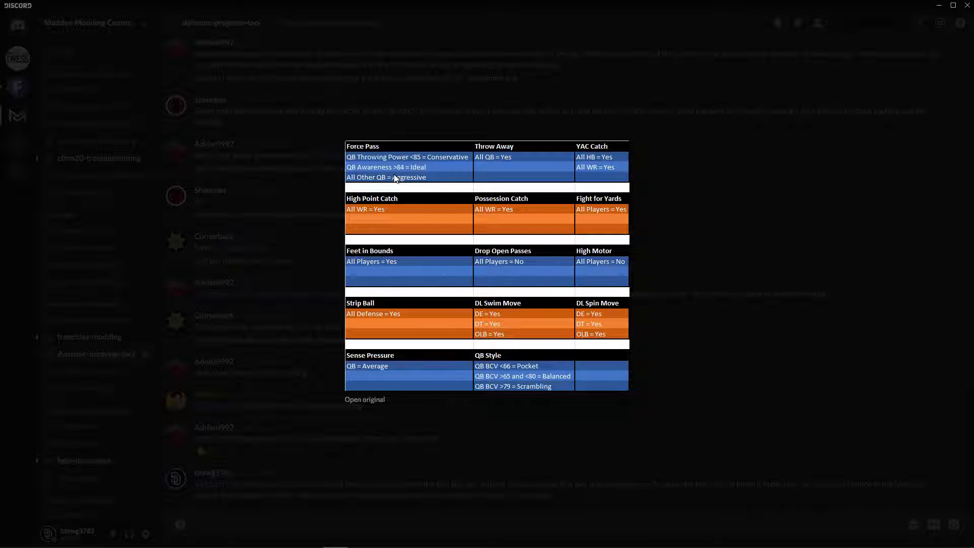
pyautogui.moveTo(443, 155)
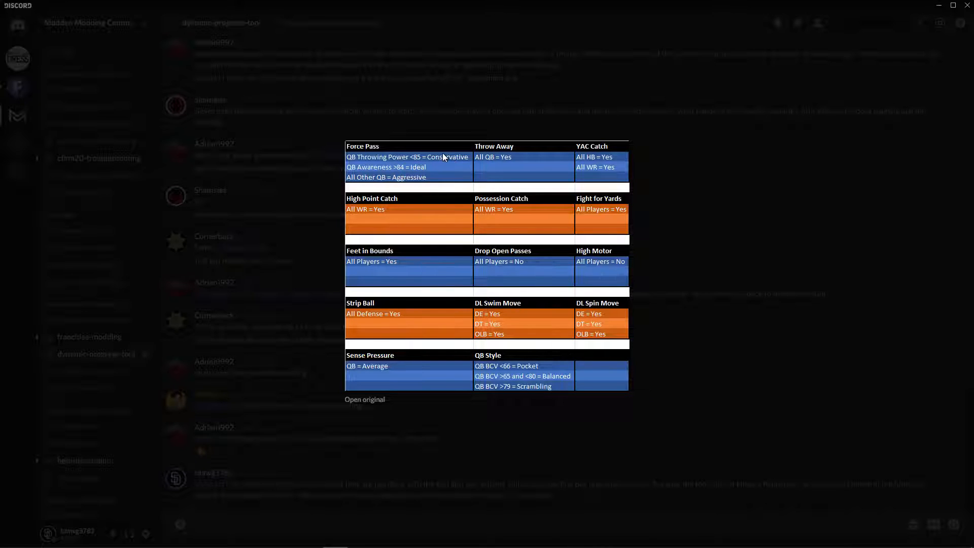
pyautogui.moveTo(351, 174)
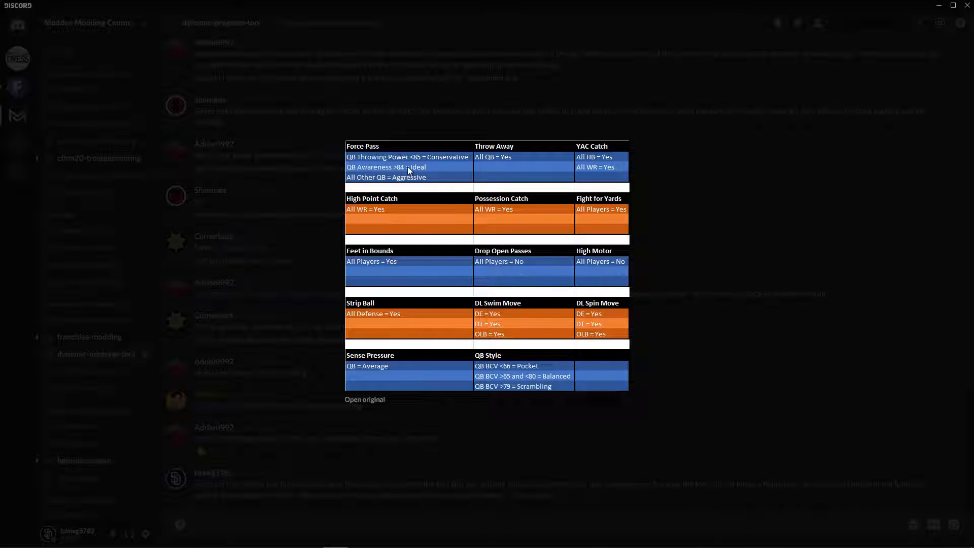
pyautogui.moveTo(572, 189)
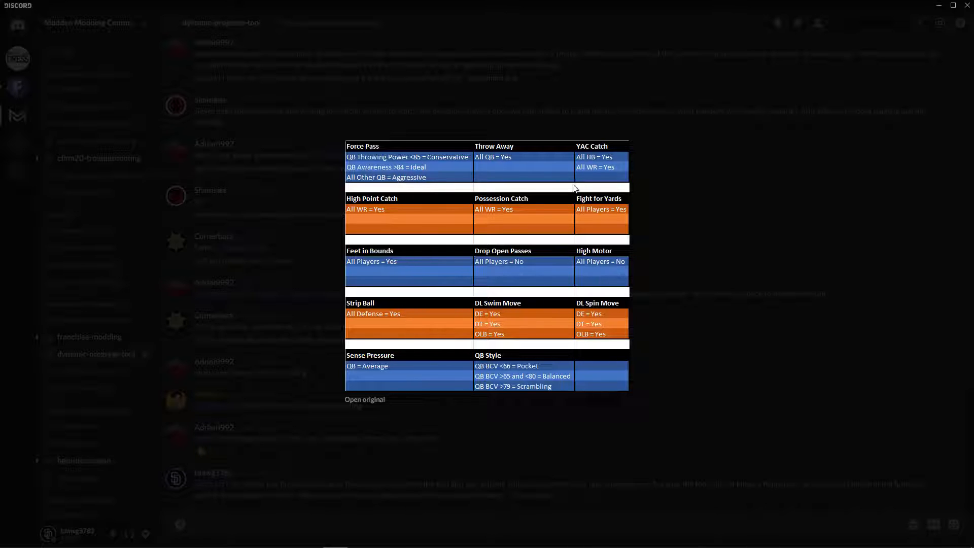
pyautogui.moveTo(673, 243)
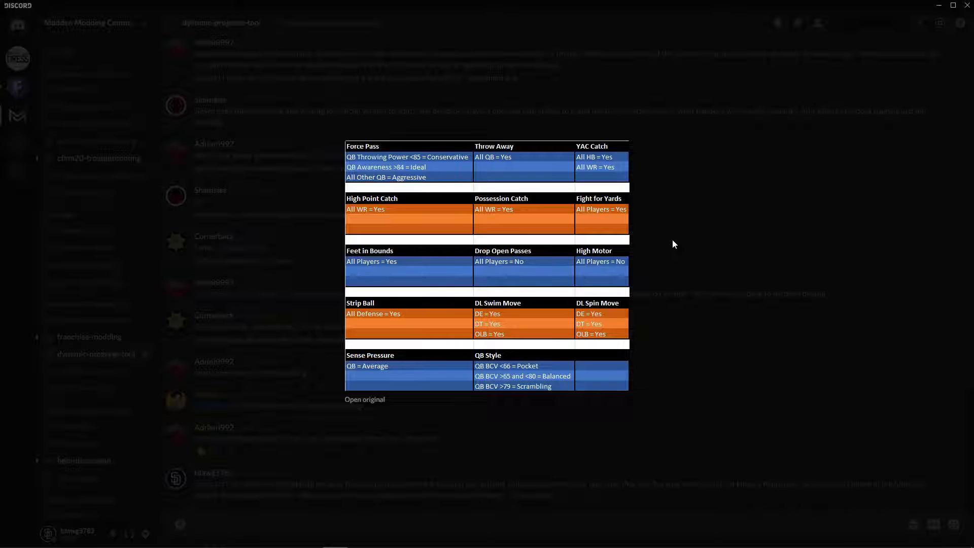
pyautogui.moveTo(488, 371)
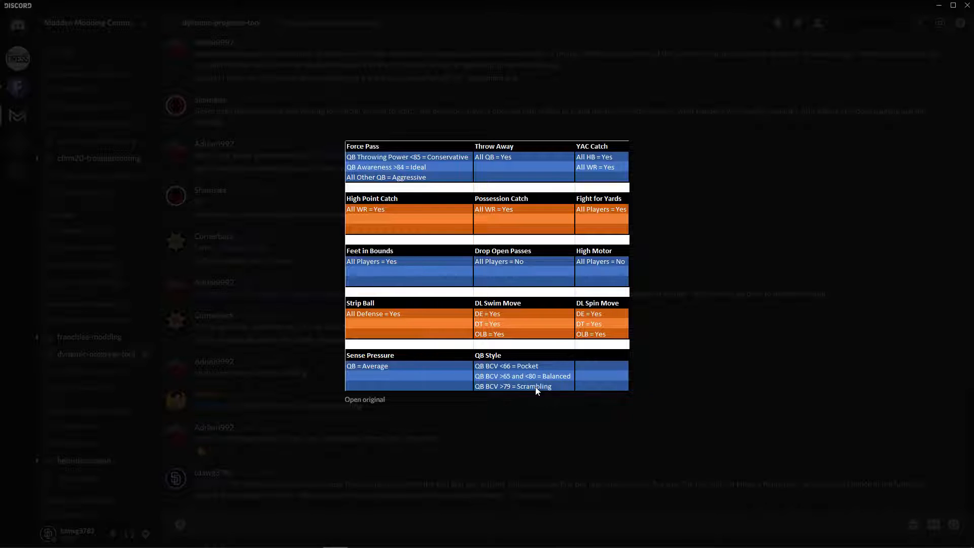
pyautogui.moveTo(728, 365)
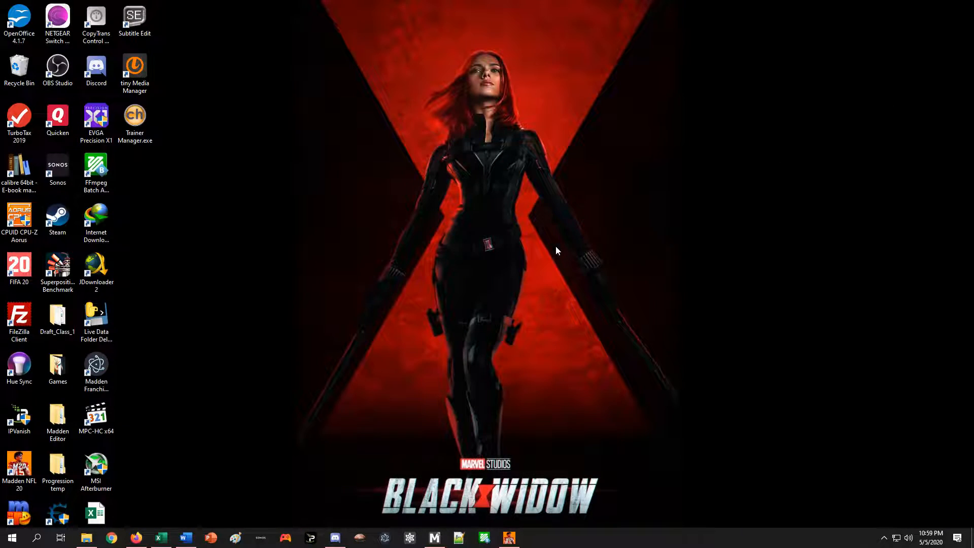
pyautogui.moveTo(560, 252)
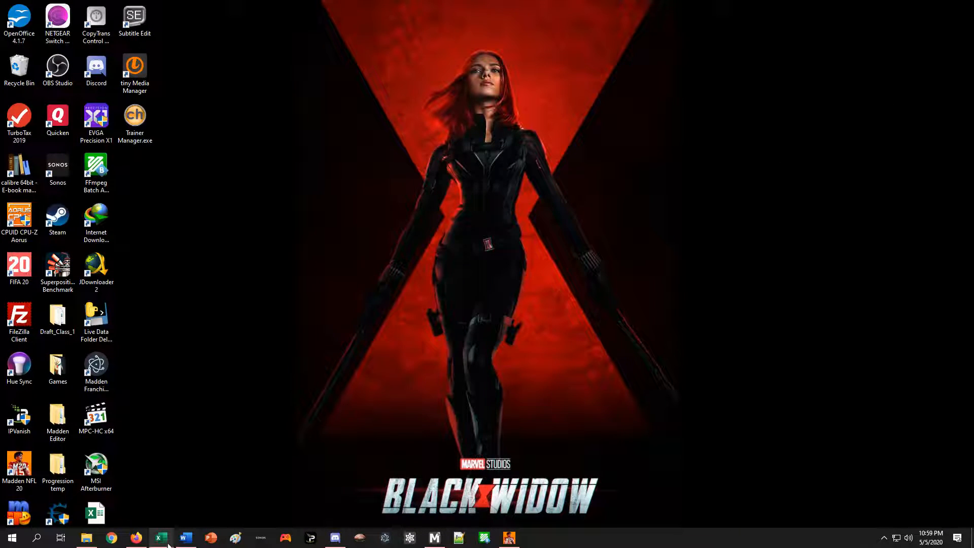
pyautogui.moveTo(160, 537)
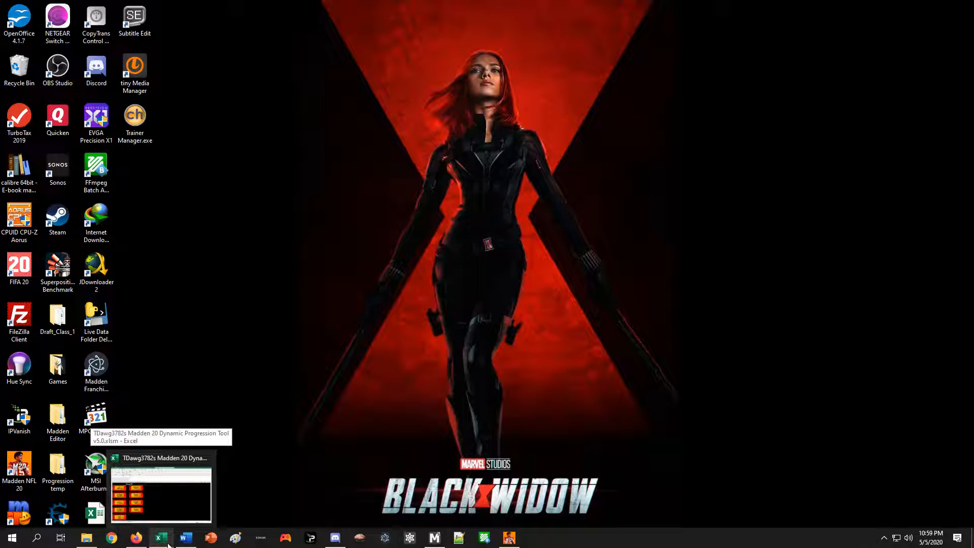
# Step: Bring the Madden 20 Dynamic Progression Tool workbook to the front in Excel
pyautogui.click(160, 491)
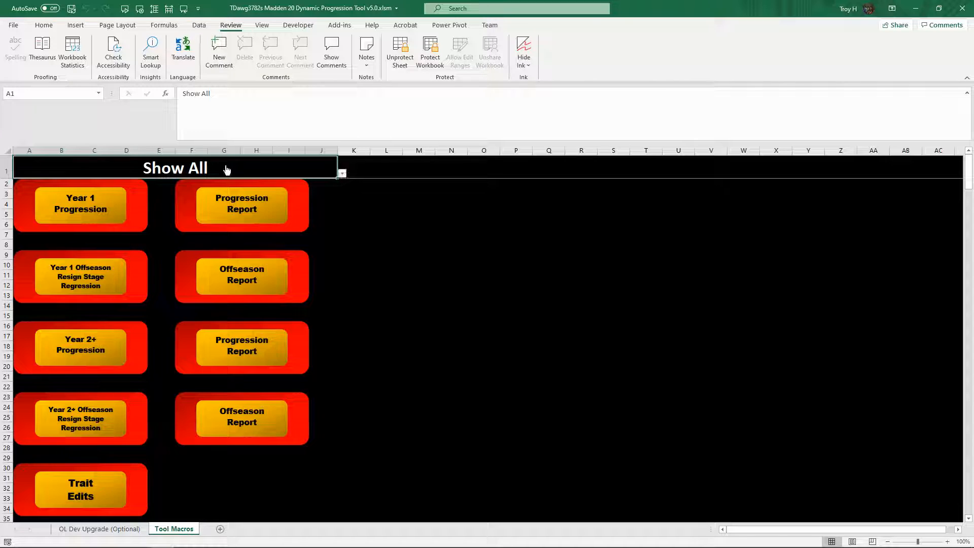
# Step: Filter the Tool Macros sheet in A1 so only the Trait Edits button remains
pyautogui.click(79, 203)
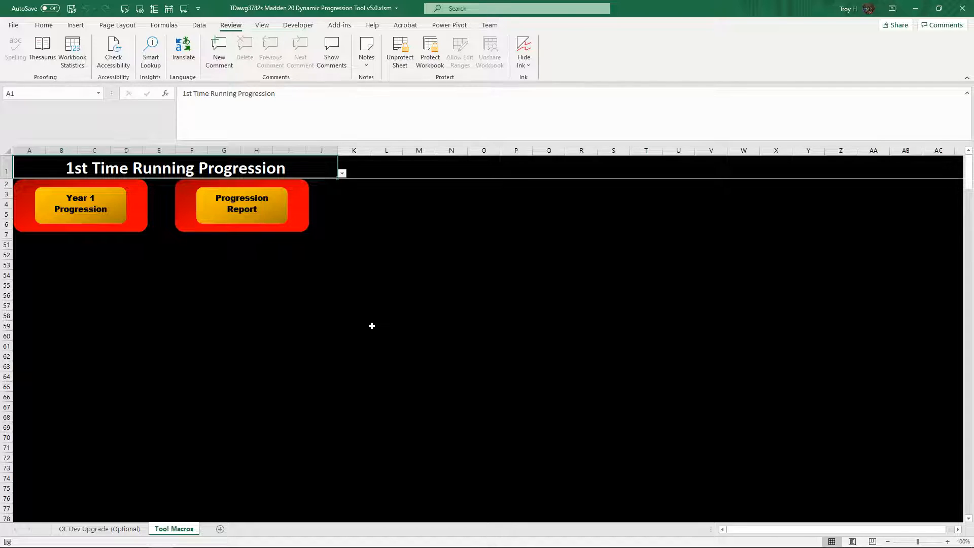
pyautogui.moveTo(219, 166)
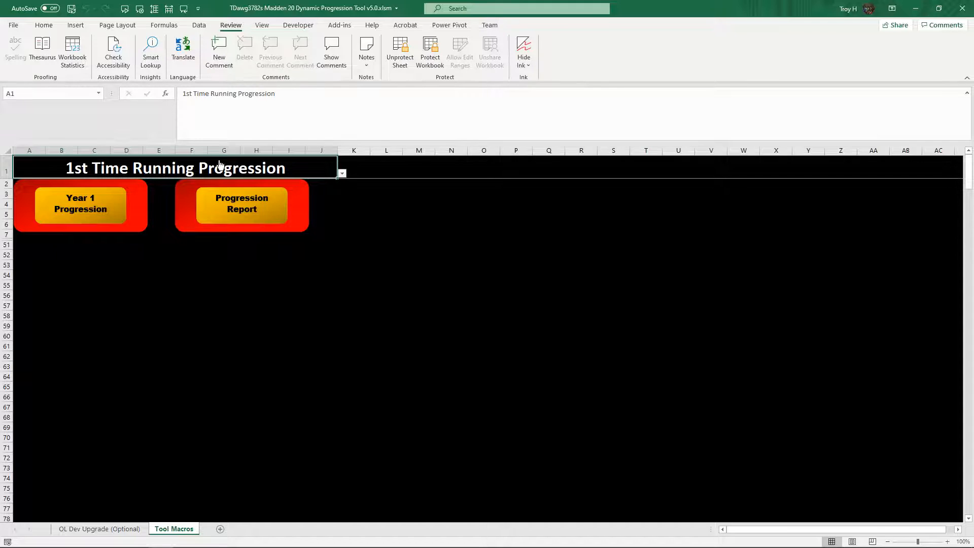
pyautogui.moveTo(489, 307)
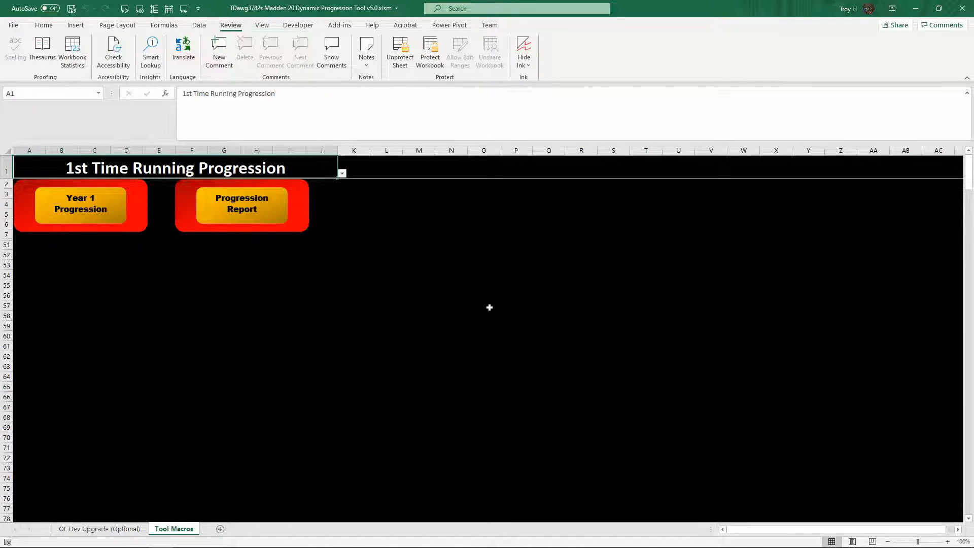
pyautogui.moveTo(483, 289)
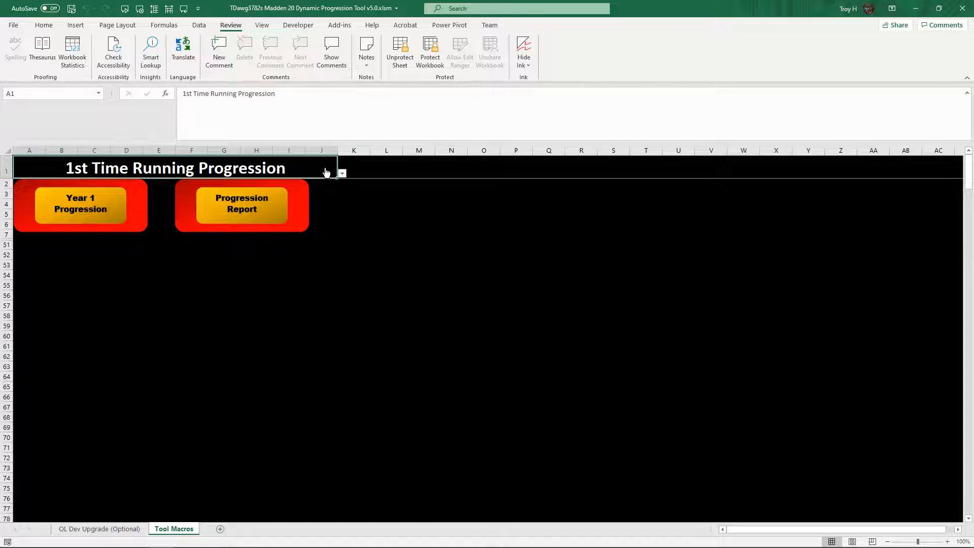
pyautogui.click(242, 203)
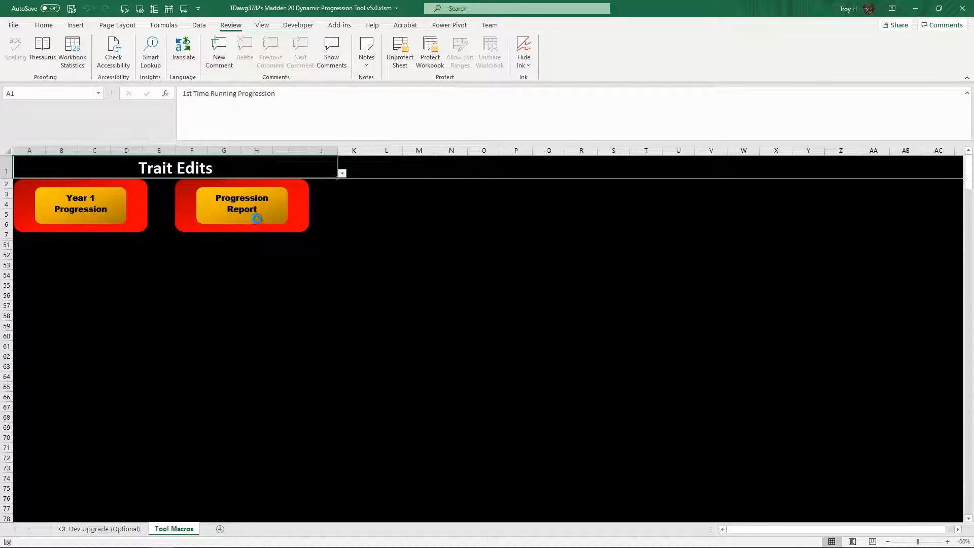
pyautogui.click(242, 206)
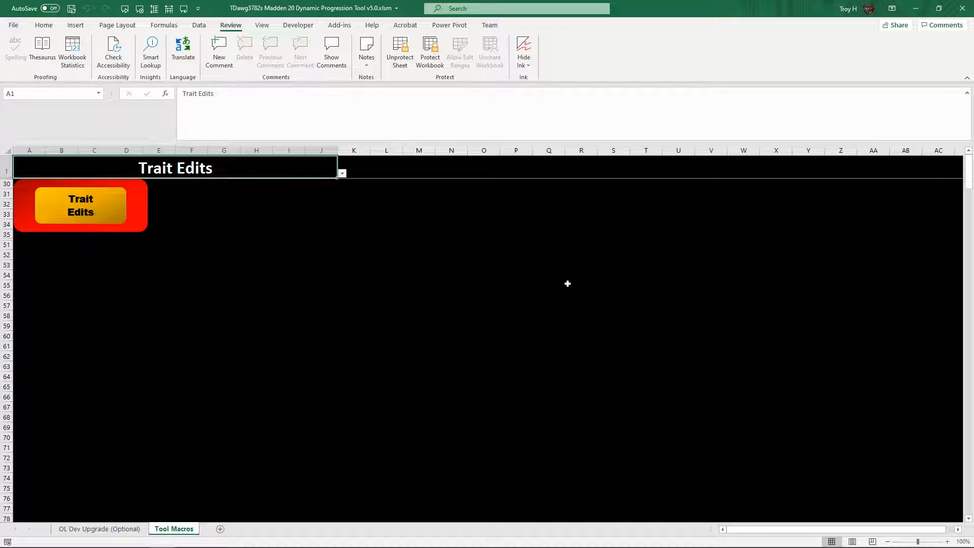
pyautogui.moveTo(581, 284)
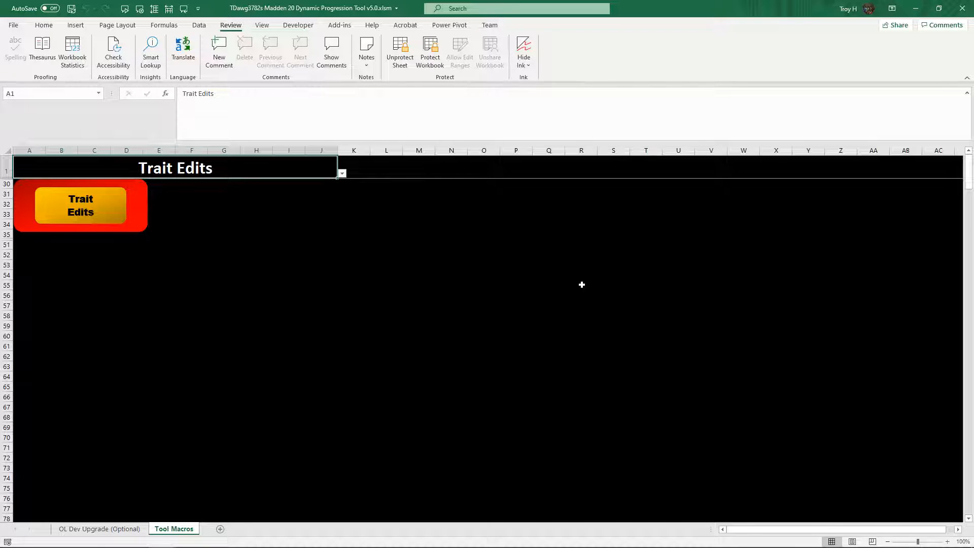
pyautogui.moveTo(565, 290)
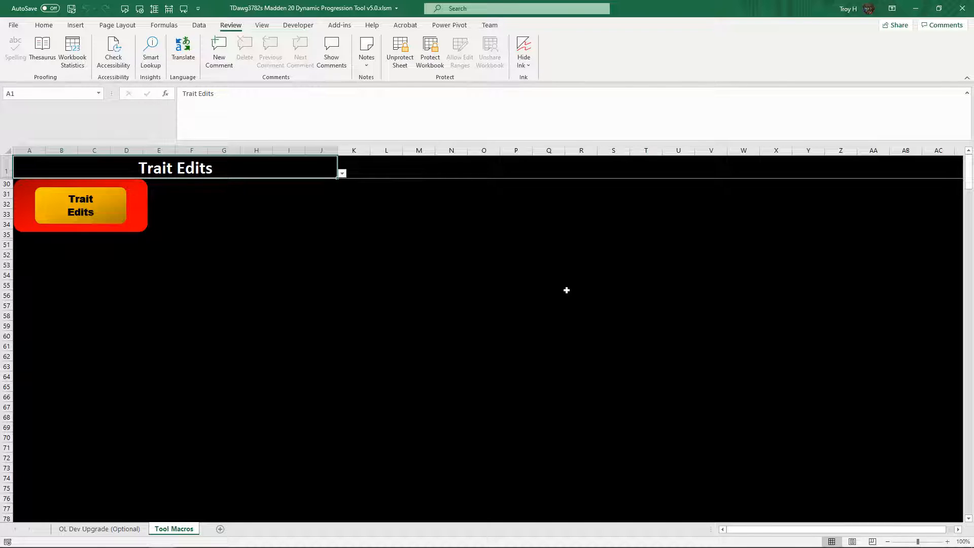
pyautogui.moveTo(625, 234)
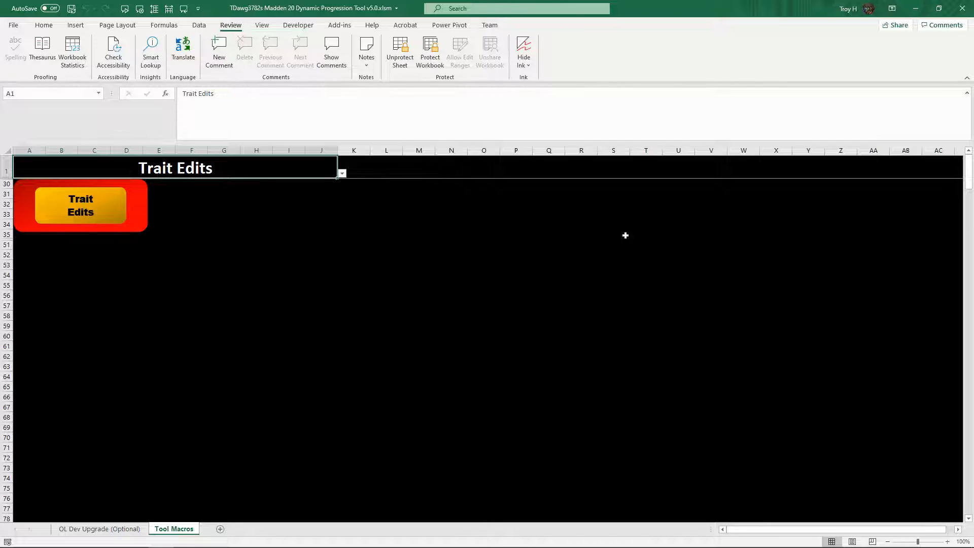
pyautogui.moveTo(79, 228)
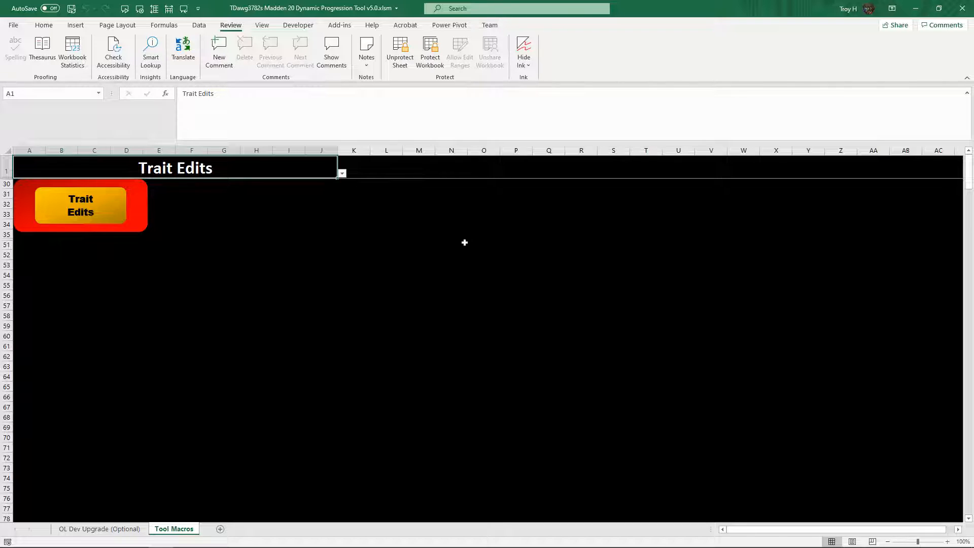
pyautogui.moveTo(492, 231)
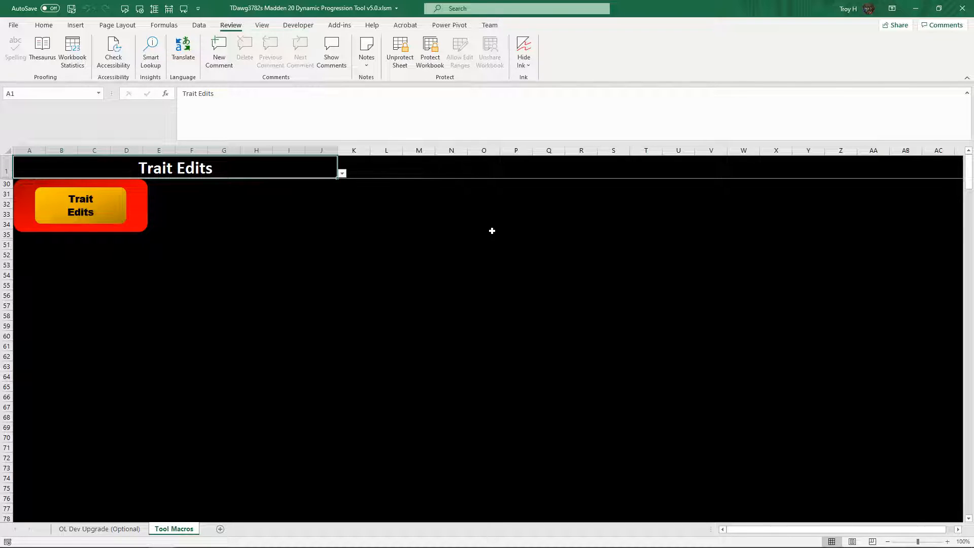
pyautogui.moveTo(373, 228)
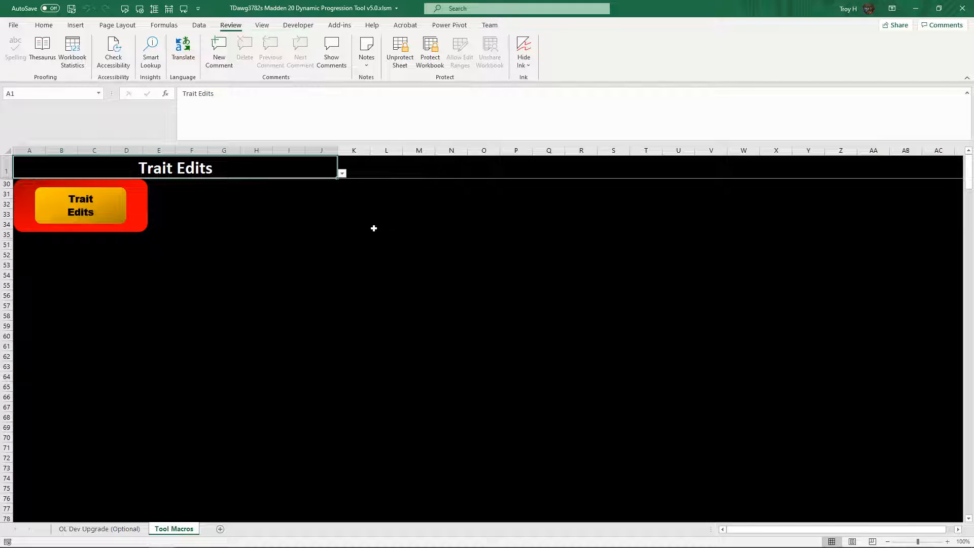
pyautogui.moveTo(431, 246)
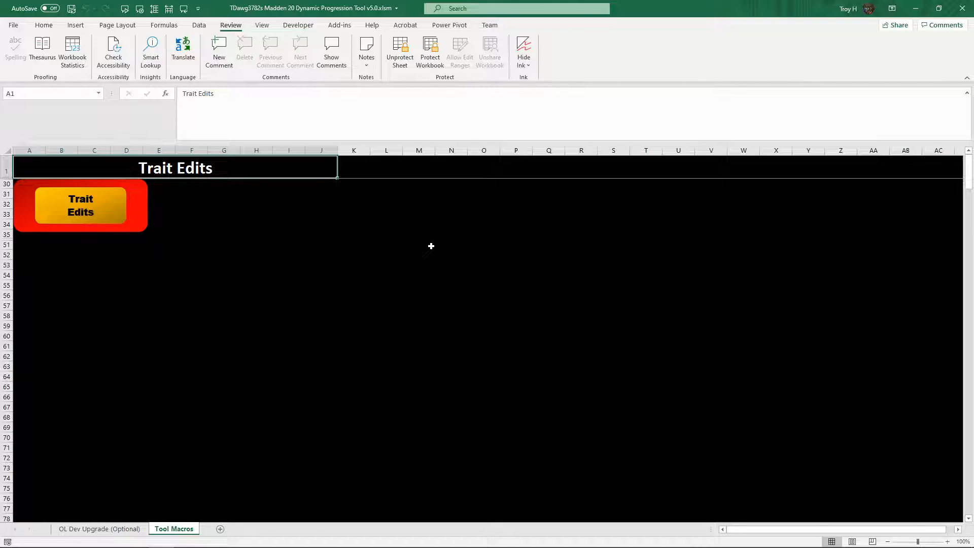
pyautogui.moveTo(439, 212)
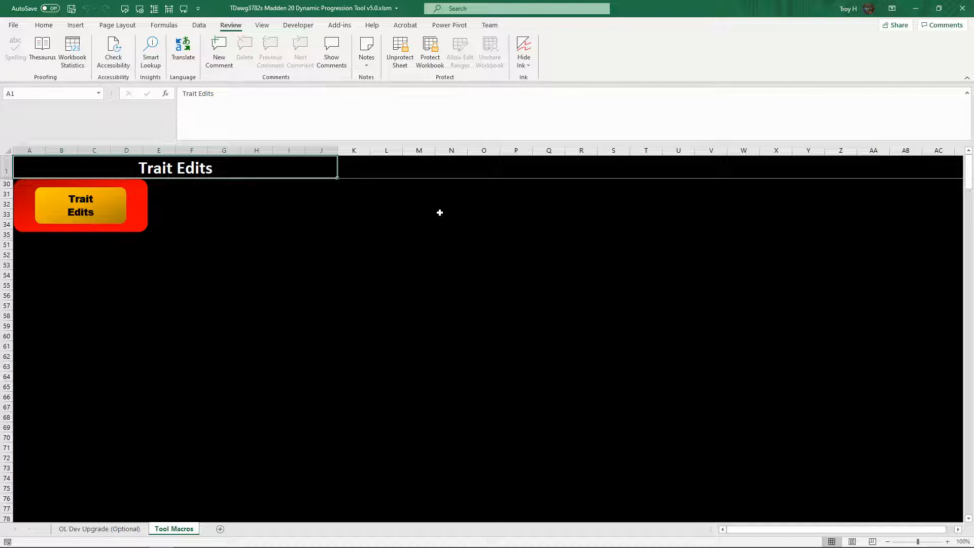
pyautogui.moveTo(456, 447)
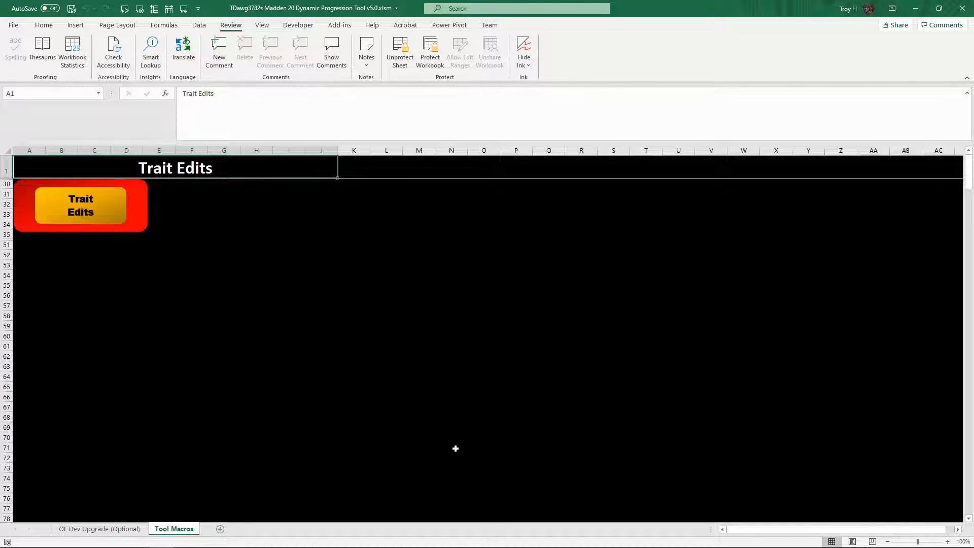
pyautogui.moveTo(444, 489)
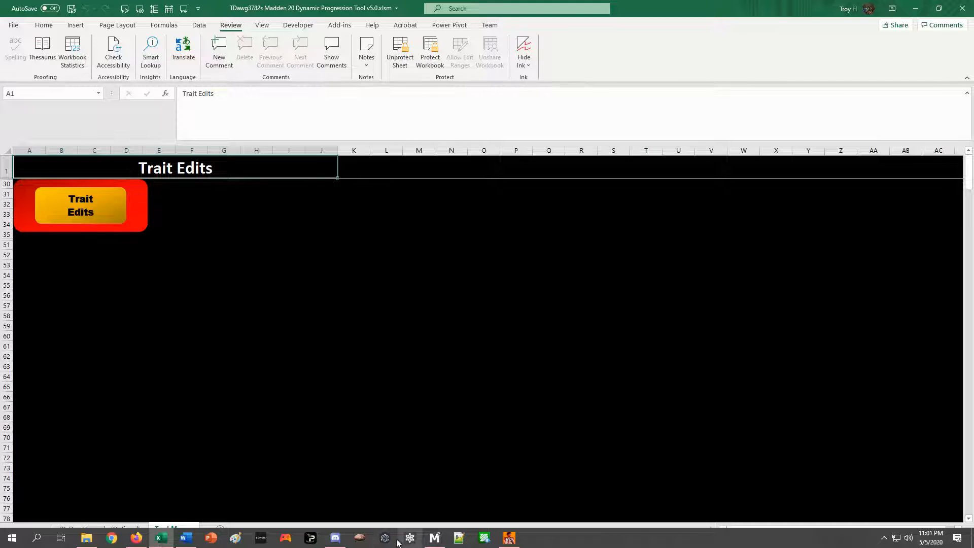
# Step: Launch Madden Franchise Editor, load the CAREER-Old franchise file and show its Player table
pyautogui.click(80, 205)
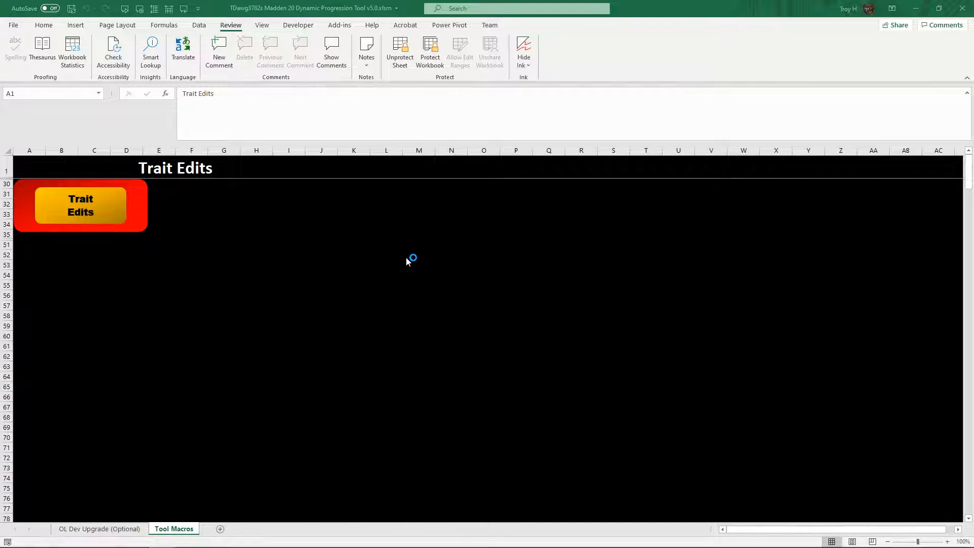
pyautogui.click(80, 205)
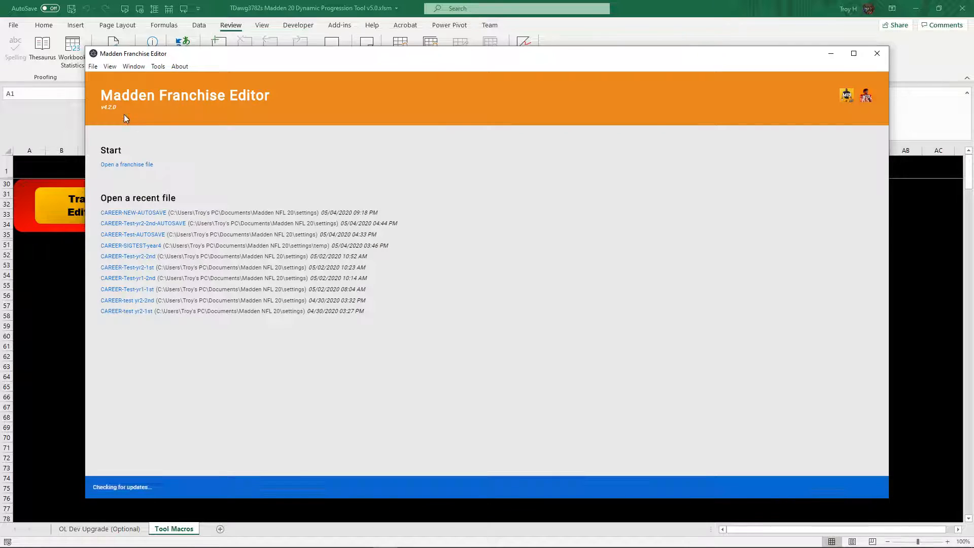
pyautogui.click(127, 165)
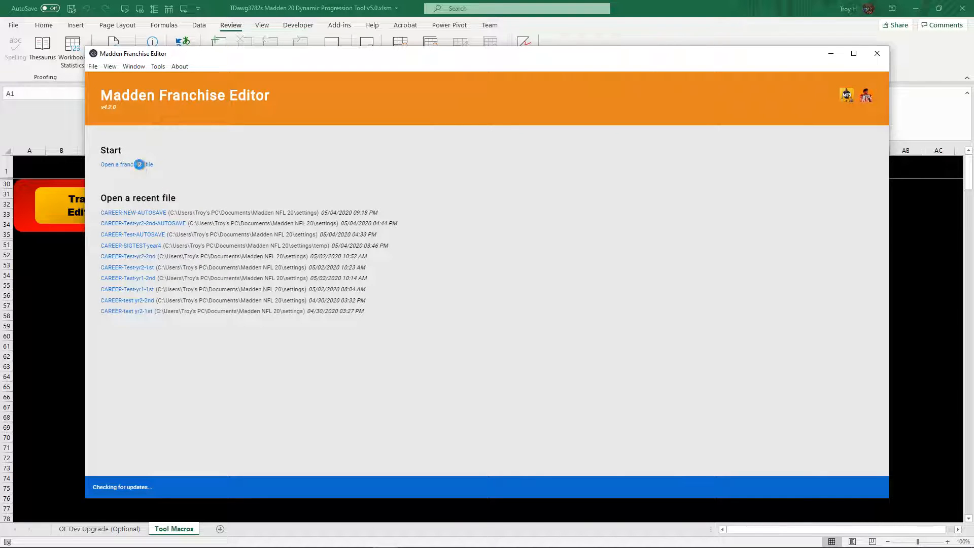
pyautogui.click(124, 164)
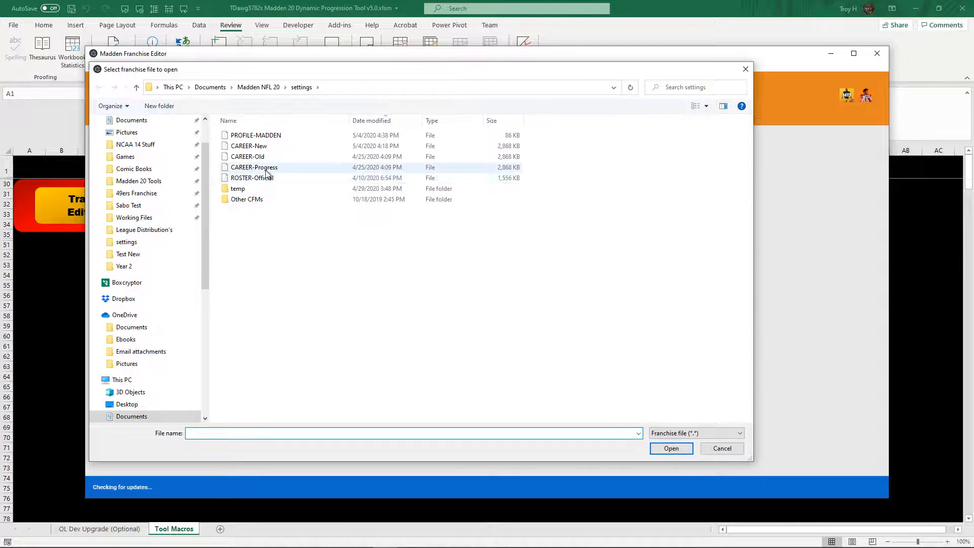
pyautogui.moveTo(248, 157)
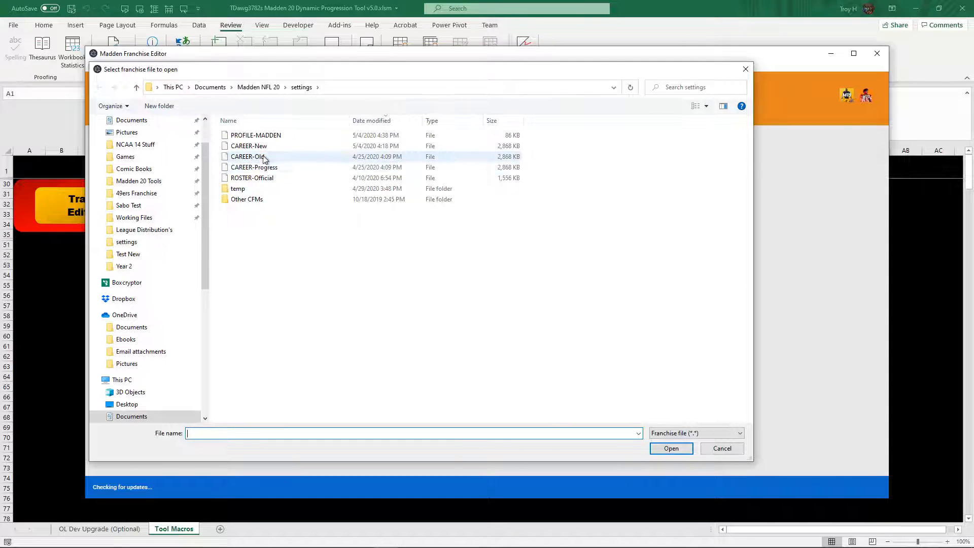
pyautogui.doubleClick(247, 157)
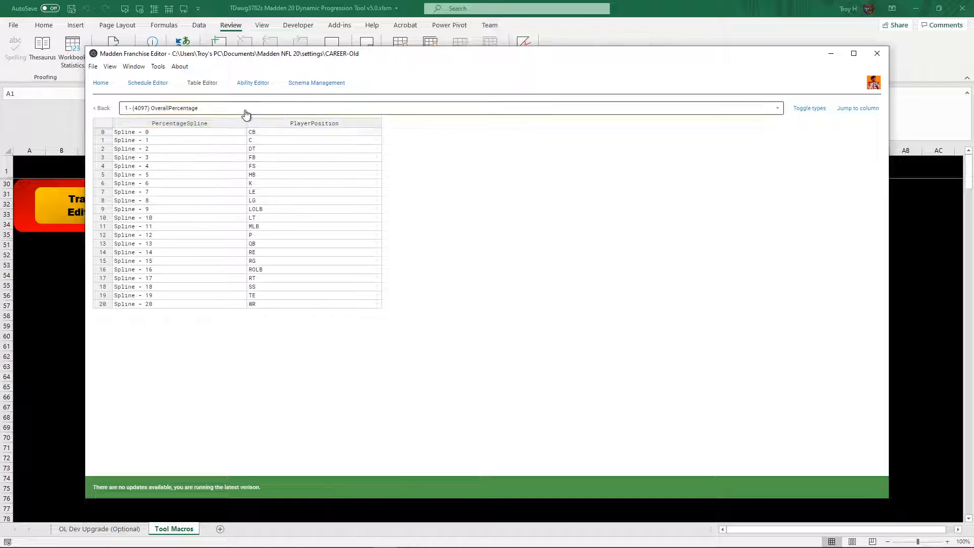
pyautogui.click(447, 108)
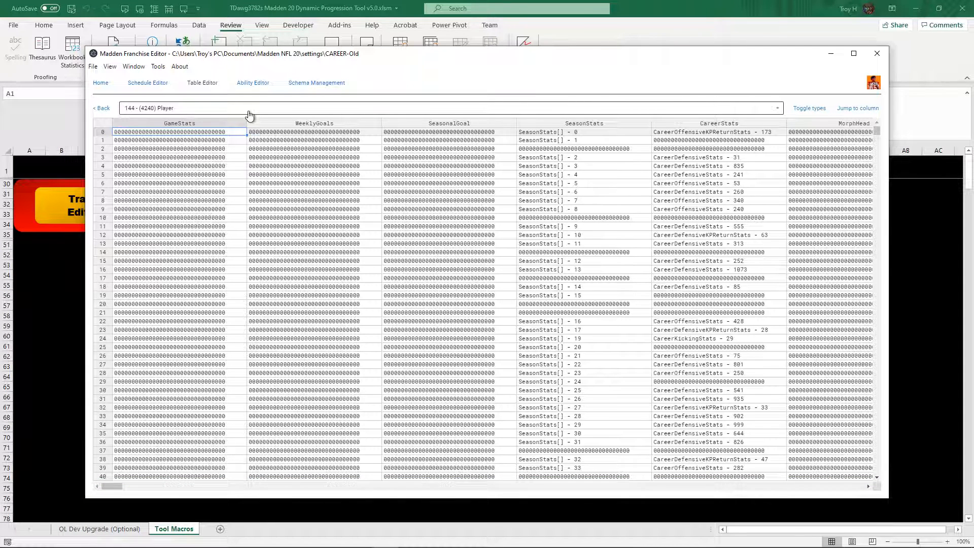
pyautogui.moveTo(192, 105)
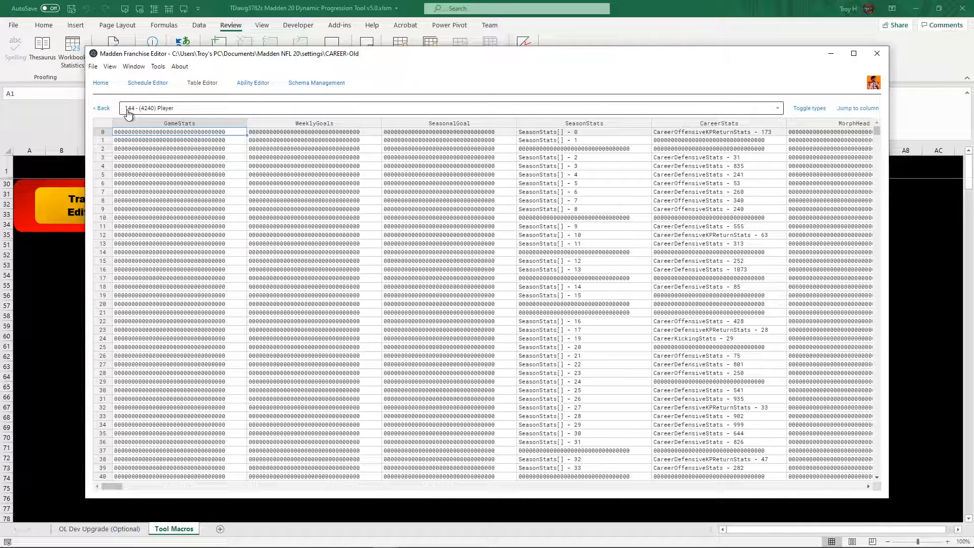
# Step: Select table 144 - (4240) Player by searching 'player' in the table list
pyautogui.click(776, 107)
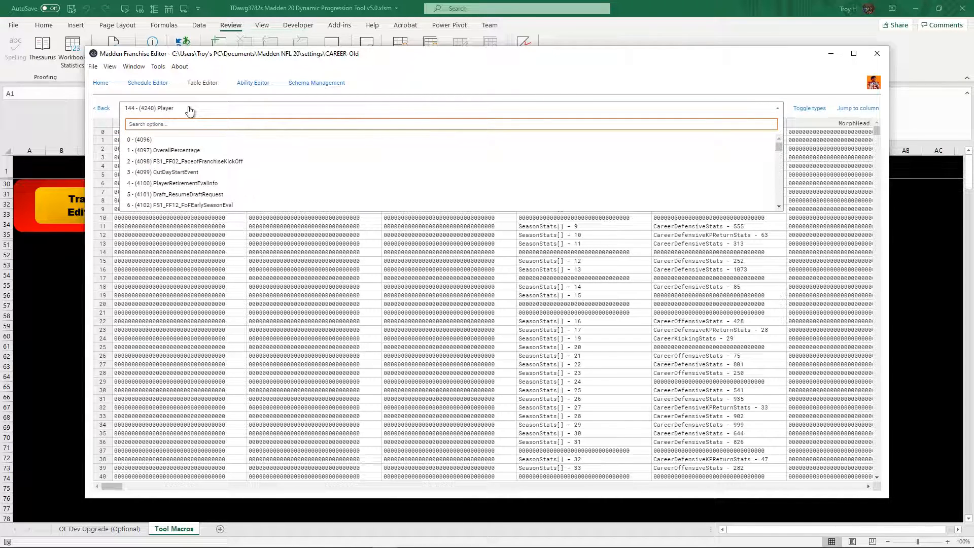
pyautogui.write('player')
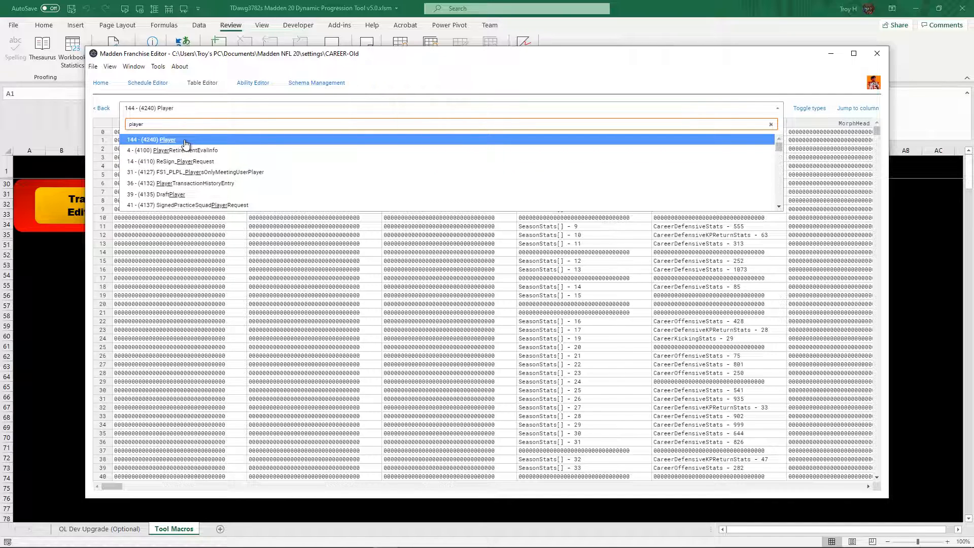
pyautogui.click(151, 139)
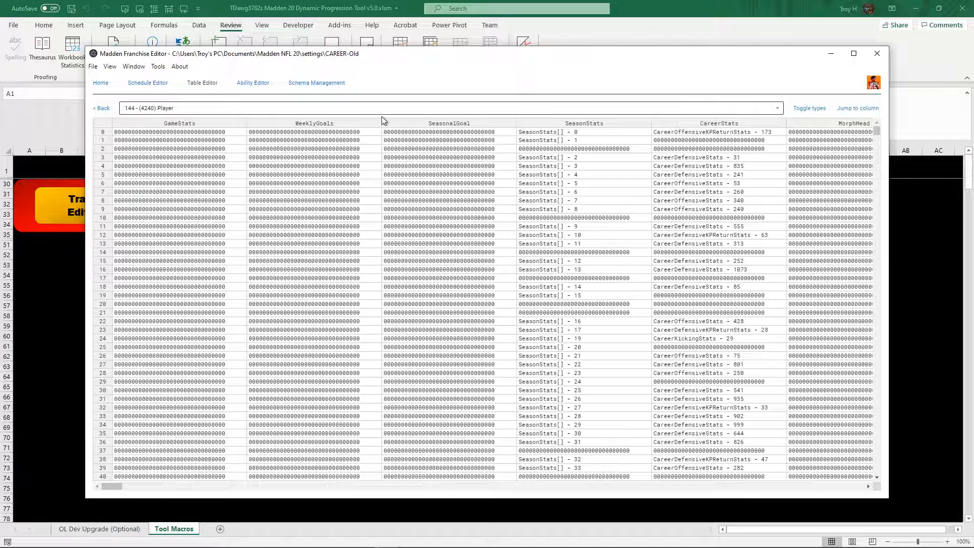
# Step: Export the Player table via File > Export as 144 into the Traits Test folder
pyautogui.click(93, 67)
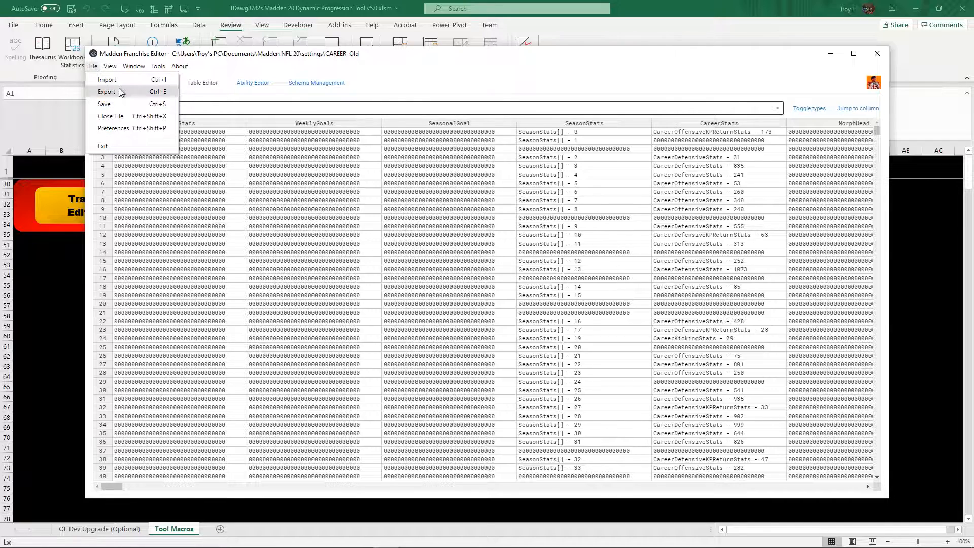
pyautogui.click(106, 92)
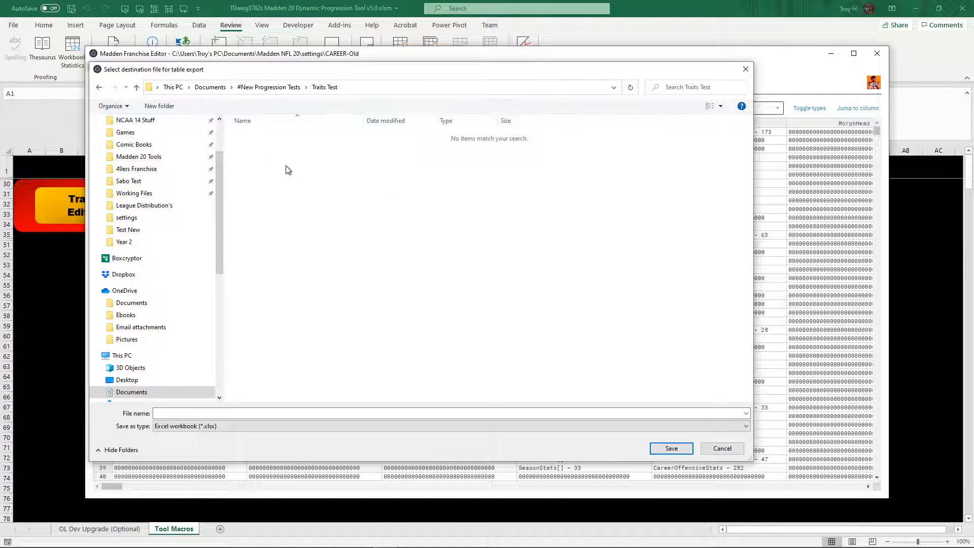
pyautogui.write('144')
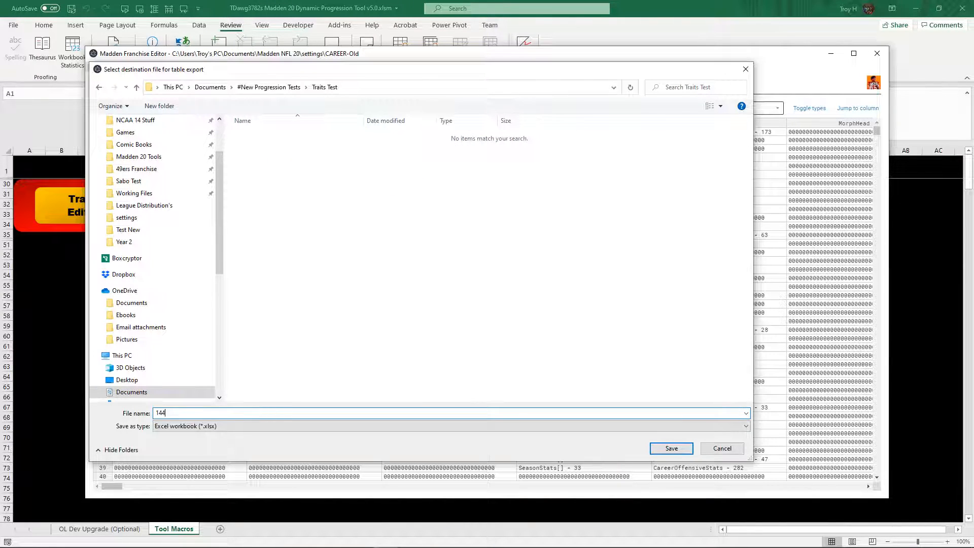
pyautogui.click(670, 447)
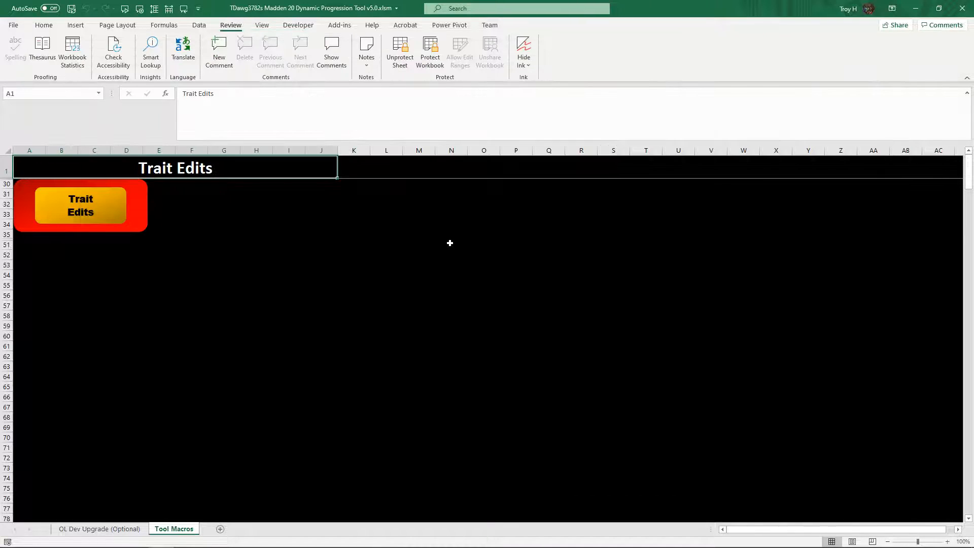
pyautogui.click(80, 205)
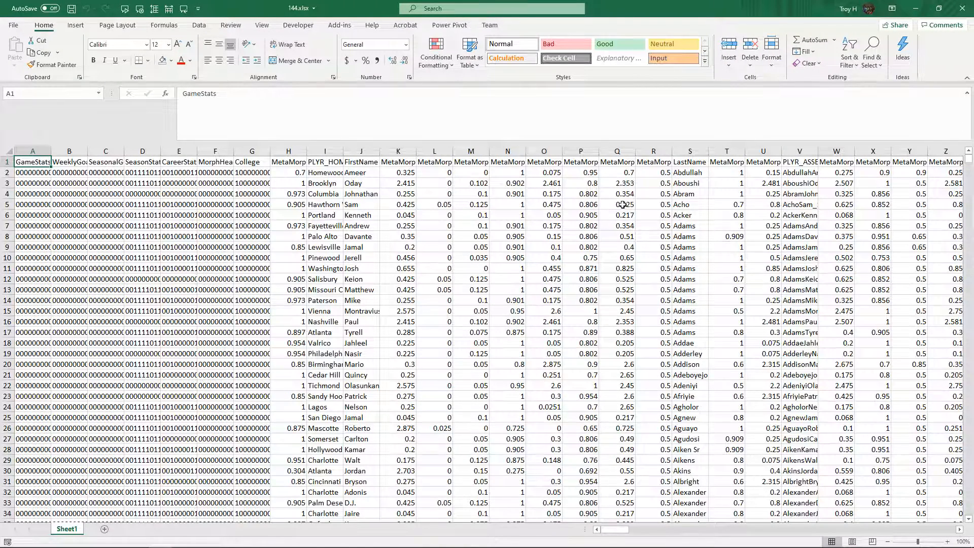
pyautogui.moveTo(682, 193)
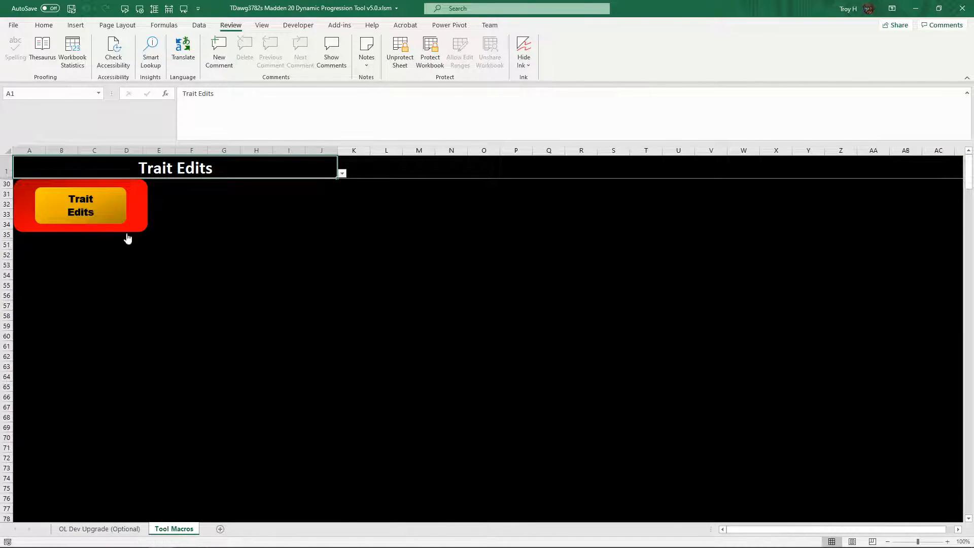
# Step: Run the Trait Edits macro and acknowledge its player-table prompt until run-time error 5 appears
pyautogui.click(80, 206)
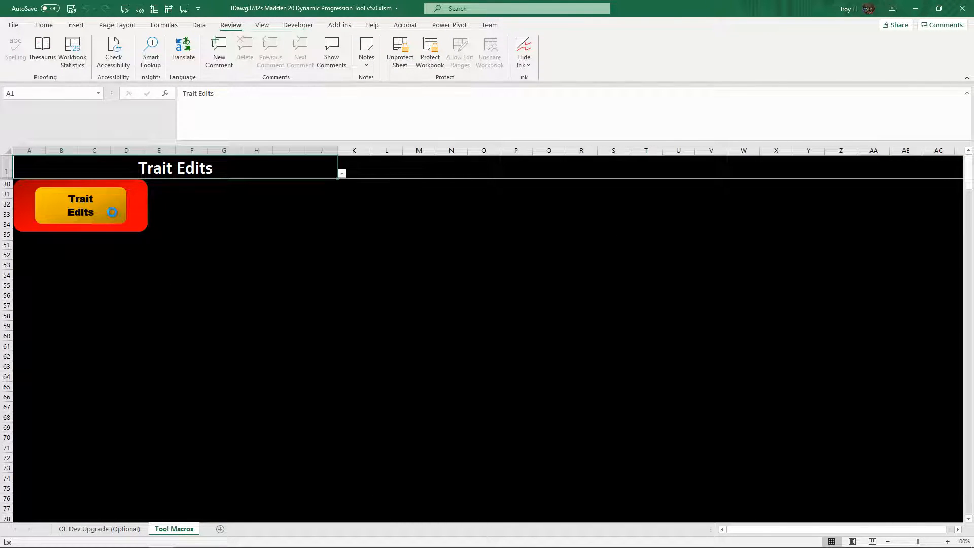
pyautogui.click(80, 205)
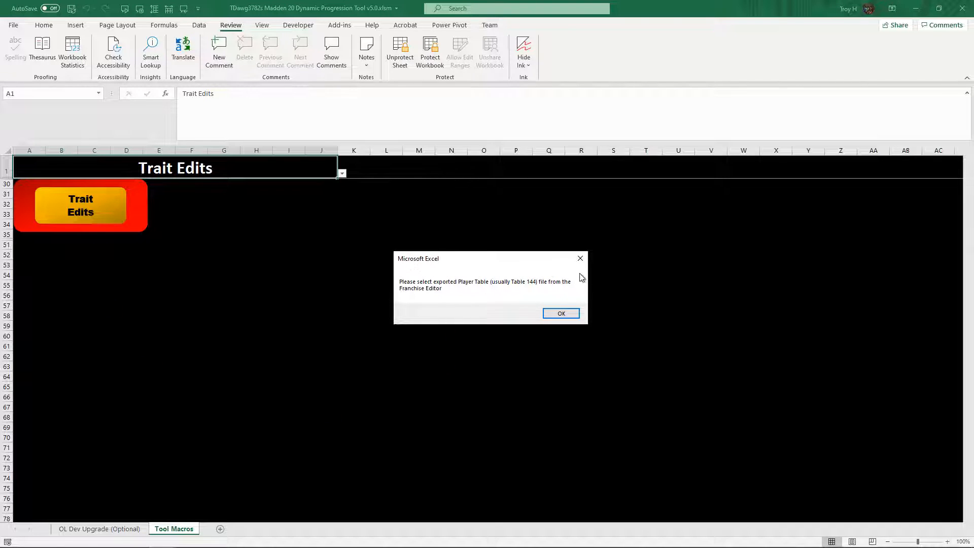
pyautogui.moveTo(497, 324)
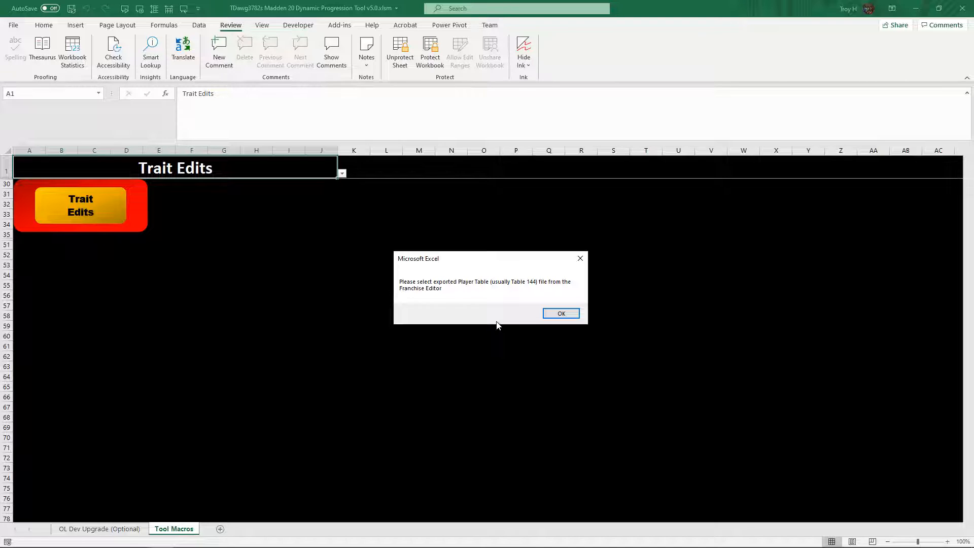
pyautogui.moveTo(493, 305)
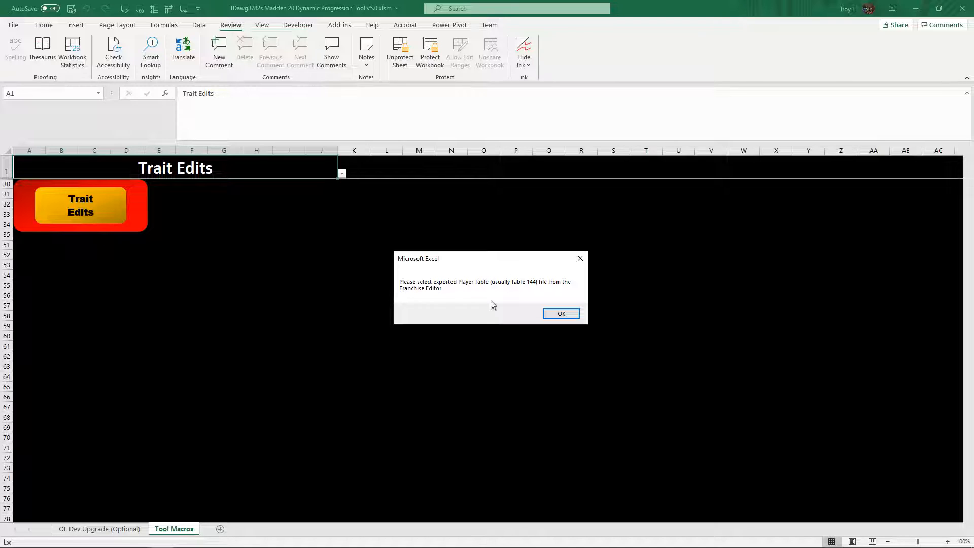
pyautogui.click(560, 313)
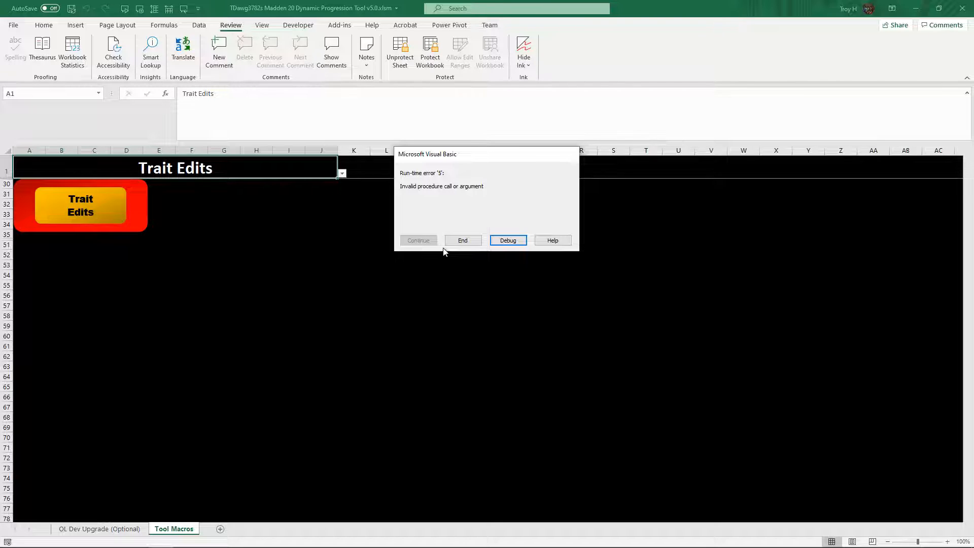
# Step: End the failed macro, hide the grouped helper sheets and refilter Tool Macros to Trait Edits
pyautogui.click(462, 240)
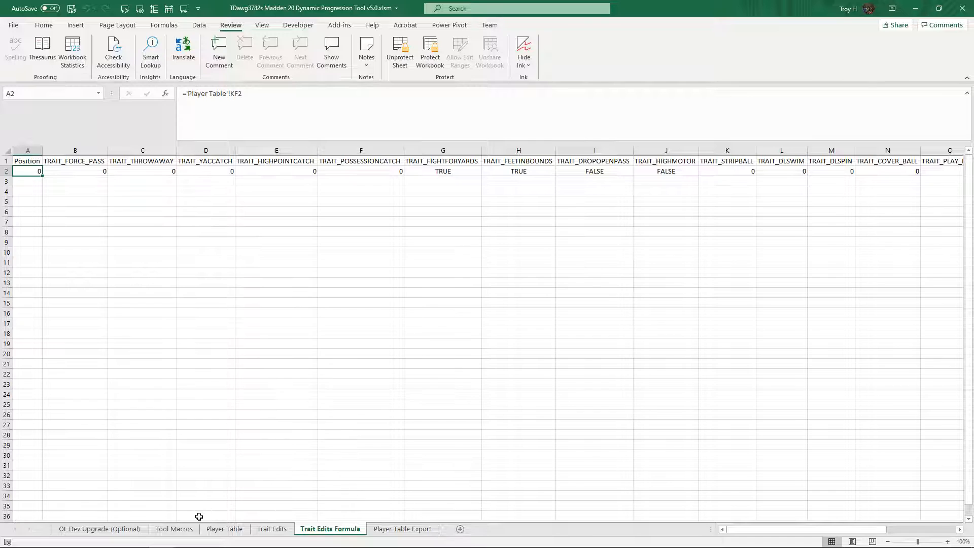
pyautogui.moveTo(295, 528)
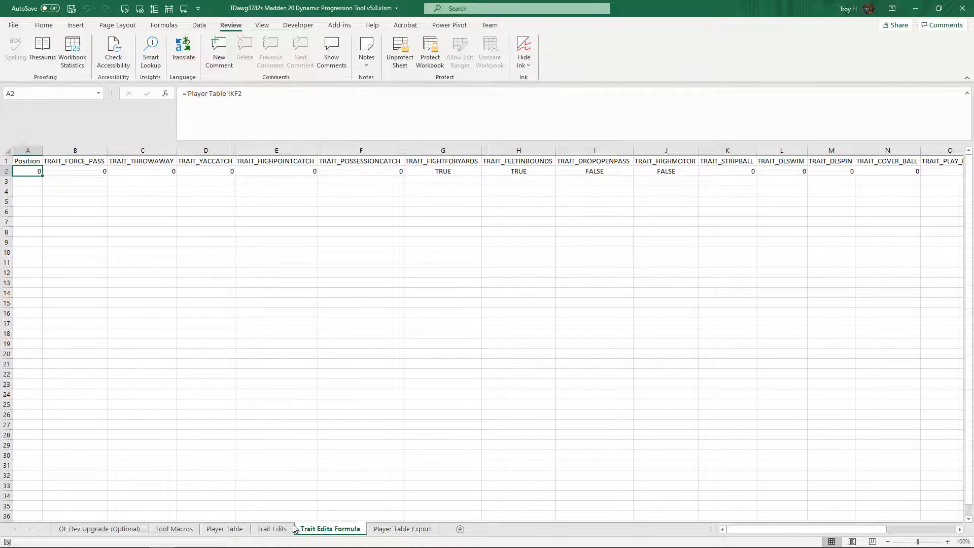
pyautogui.click(402, 528)
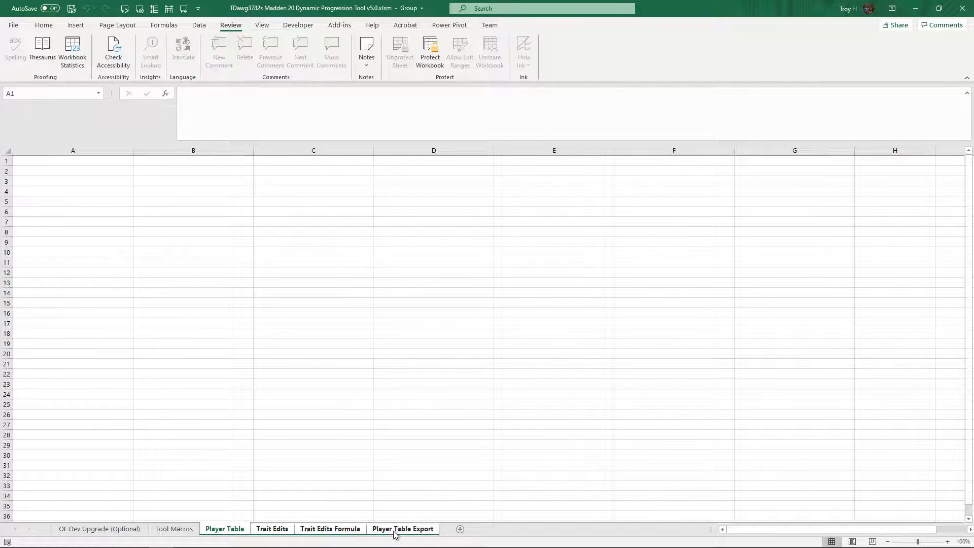
pyautogui.click(174, 529)
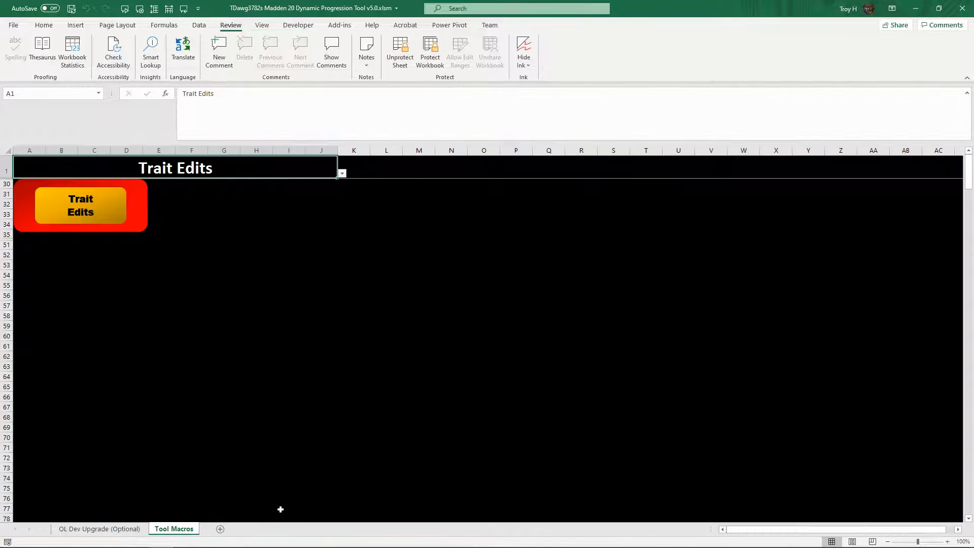
pyautogui.moveTo(313, 403)
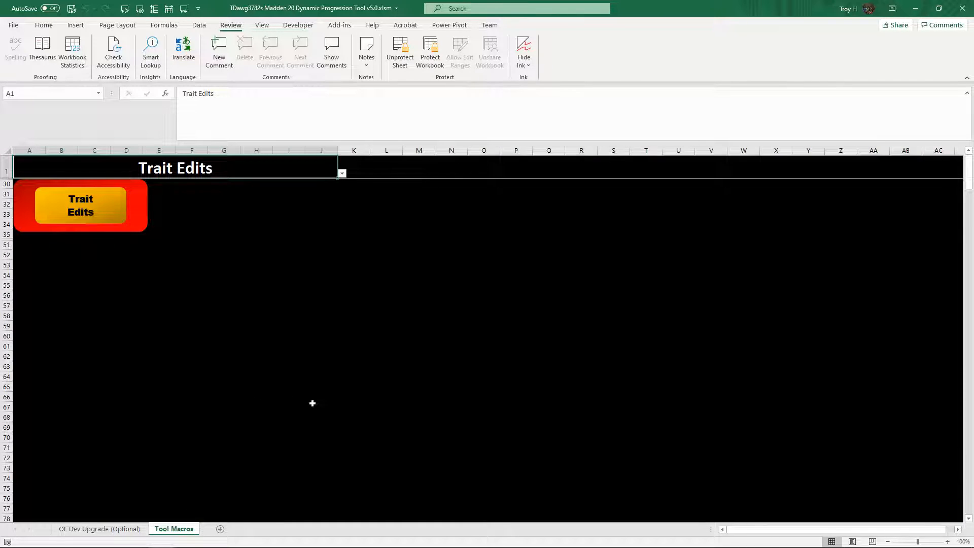
pyautogui.moveTo(294, 175)
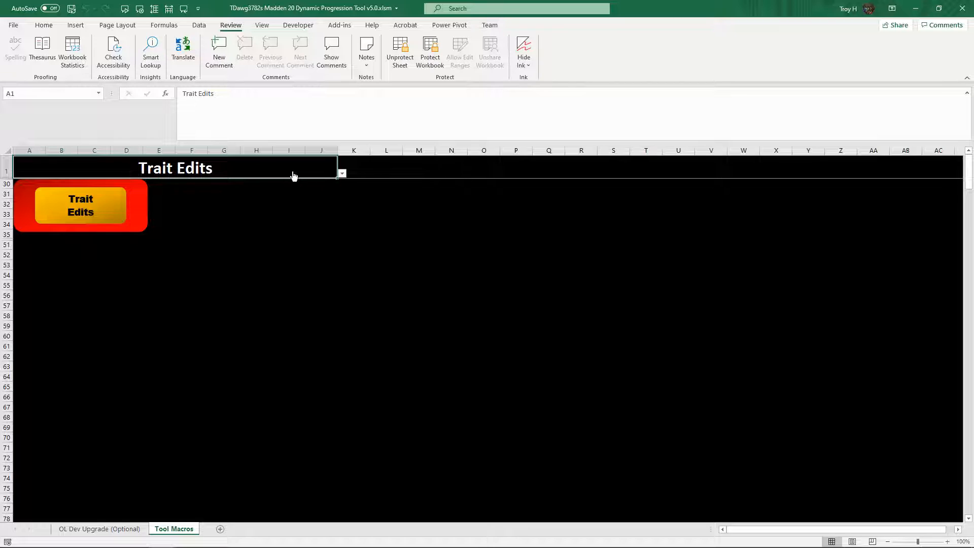
pyautogui.click(341, 173)
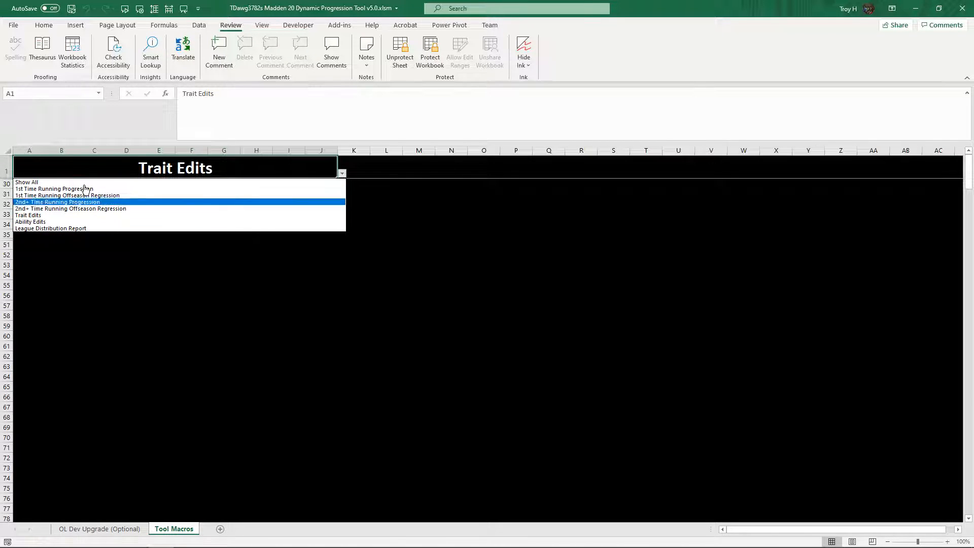
pyautogui.click(29, 215)
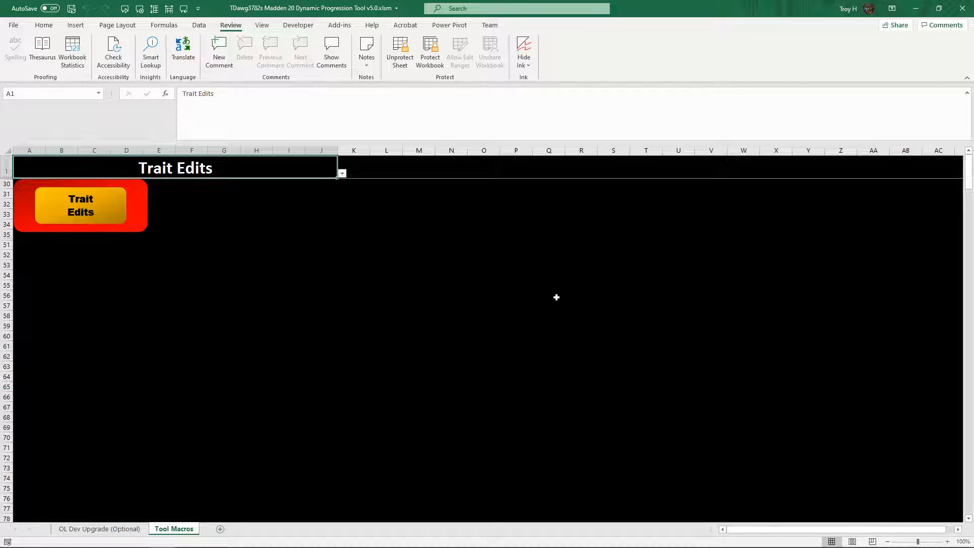
pyautogui.moveTo(300, 533)
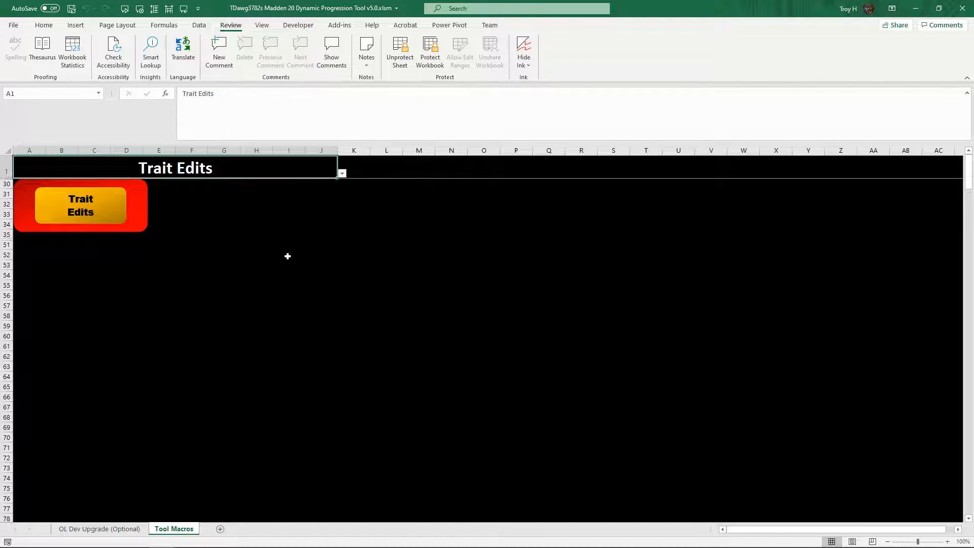
# Step: Rerun Trait Edits on 144.xlsx from Documents > #New Progression Tests > Traits Test
pyautogui.click(80, 206)
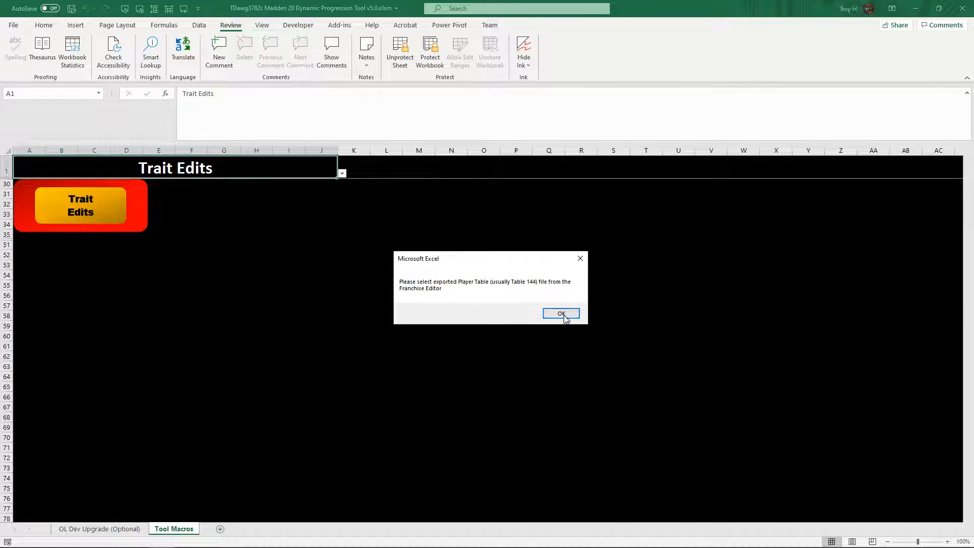
pyautogui.click(560, 313)
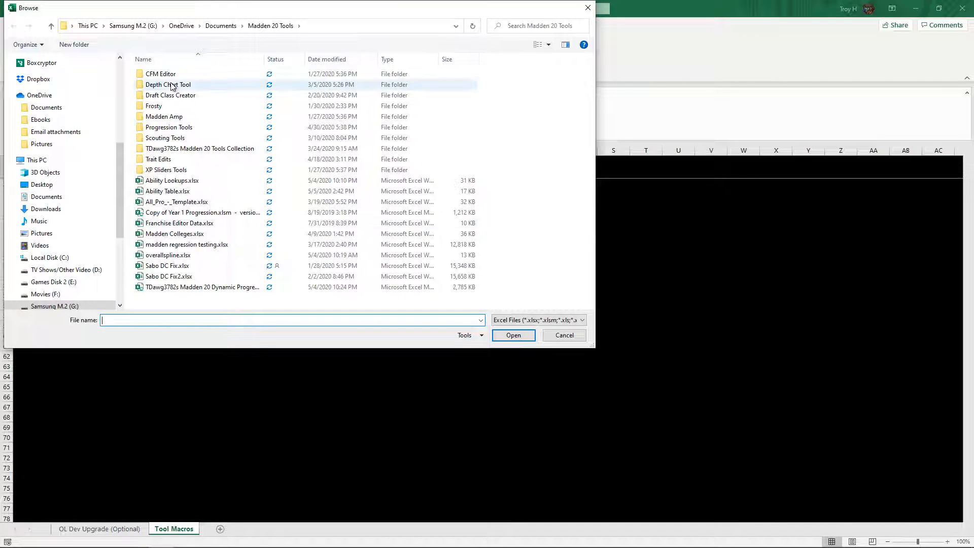
pyautogui.click(46, 197)
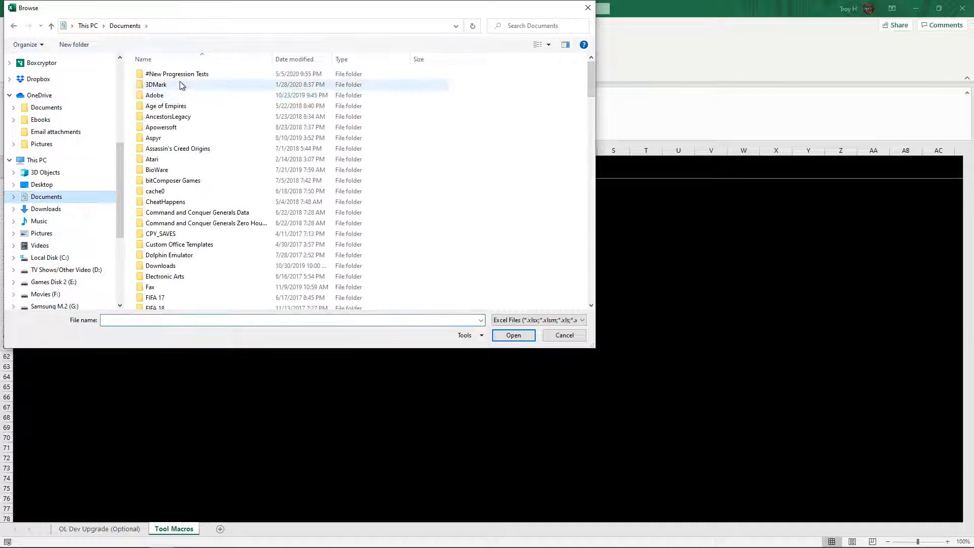
pyautogui.doubleClick(177, 74)
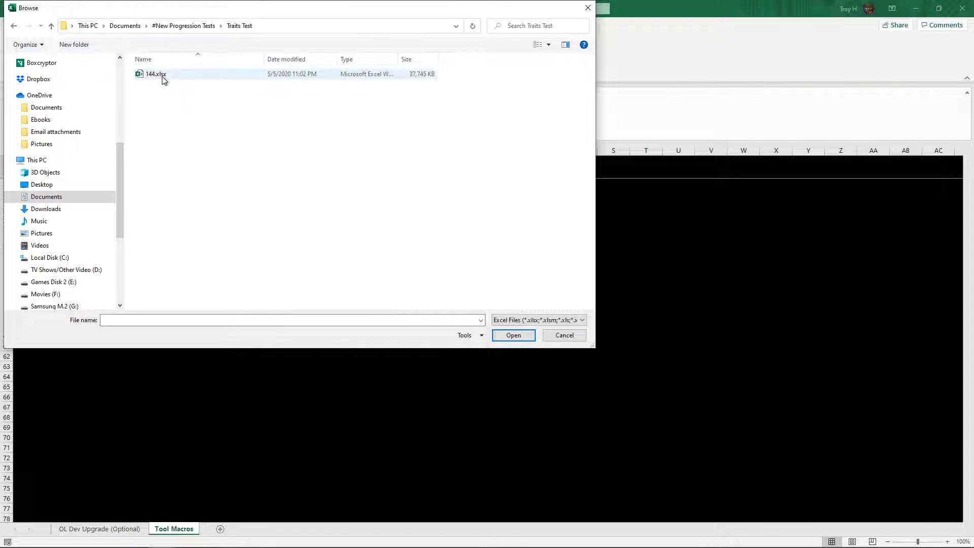
pyautogui.doubleClick(155, 74)
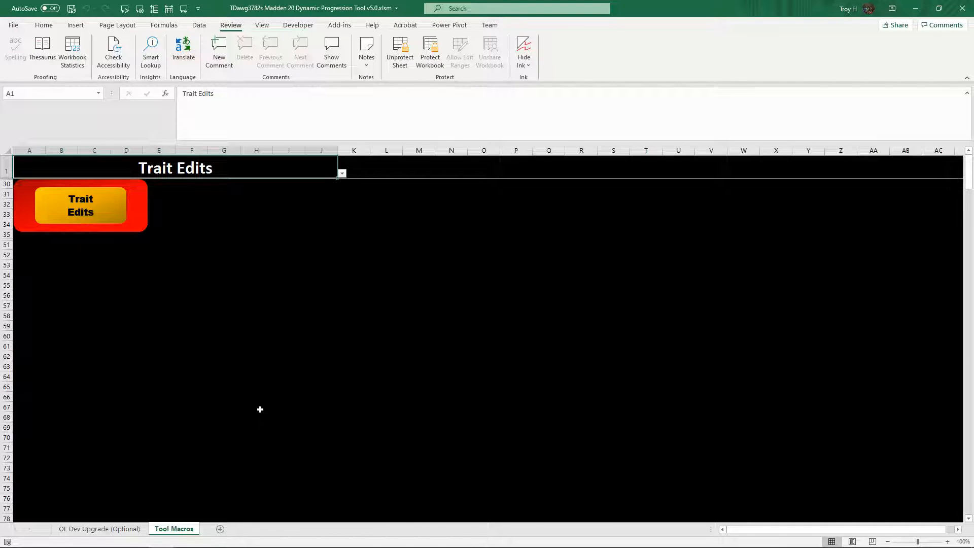
pyautogui.moveTo(253, 363)
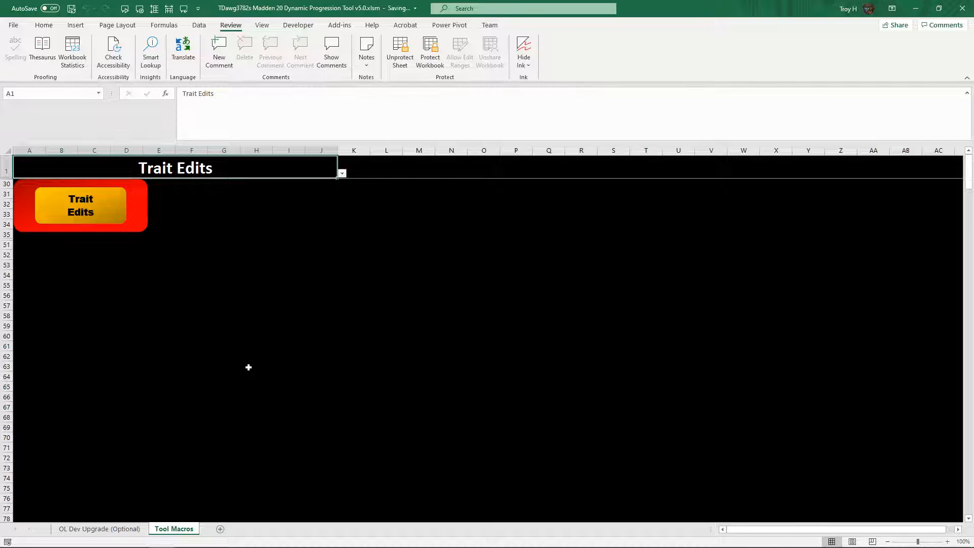
pyautogui.moveTo(335, 538)
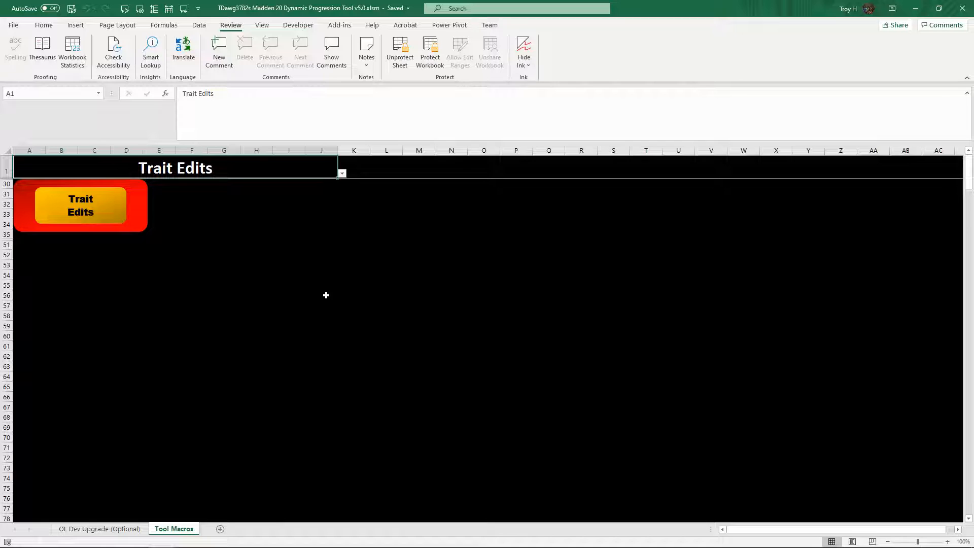
pyautogui.moveTo(331, 300)
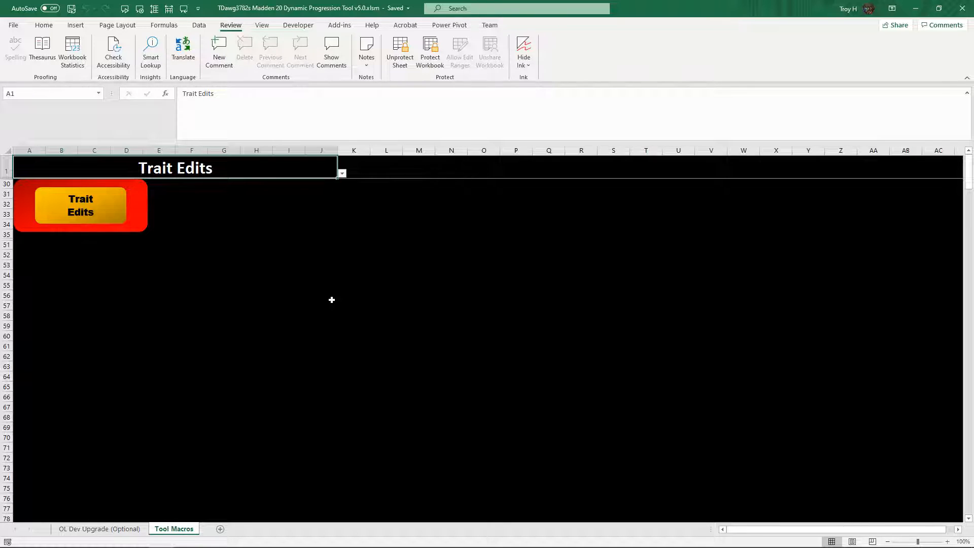
pyautogui.moveTo(358, 517)
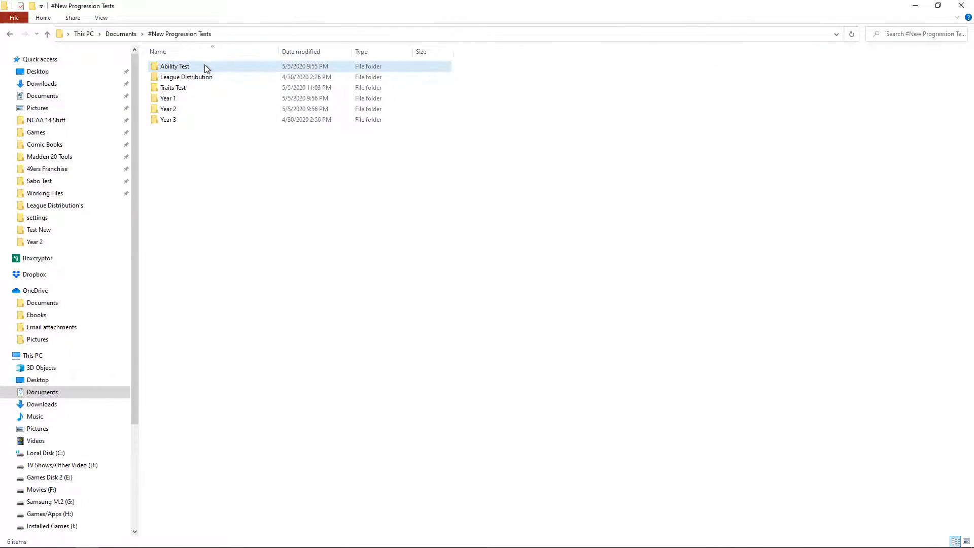
# Step: Open the Traits Test folder and launch its Trait Edits_Export.xlsx workbook in Excel
pyautogui.doubleClick(173, 87)
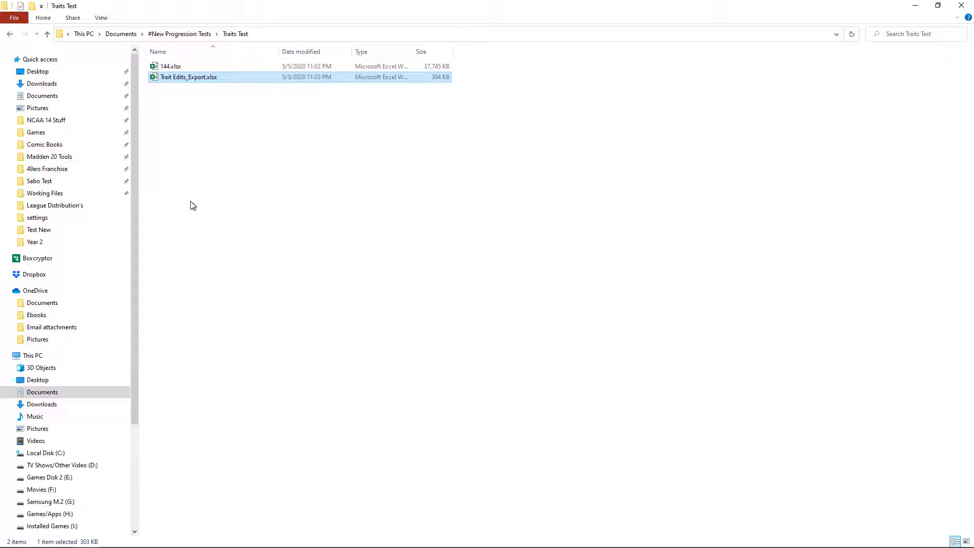
pyautogui.moveTo(208, 118)
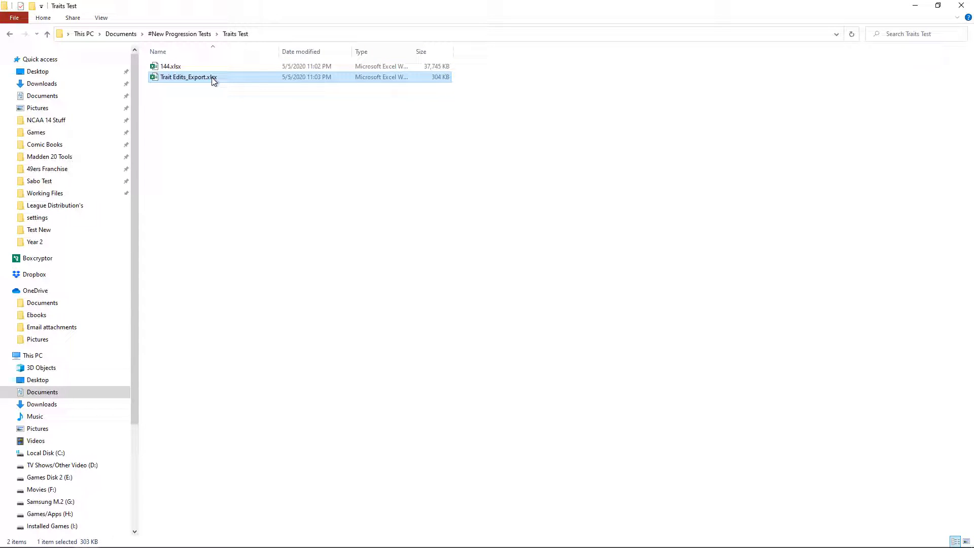
pyautogui.moveTo(205, 76)
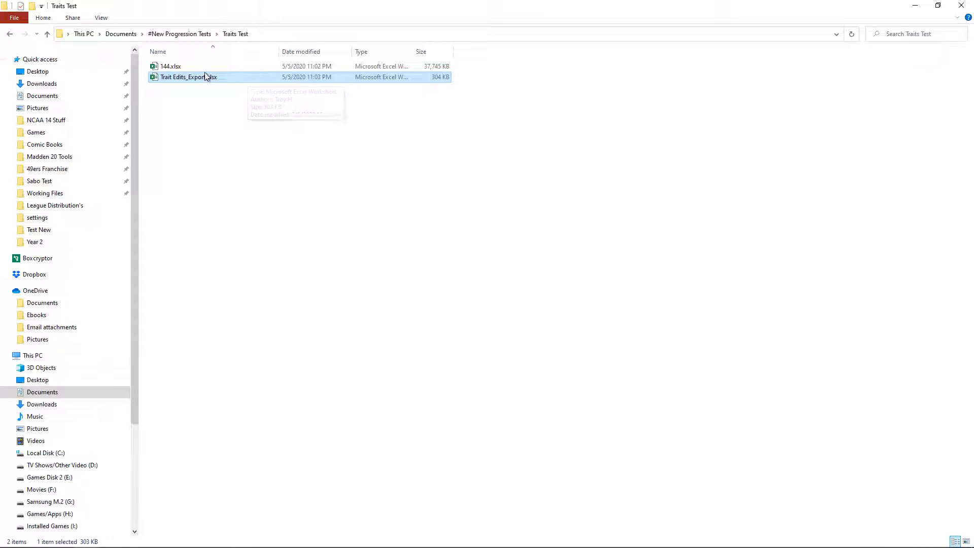
pyautogui.doubleClick(186, 76)
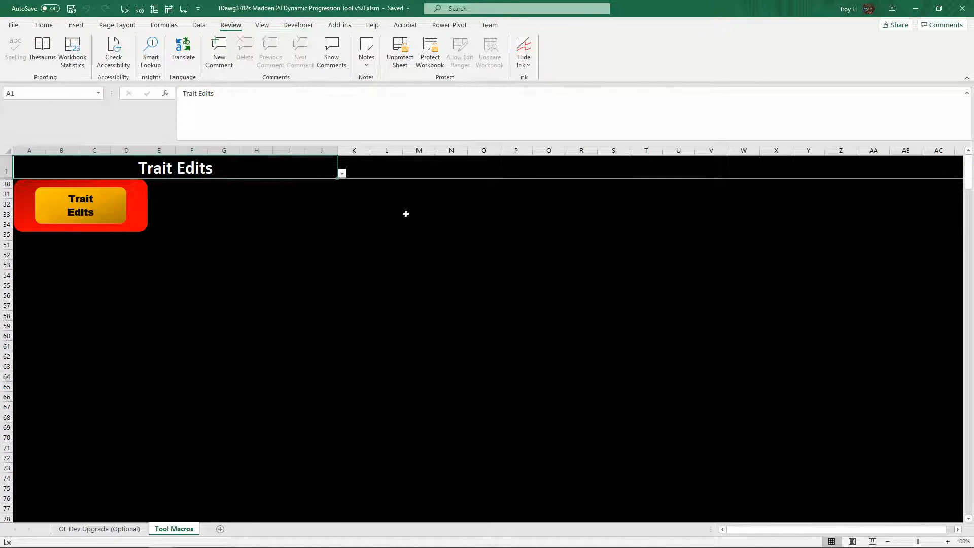
# Step: Review the Player Table Export sheet's columns in Trait Edits_Export.xlsx, scrolling across the headers
pyautogui.click(79, 205)
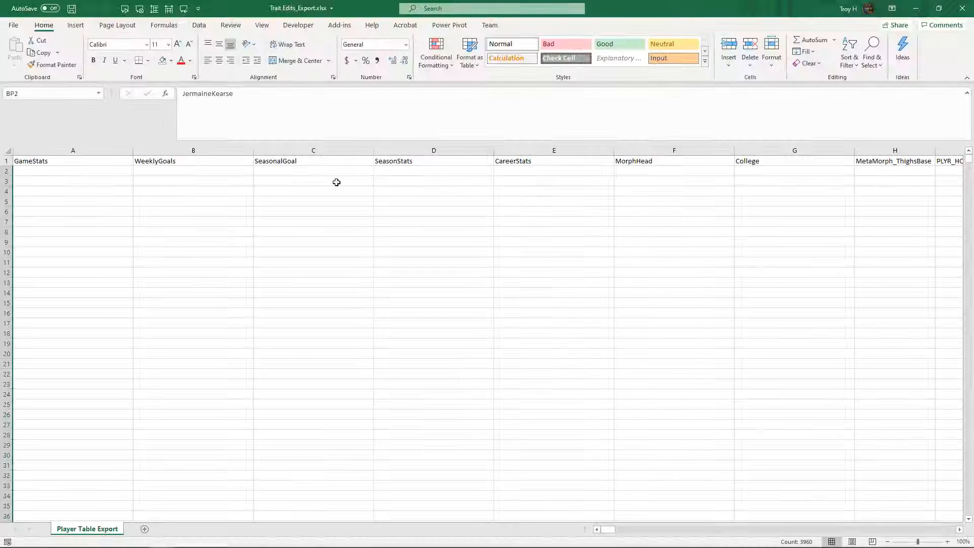
pyautogui.hscroll(3)
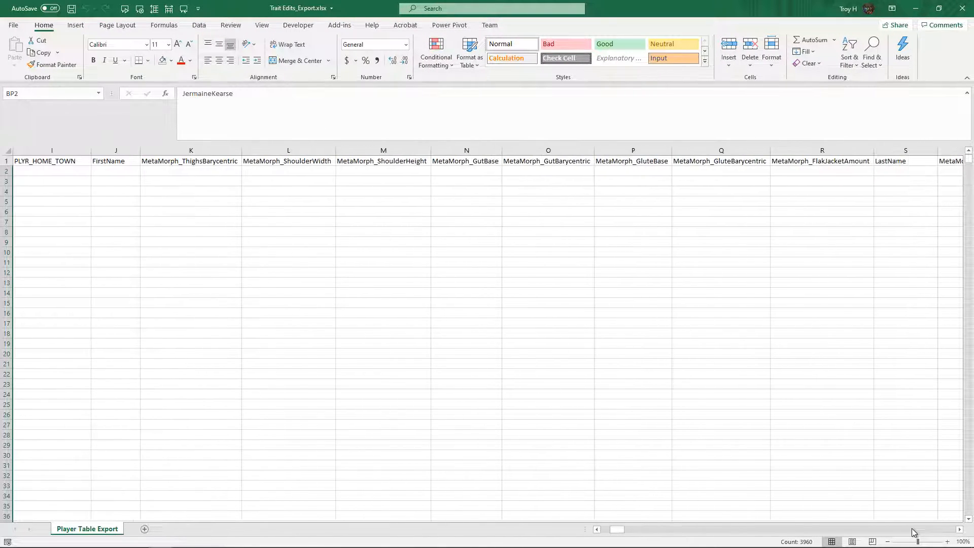
pyautogui.hscroll(3)
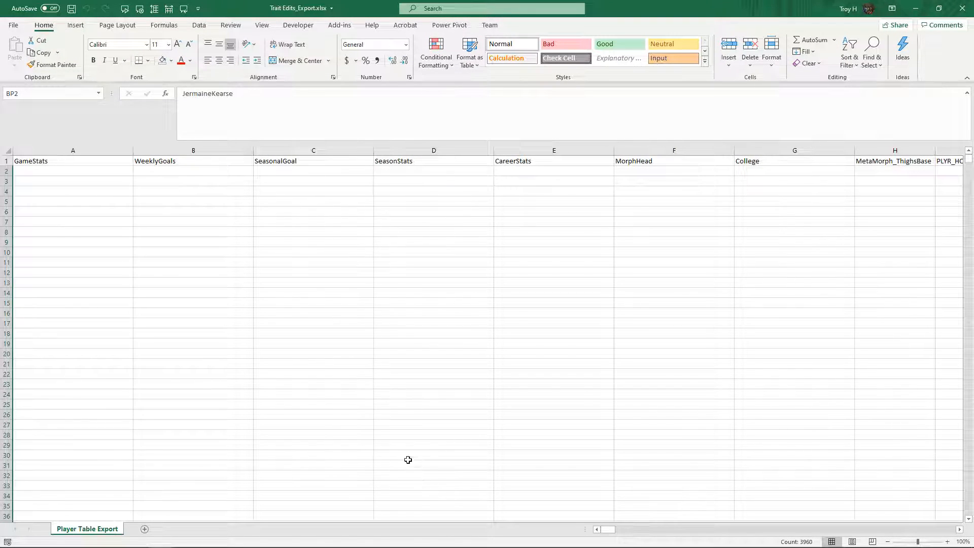
pyautogui.moveTo(327, 339)
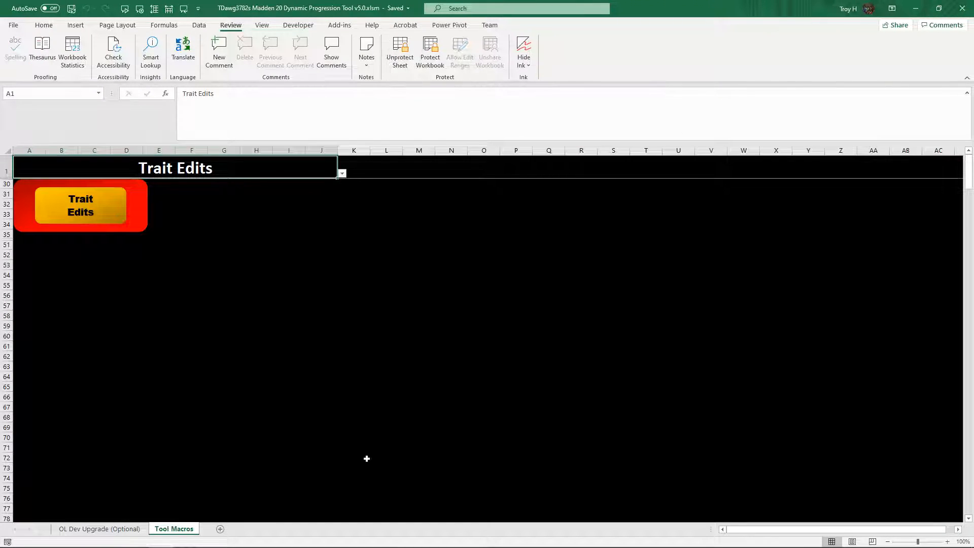
# Step: Import Trait Edits_Export.xlsx into the 144 Player table, save CAREER-Old and close the franchise file
pyautogui.click(80, 205)
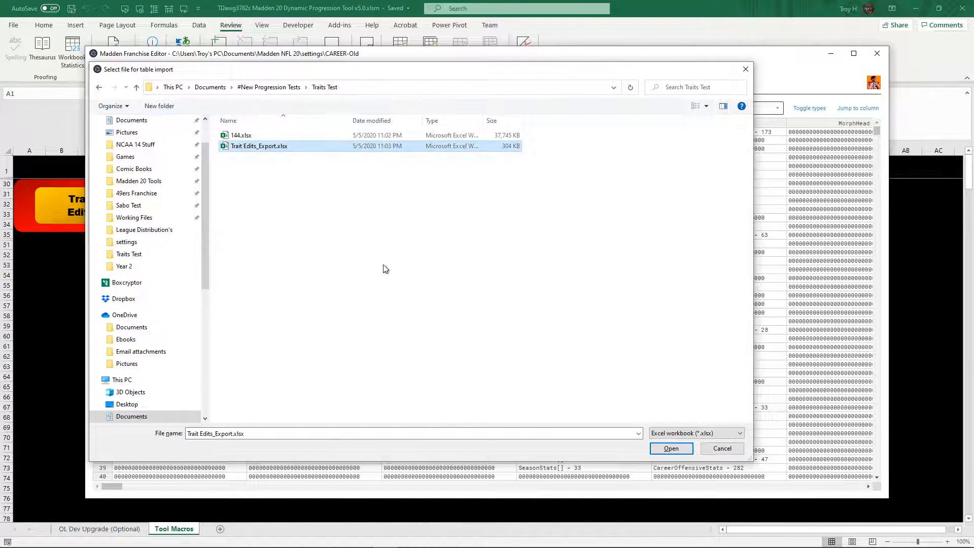
pyautogui.click(670, 448)
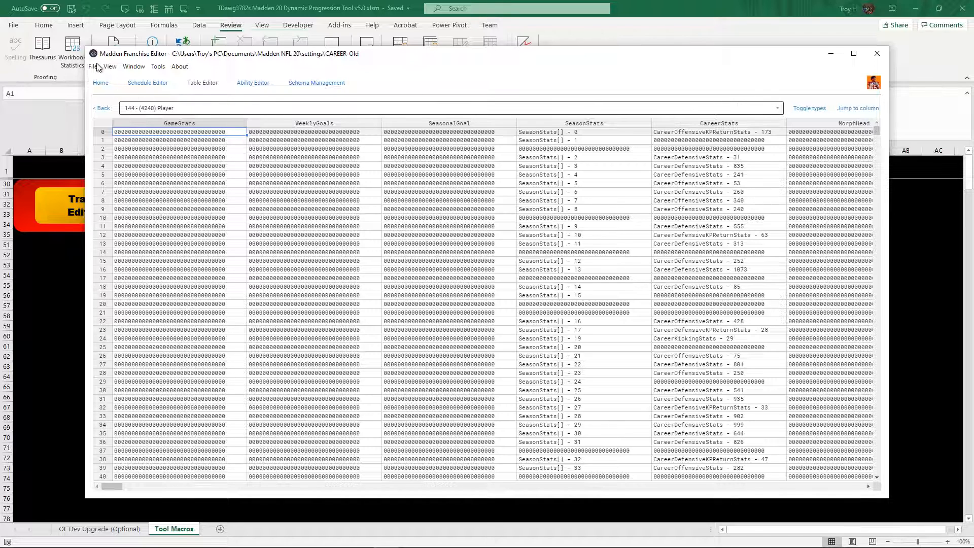
pyautogui.click(93, 67)
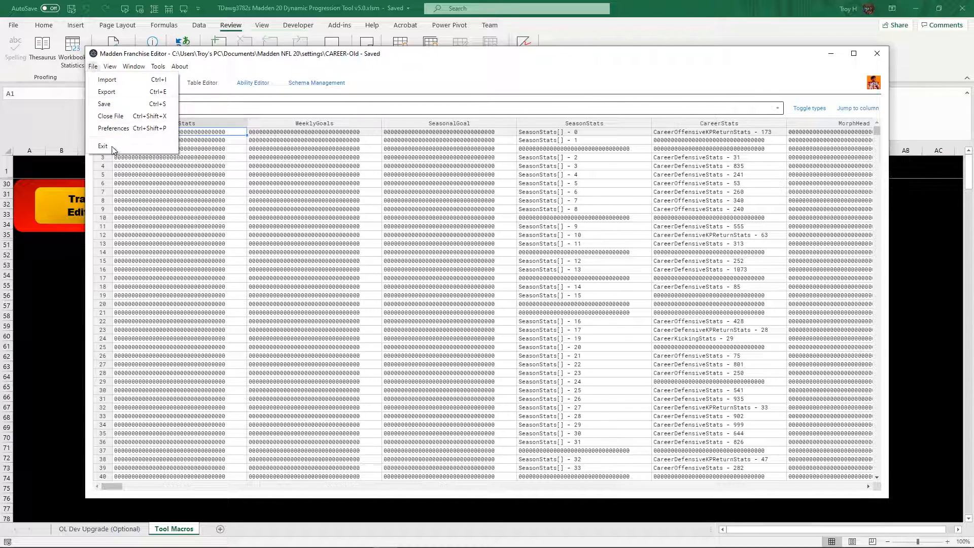
pyautogui.click(111, 116)
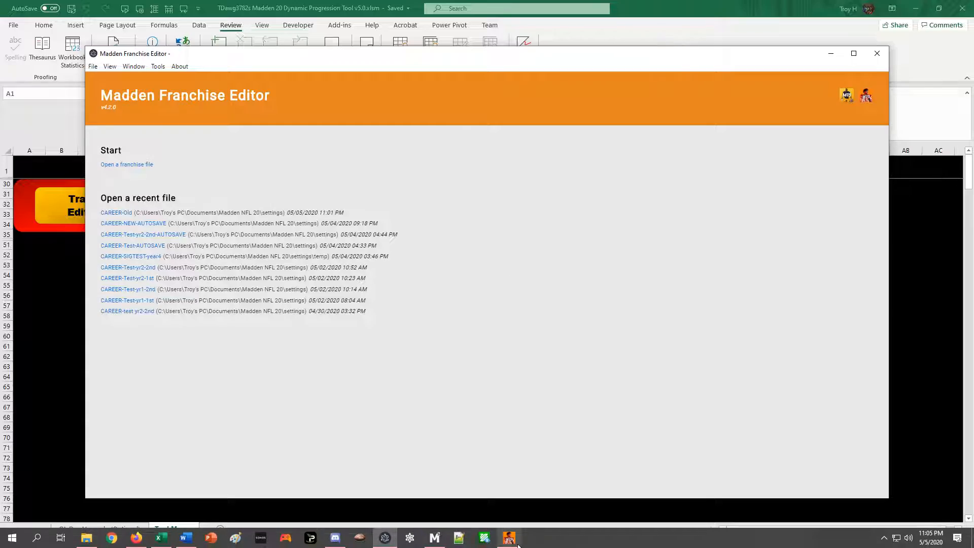
# Step: Switch to Madden NFL 20 and load the 49ers franchise to its Preseason Week 1 hub
pyautogui.click(508, 537)
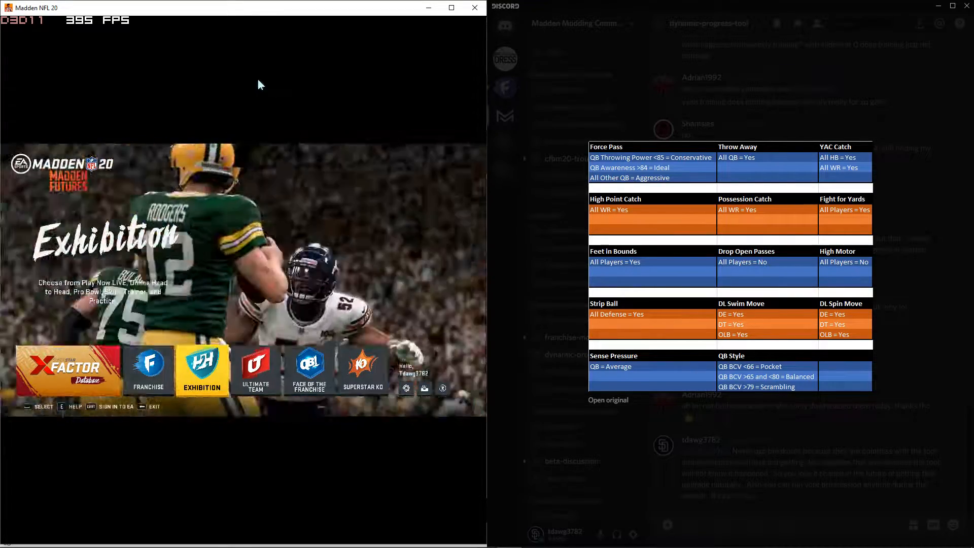
pyautogui.click(148, 369)
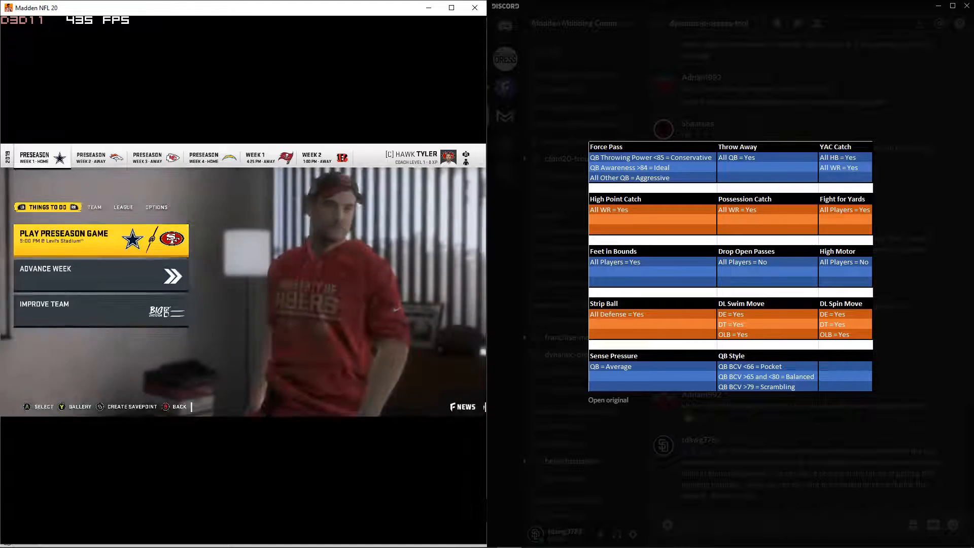
# Step: From Rosters, check Marquise Goodwin's and Jordan Matthews' player cards for the new receiver traits
pyautogui.click(95, 207)
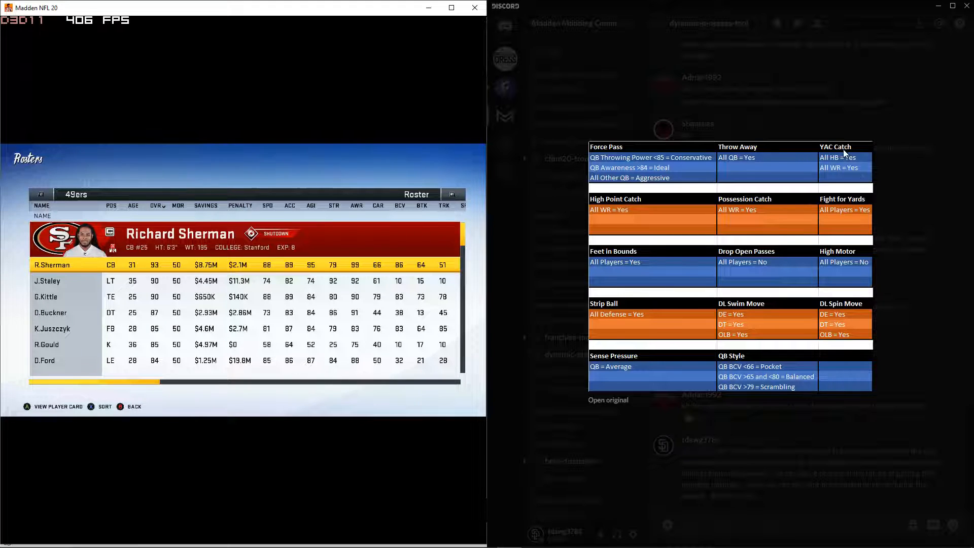
pyautogui.moveTo(678, 258)
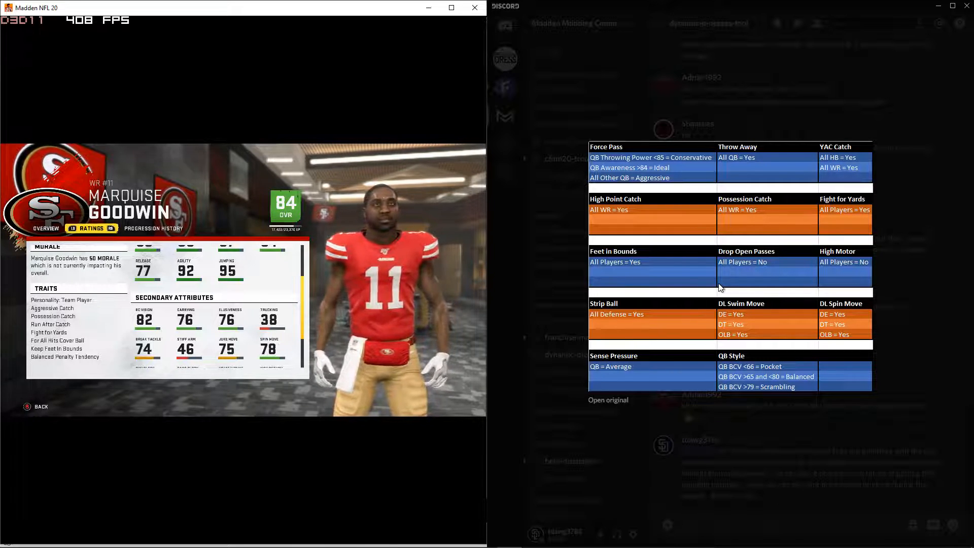
pyautogui.moveTo(640, 268)
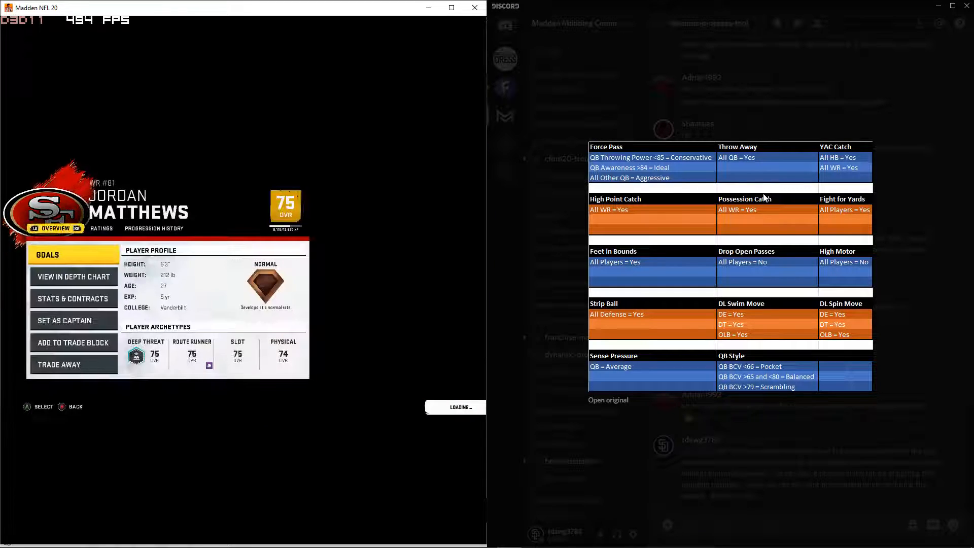
pyautogui.click(102, 228)
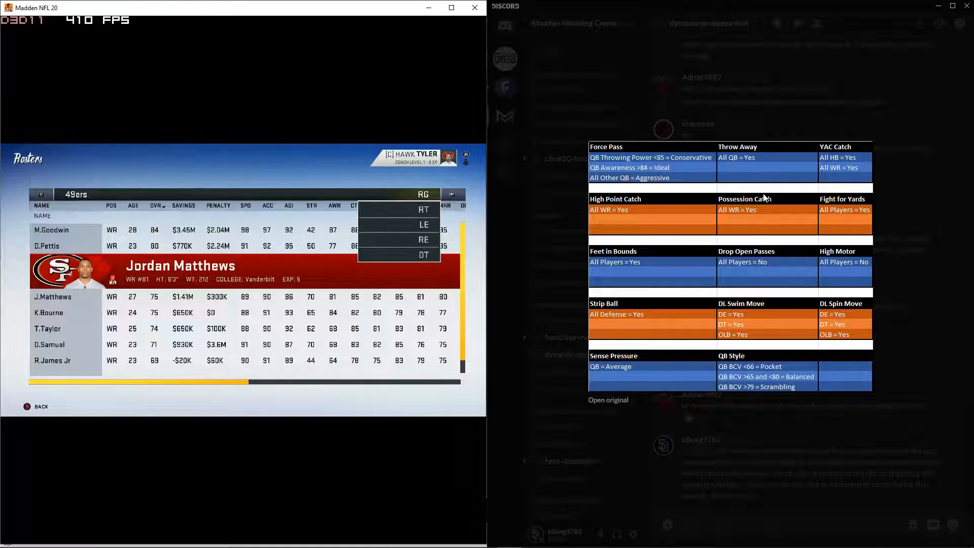
# Step: Check Nick Bosa's and Malcolm Smith's trait cards for Swim Move and Strip Ball
pyautogui.click(423, 240)
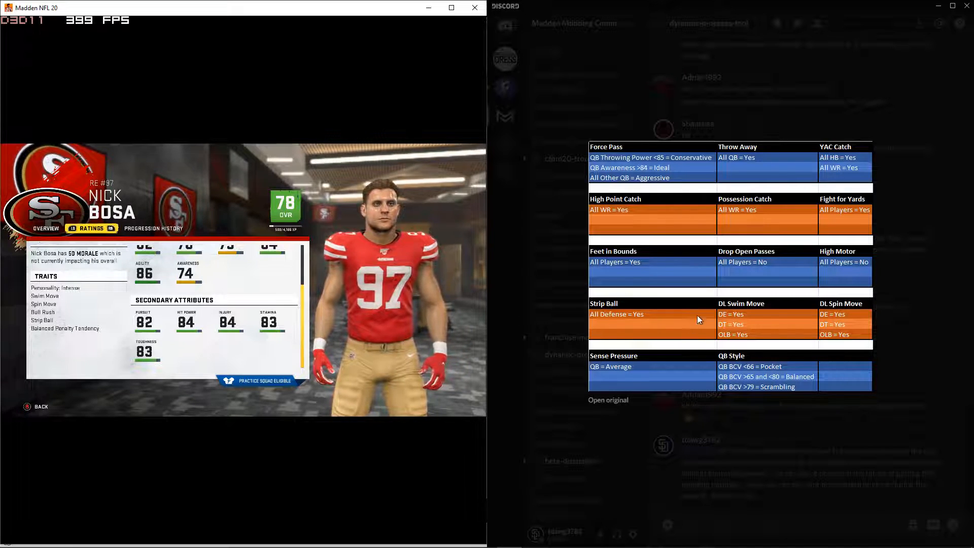
pyautogui.moveTo(884, 286)
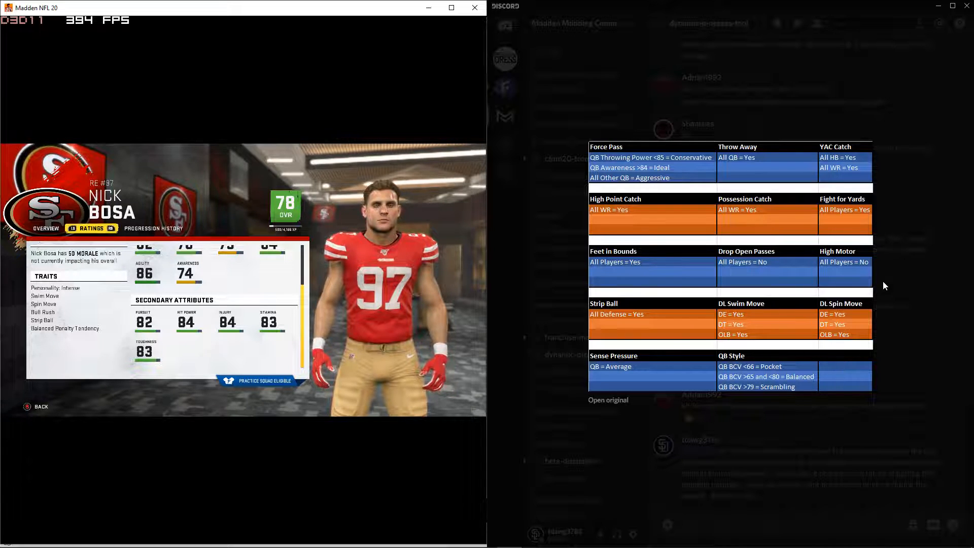
pyautogui.moveTo(845, 174)
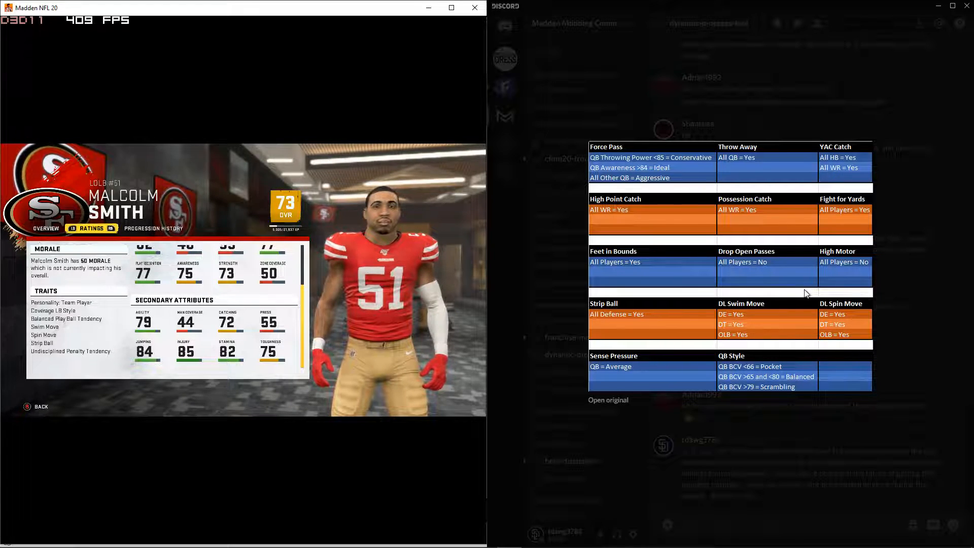
pyautogui.click(161, 228)
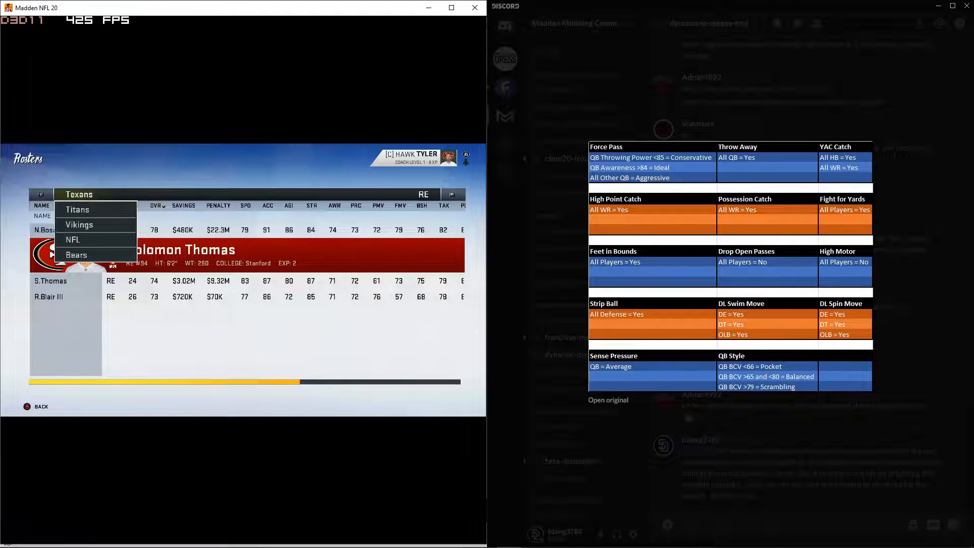
# Step: Filter the roster to NFL quarterbacks and move to the ball carrier vision column, selecting a quarterback
pyautogui.click(73, 240)
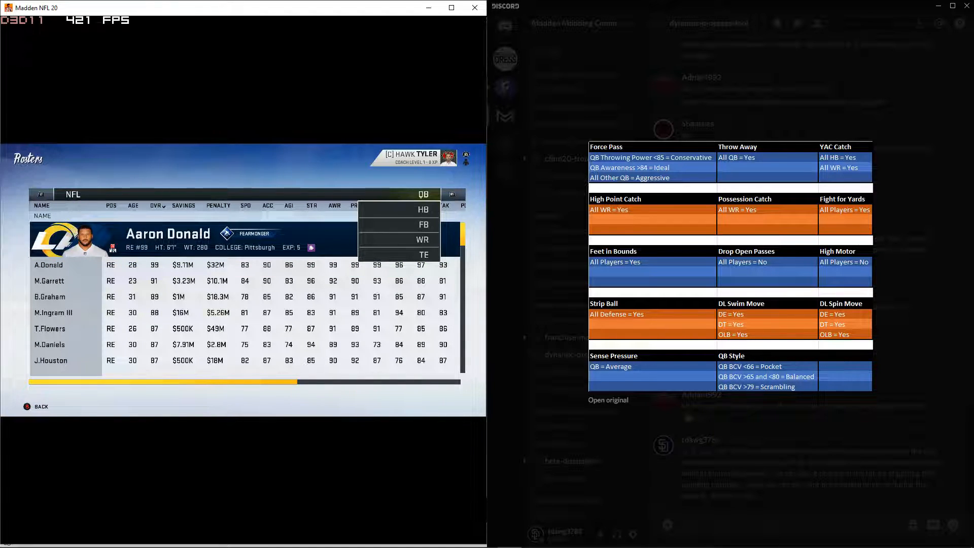
pyautogui.click(424, 194)
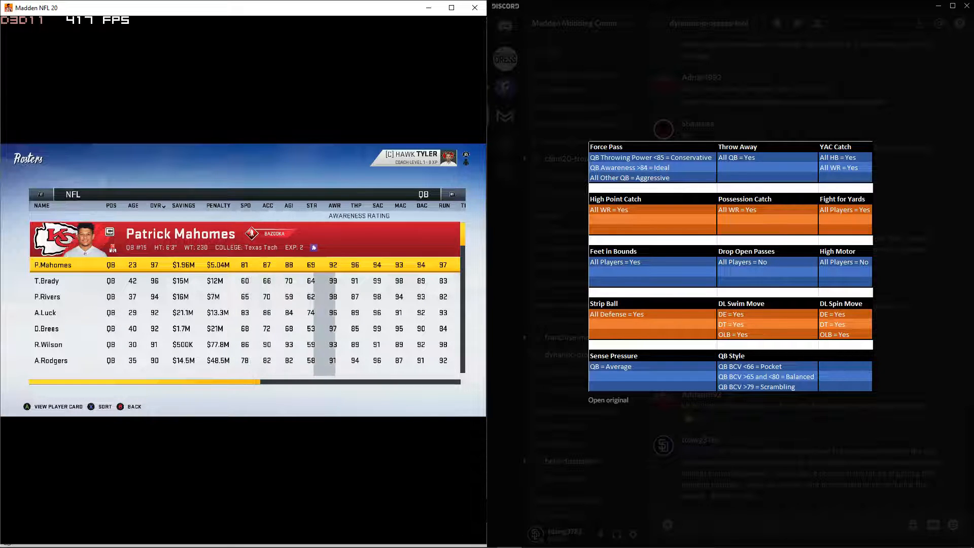
pyautogui.hscroll(3)
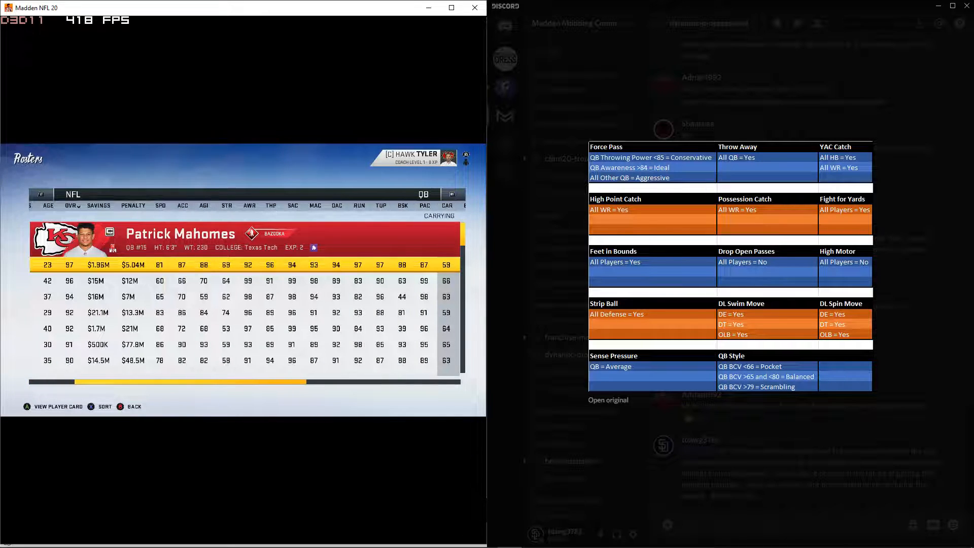
pyautogui.hscroll(3)
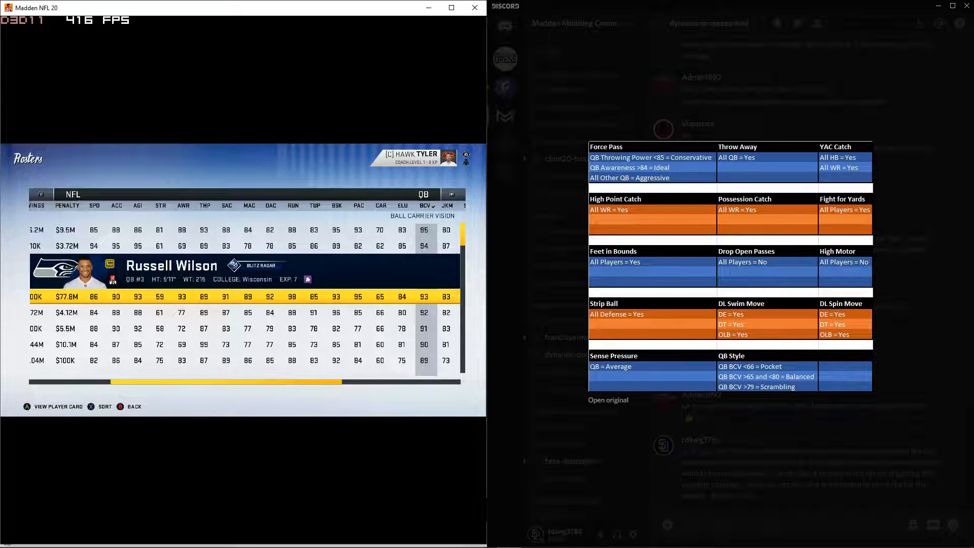
pyautogui.scroll(-3)
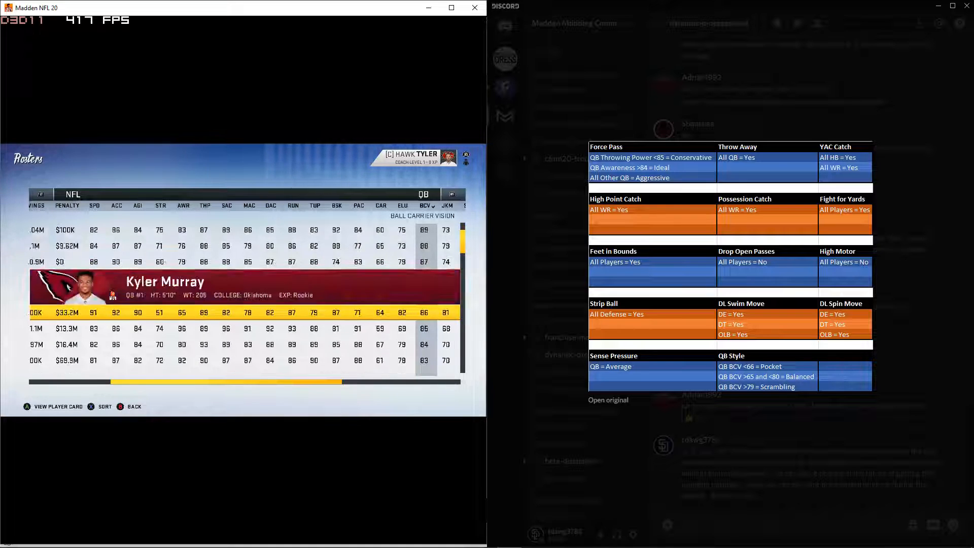
pyautogui.scroll(-3)
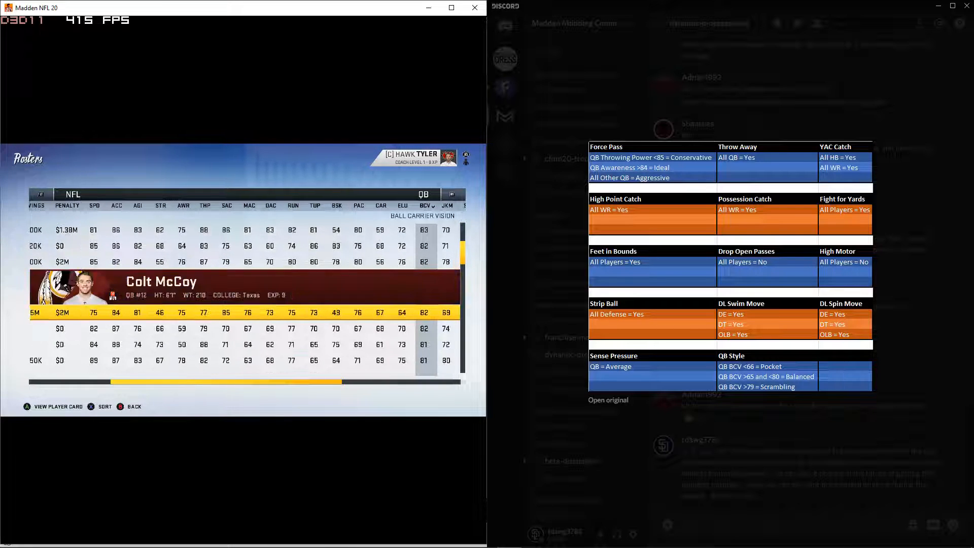
pyautogui.click(57, 406)
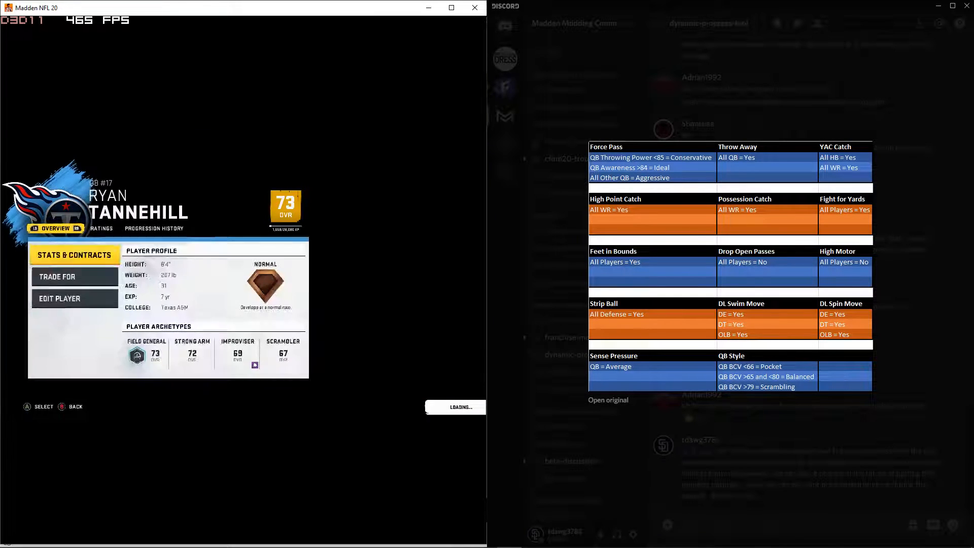
# Step: Review Jacoby Brissett's player card and progression history, then return to the QB roster sorted by BCV
pyautogui.click(91, 228)
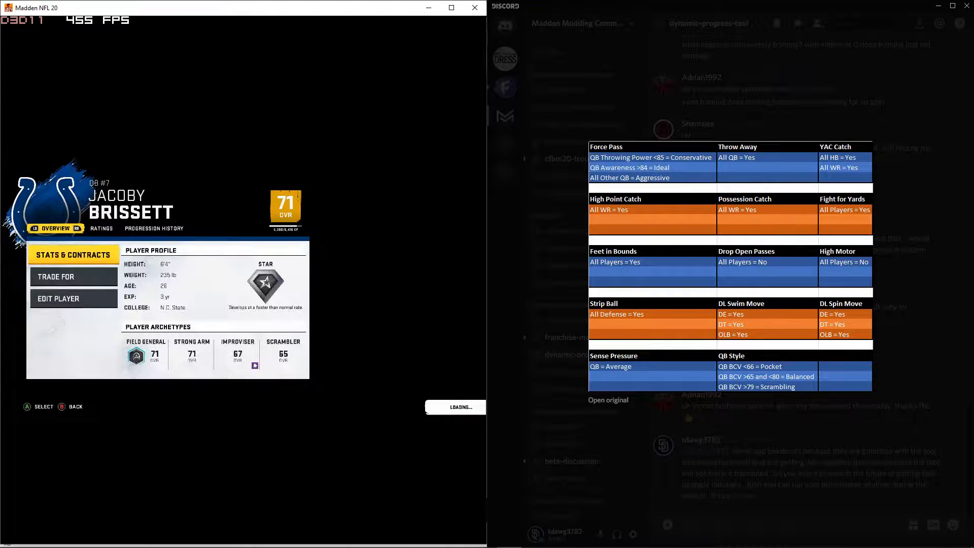
pyautogui.click(153, 228)
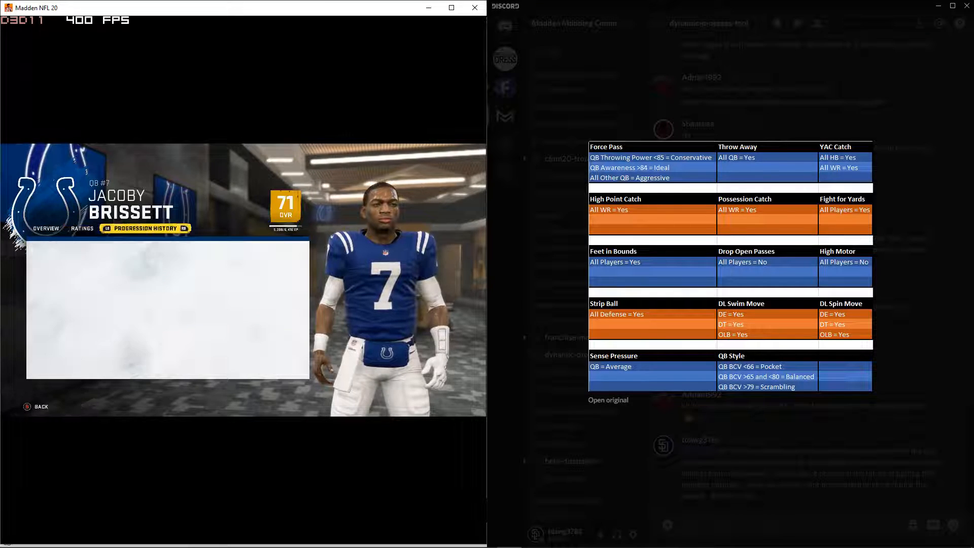
pyautogui.click(81, 228)
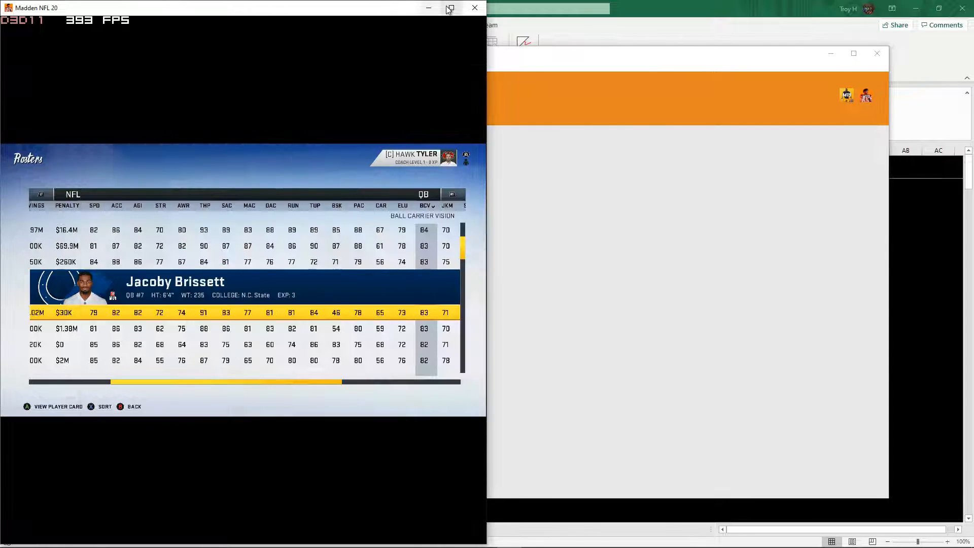
pyautogui.moveTo(451, 7)
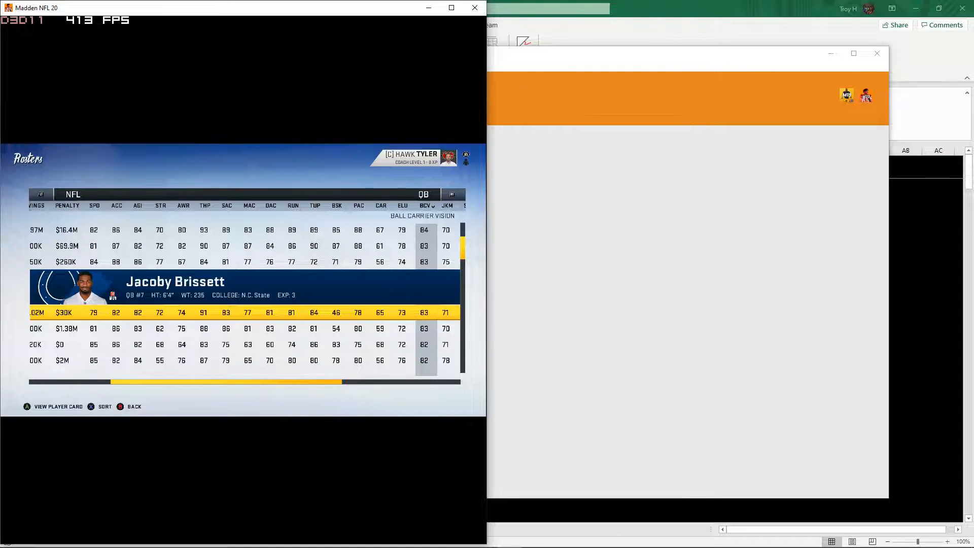
pyautogui.moveTo(86, 537)
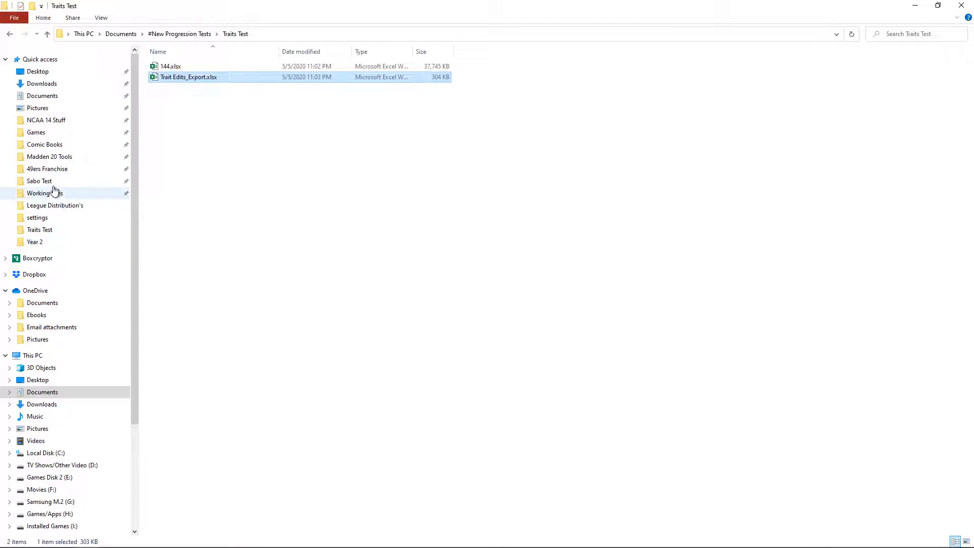
# Step: Go to Working Files, enter 49ers Franchise and select TDawg3782 Madden 20 Tool.xlsm
pyautogui.click(47, 168)
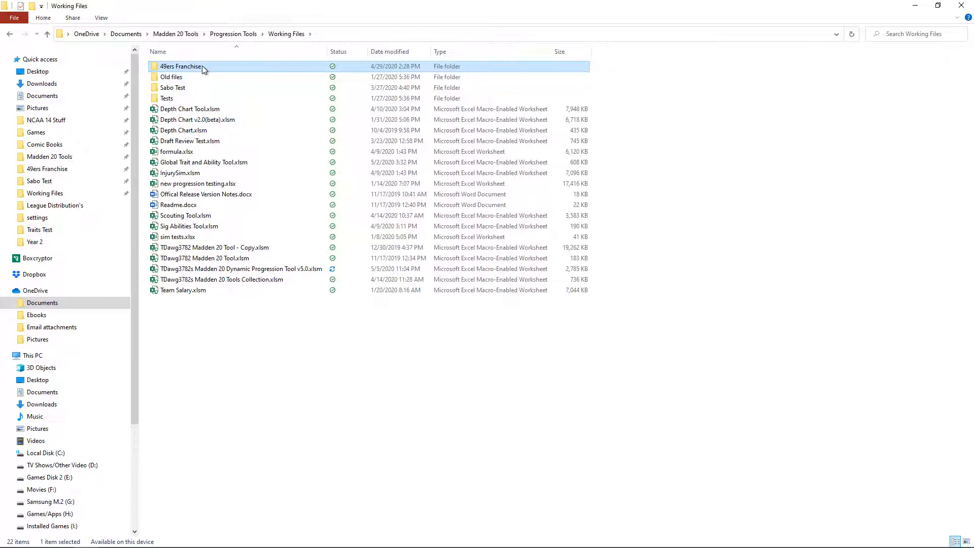
pyautogui.doubleClick(181, 66)
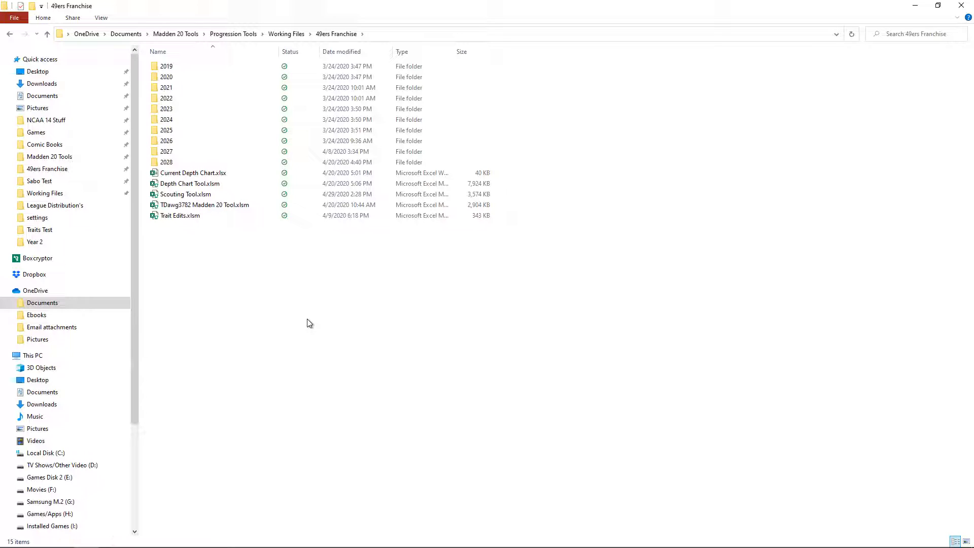
pyautogui.click(205, 204)
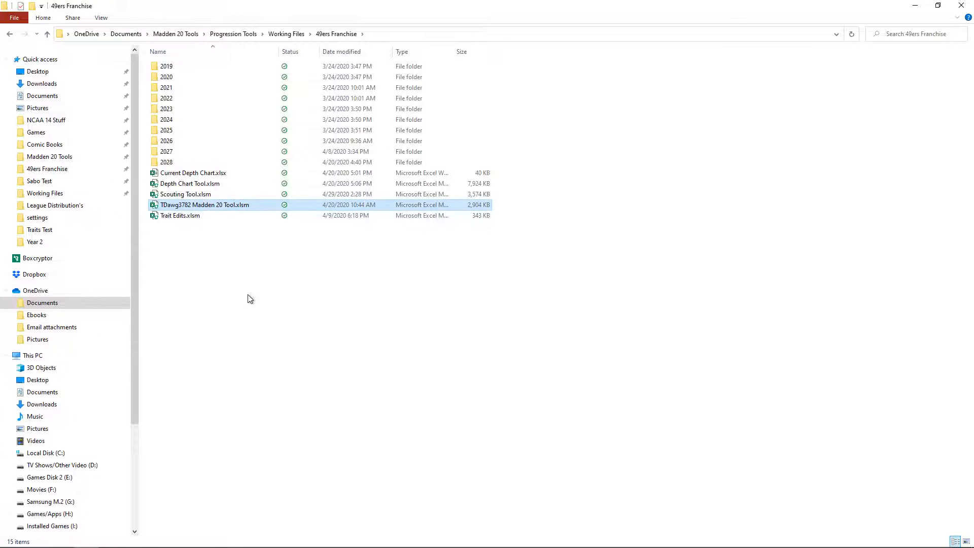
pyautogui.click(204, 204)
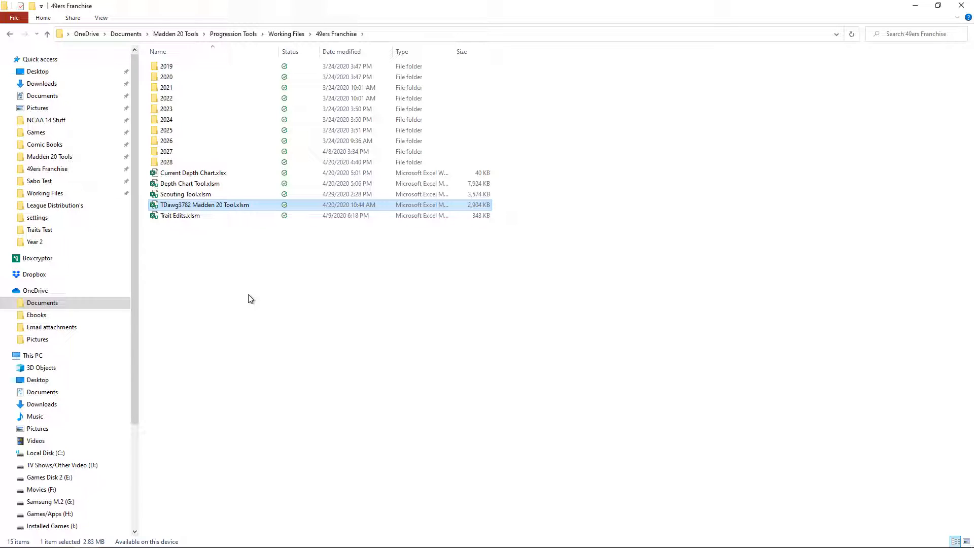
pyautogui.moveTo(321, 226)
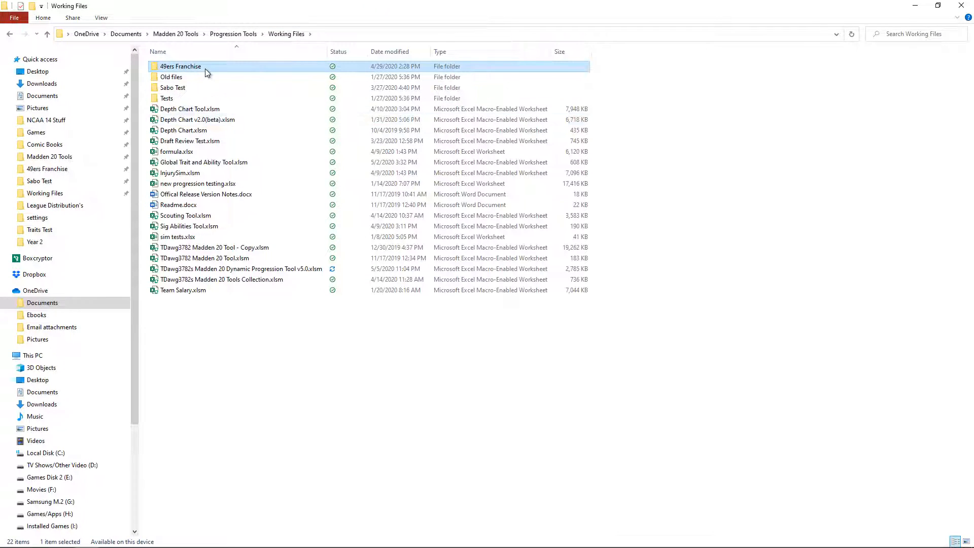
# Step: Inside 49ers Franchise, point out the Depth Chart, Scouting, Trait Edits and Madden 20 Tool workbooks, then enter the 2019 folder
pyautogui.doubleClick(180, 66)
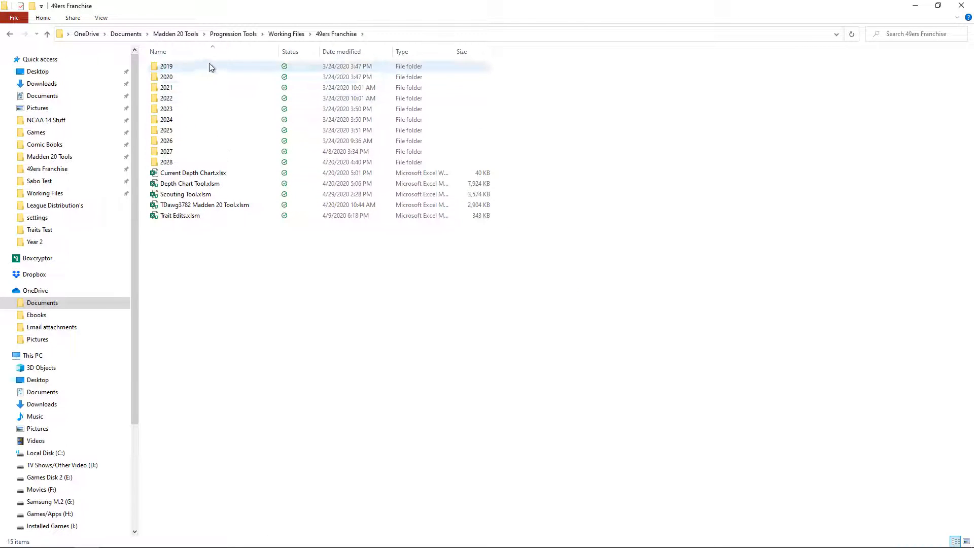
pyautogui.click(166, 67)
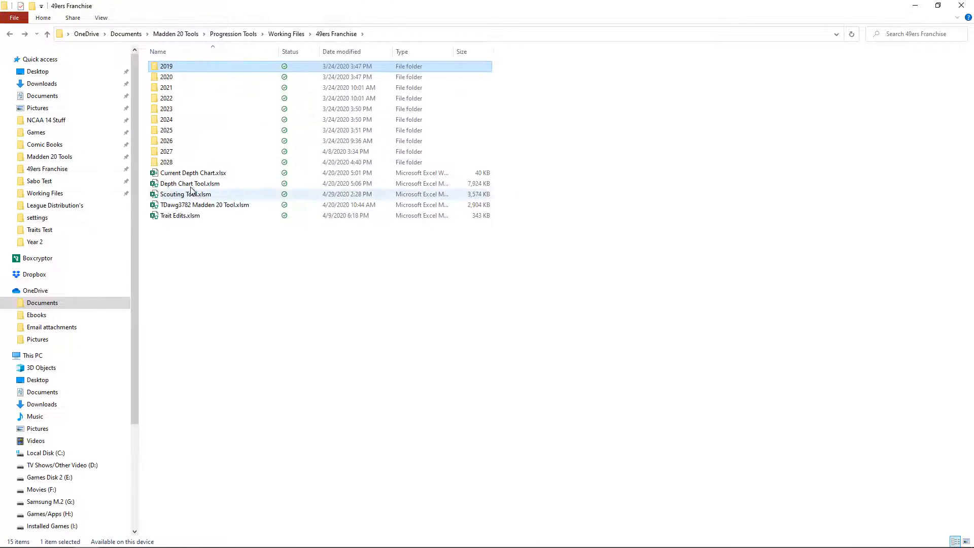
pyautogui.click(189, 183)
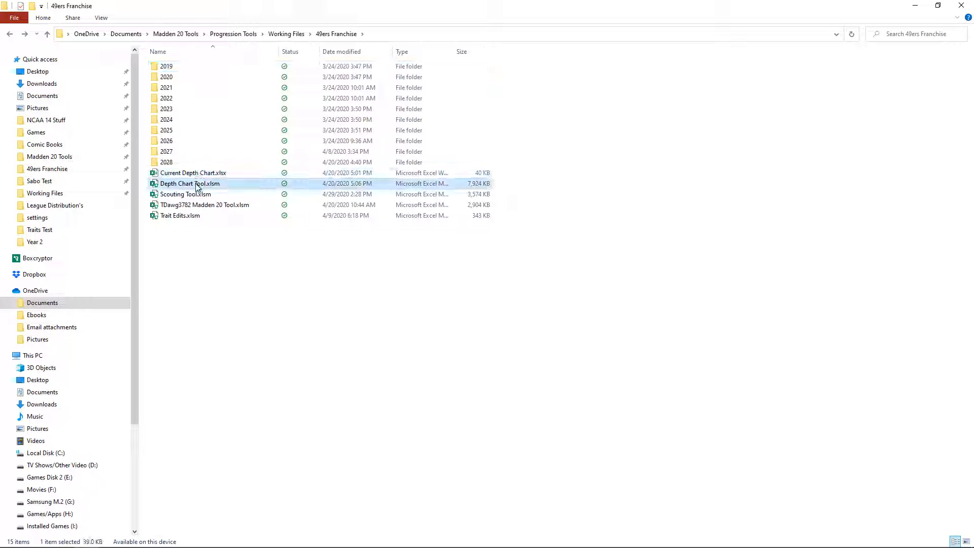
pyautogui.click(185, 194)
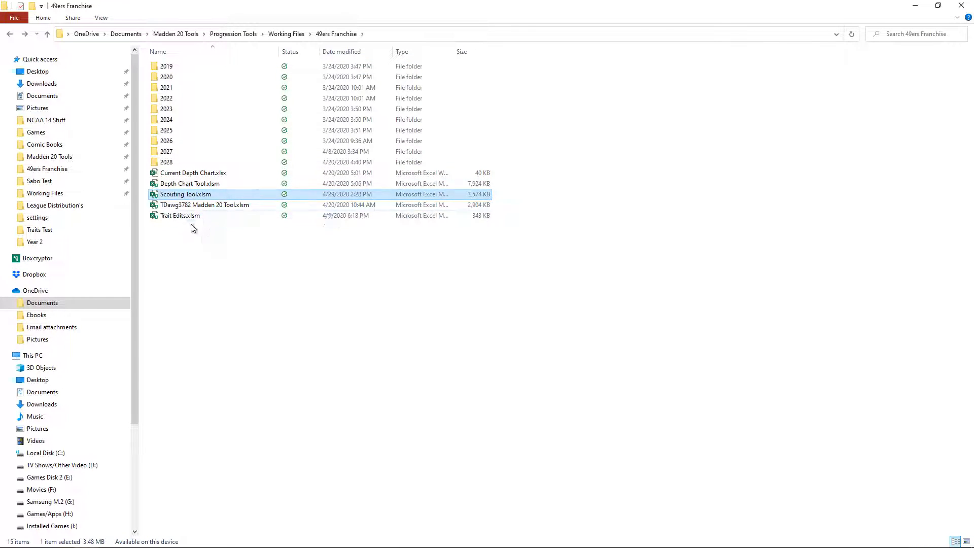
pyautogui.click(180, 215)
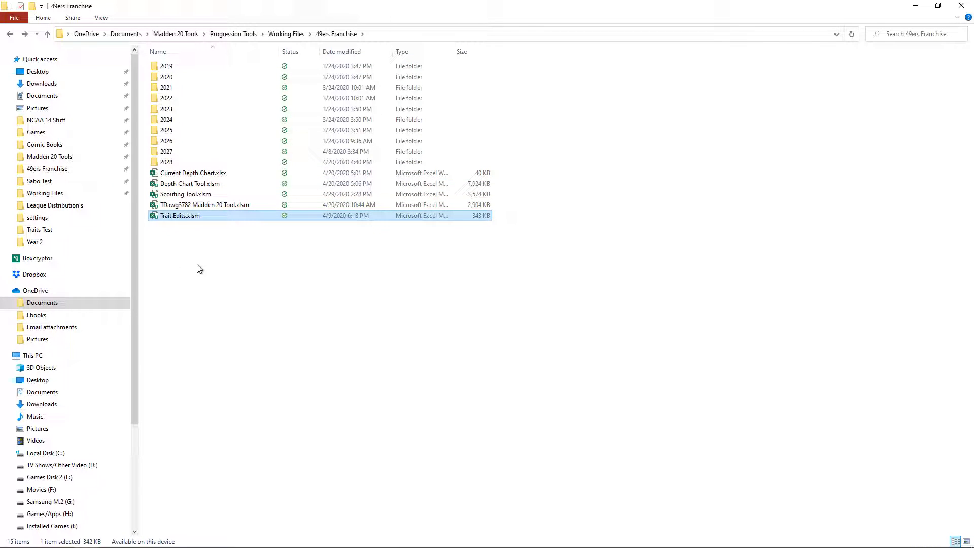
pyautogui.click(204, 204)
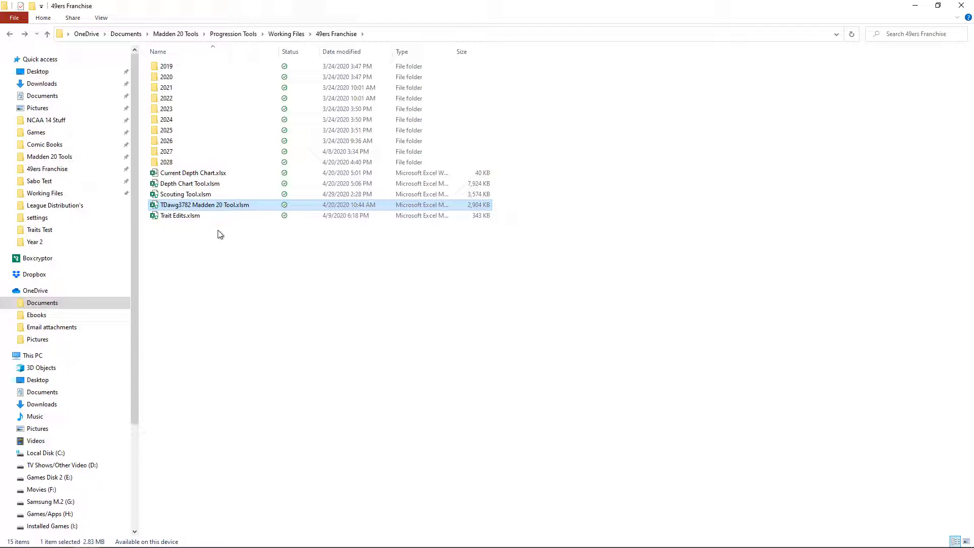
pyautogui.moveTo(205, 203)
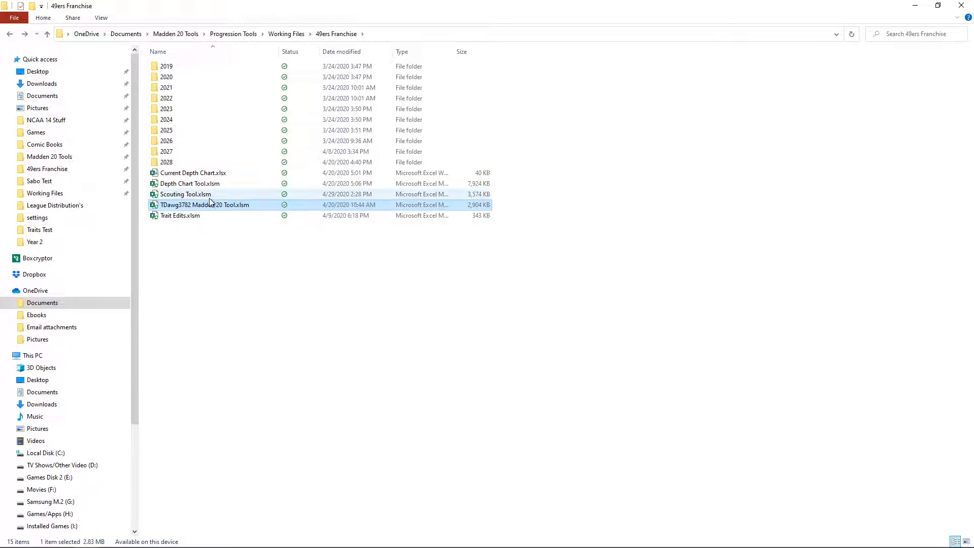
pyautogui.doubleClick(165, 66)
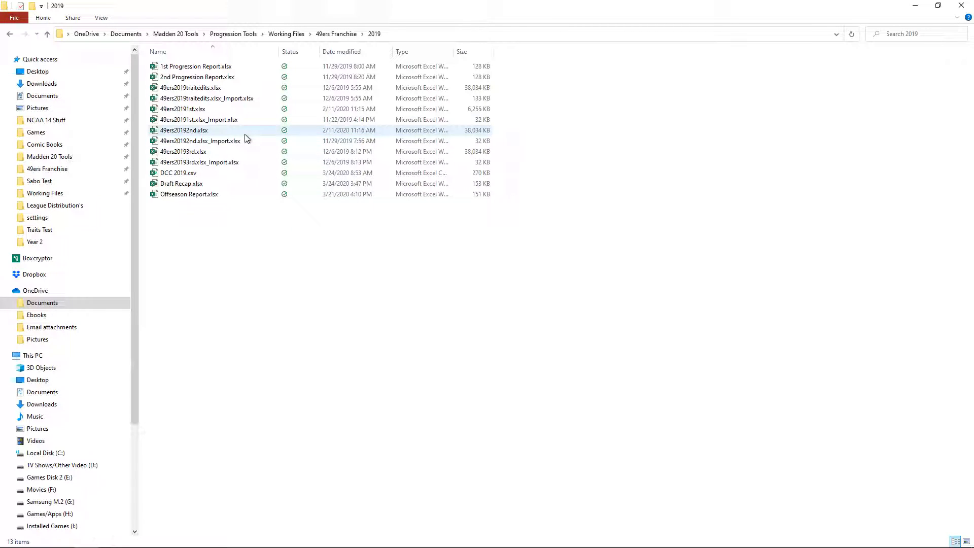
# Step: Go back to 49ers Franchise, enter the 2020 folder and point out the 2020 Offseason Report
pyautogui.click(46, 34)
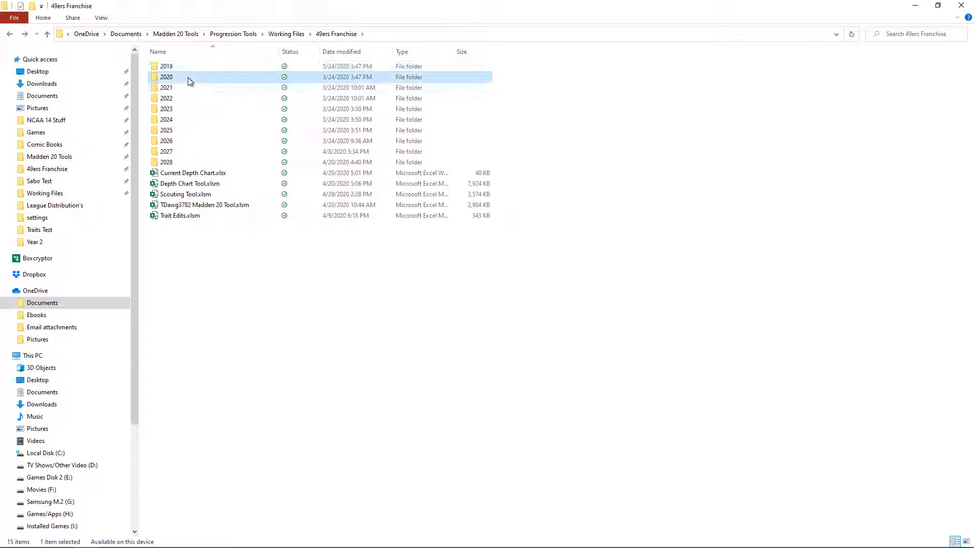
pyautogui.doubleClick(165, 77)
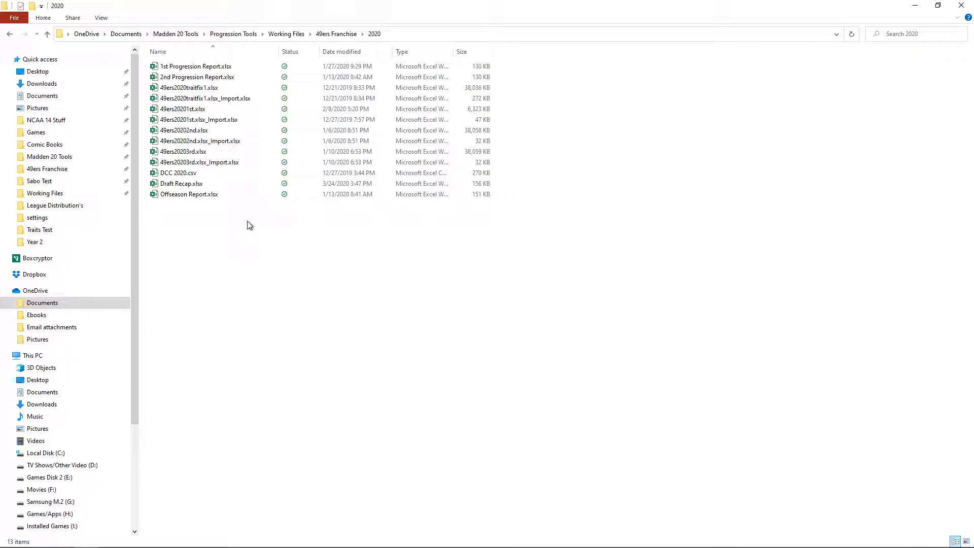
pyautogui.click(189, 194)
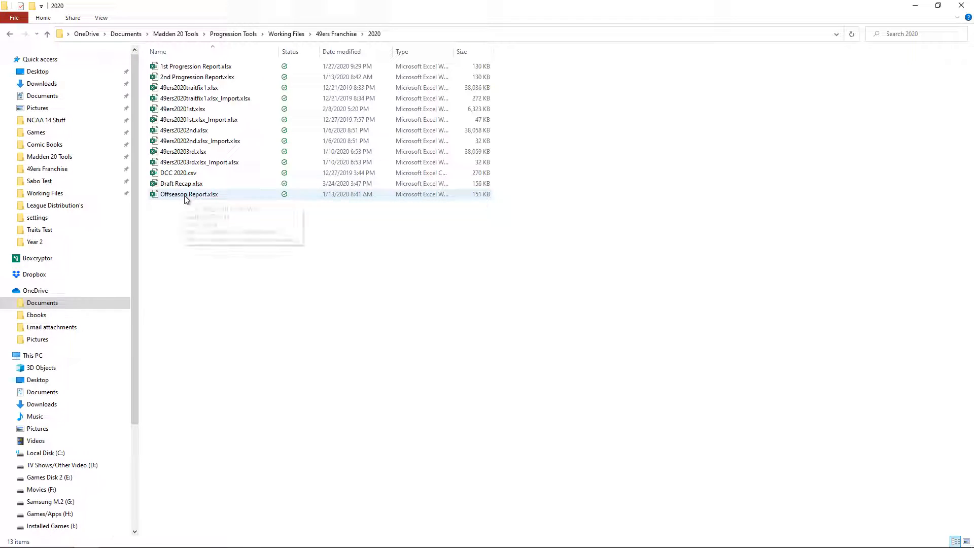
pyautogui.moveTo(249, 275)
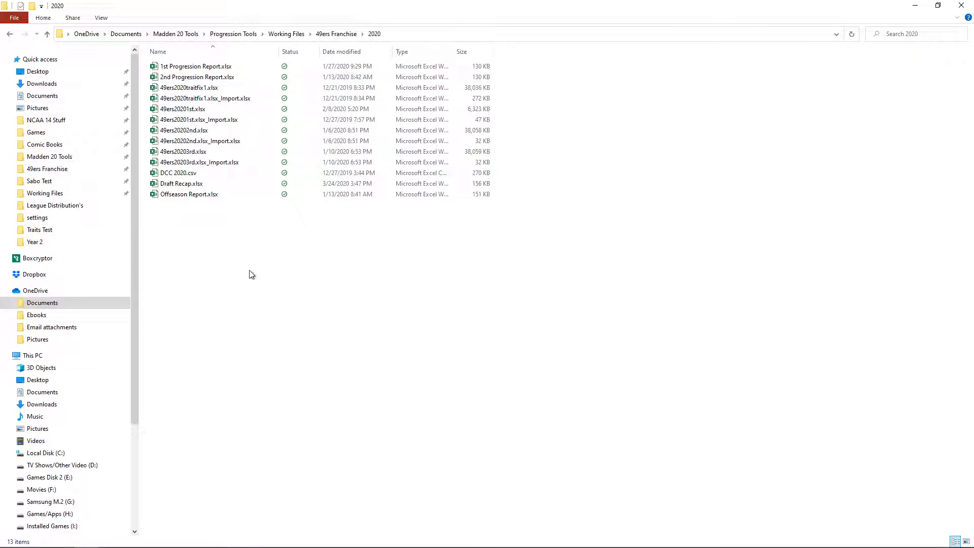
pyautogui.moveTo(260, 291)
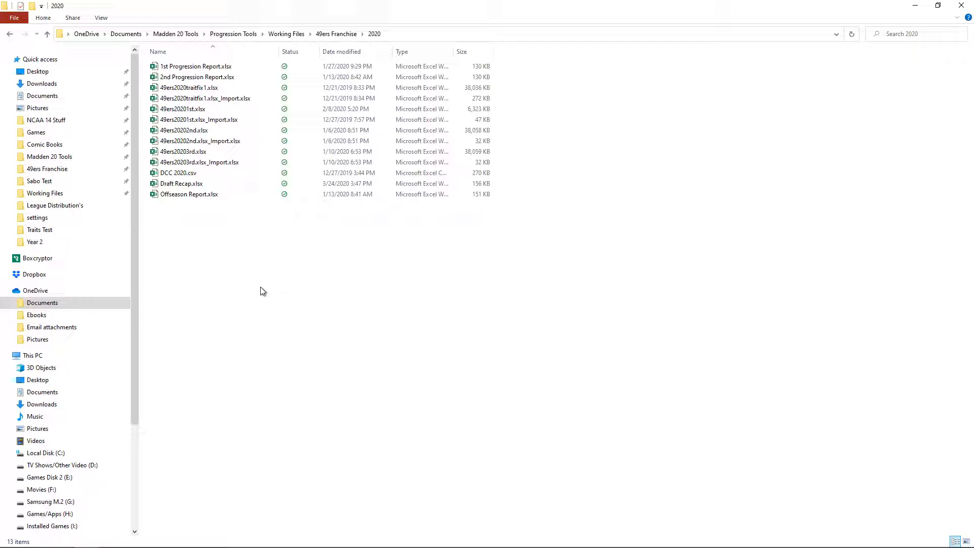
pyautogui.moveTo(336, 43)
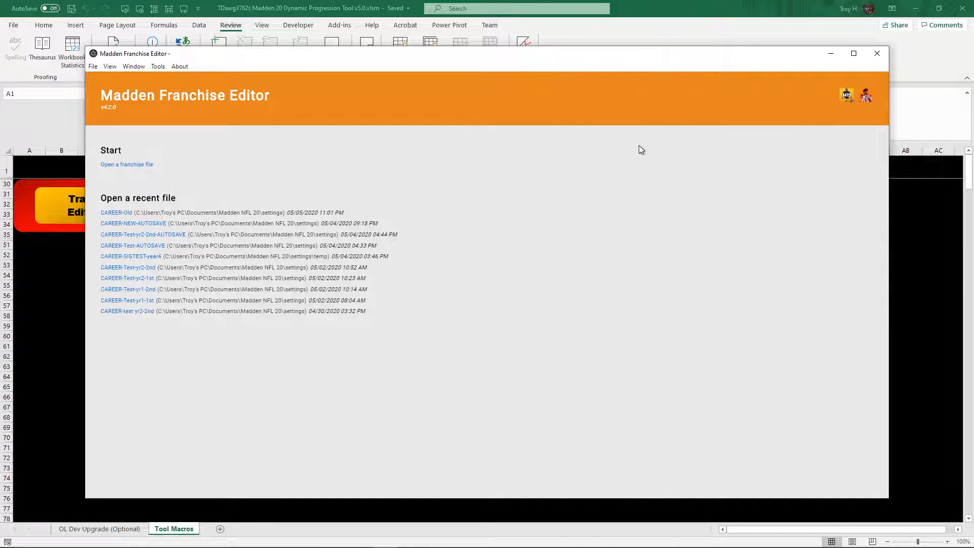
# Step: Minimize the Madden Franchise Editor so Excel's Tool Macros sheet with the Trait Edits macro shows
pyautogui.click(876, 53)
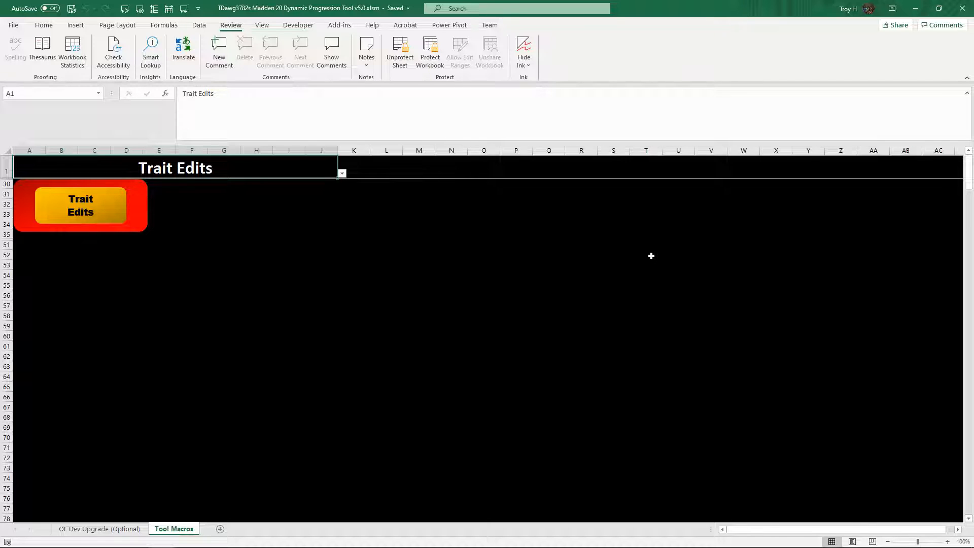
pyautogui.moveTo(675, 243)
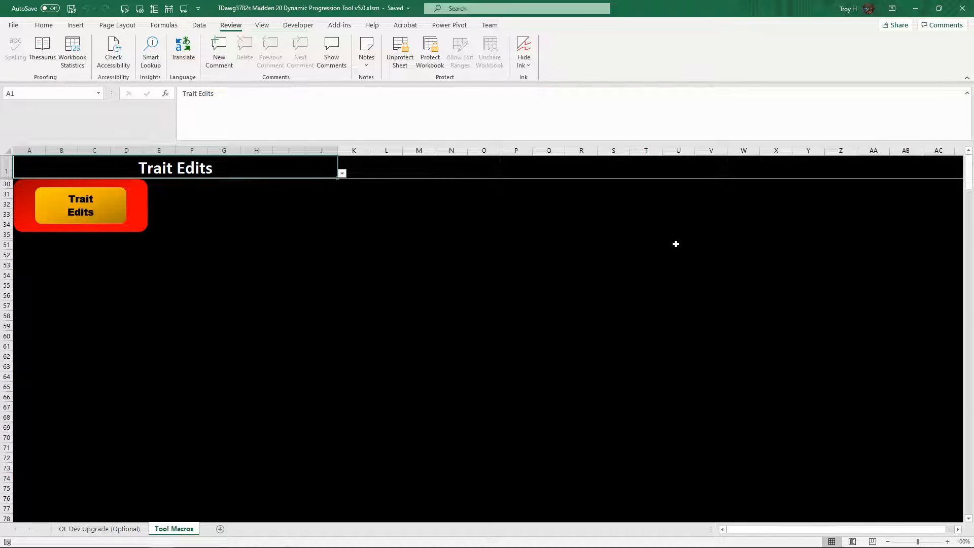
pyautogui.press('alt+z')
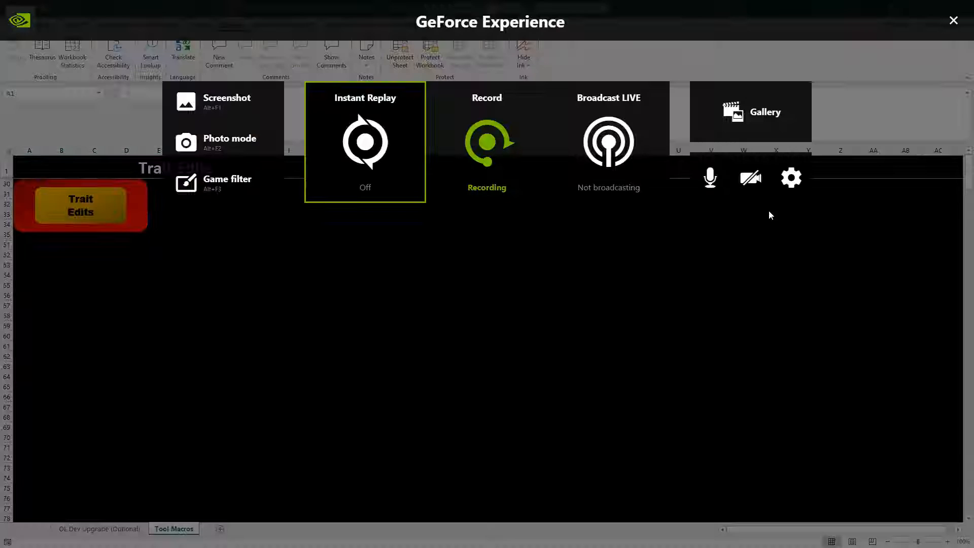
pyautogui.click(486, 140)
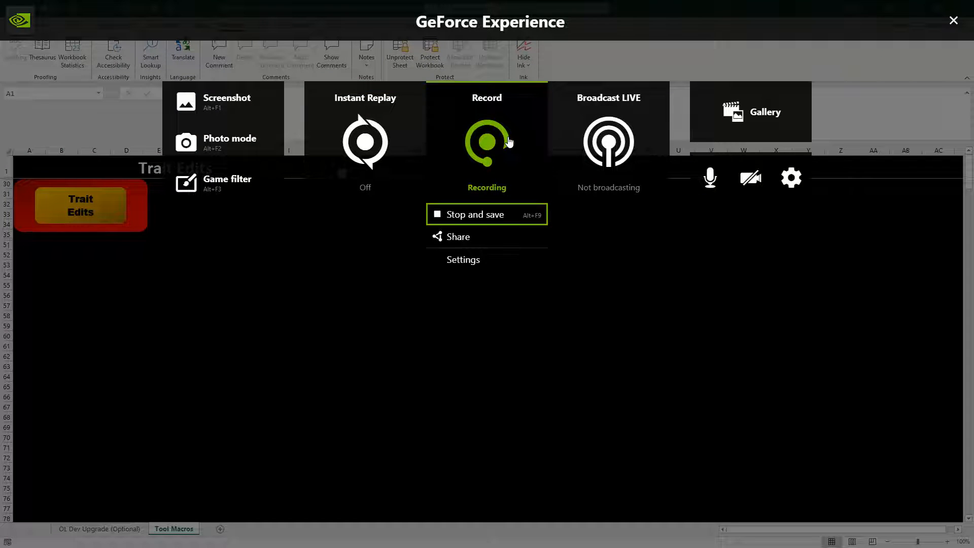